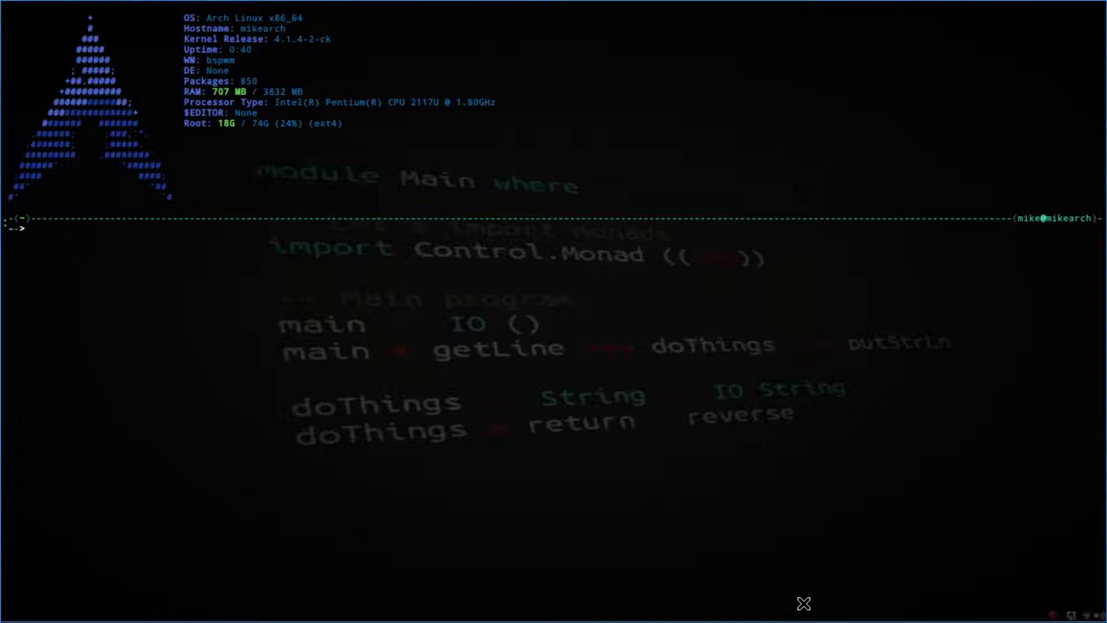
Step: Install dzen2 with 'add dzen2', authorising with the sudo password and confirming with y
{"action": "type", "text": "add d"}
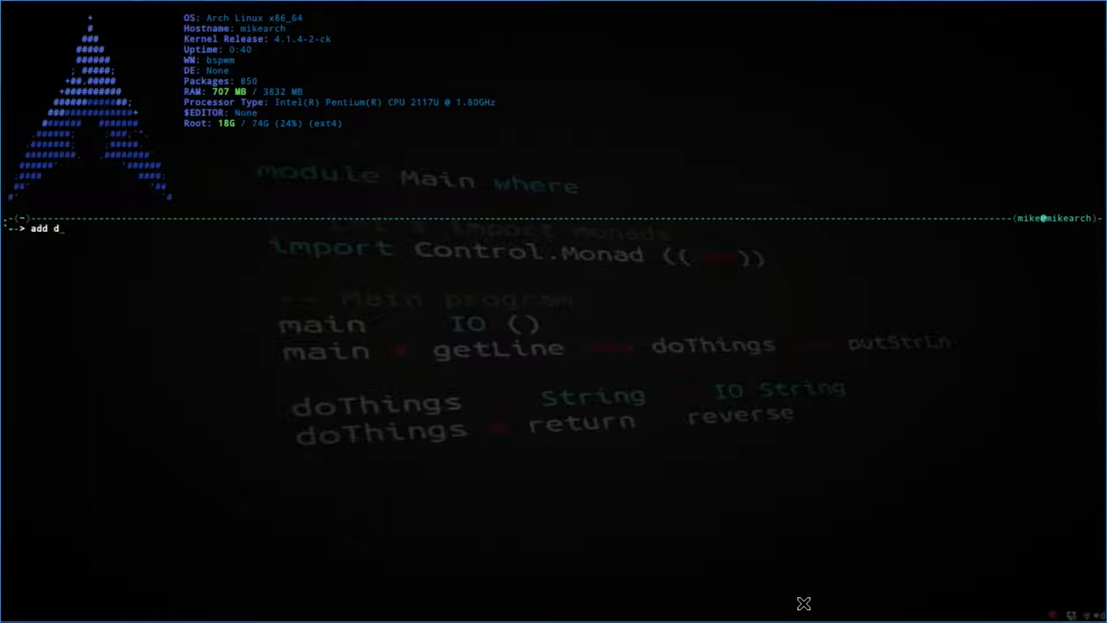
{"action": "type", "text": "zen2"}
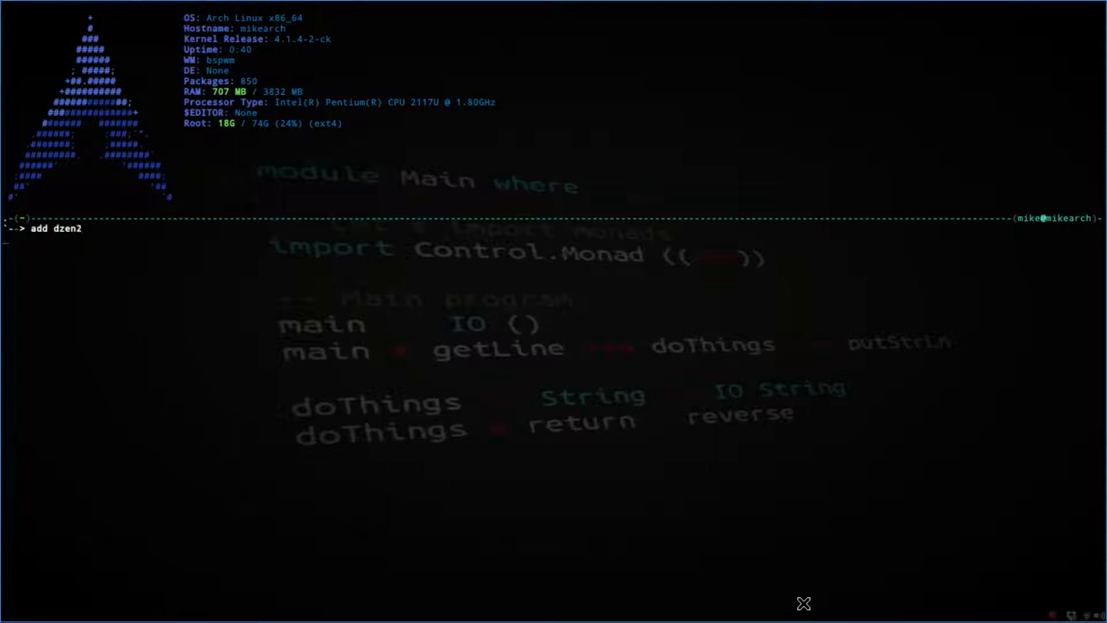
{"action": "key", "text": "Return"}
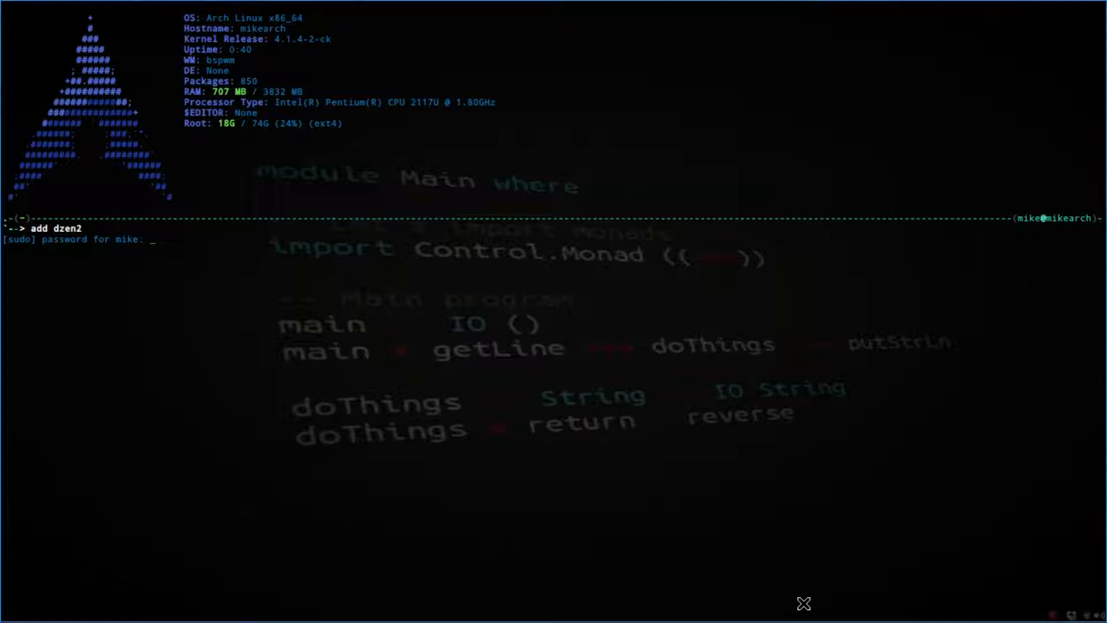
{"action": "key", "text": "Return"}
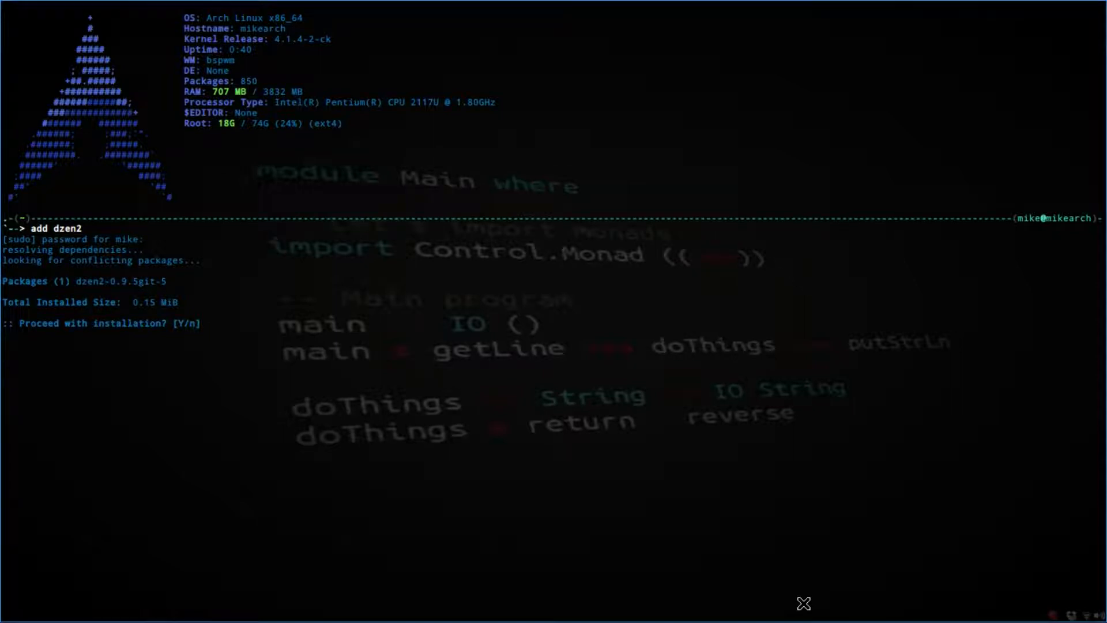
{"action": "type", "text": "y"}
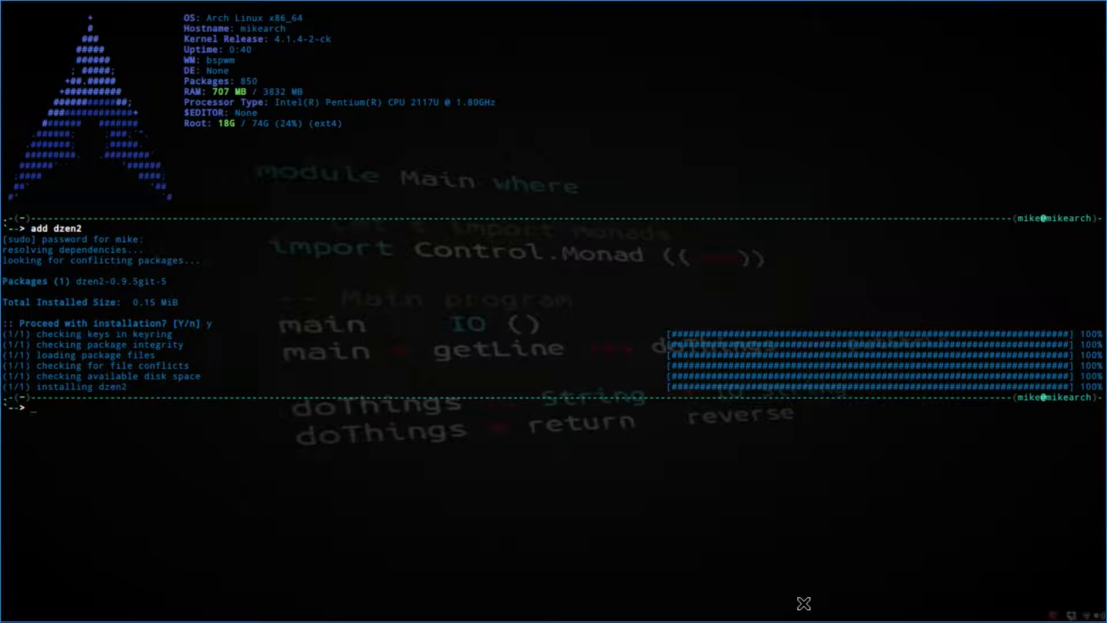
{"action": "mouse_move", "coordinate": [625, 170]}
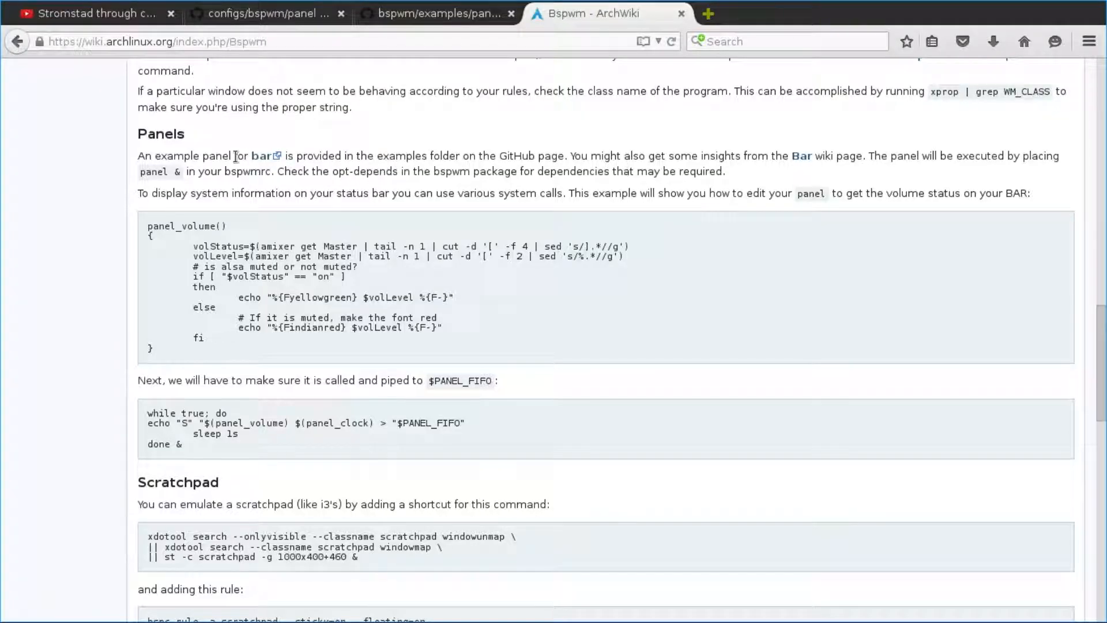
{"action": "mouse_move", "coordinate": [133, 229]}
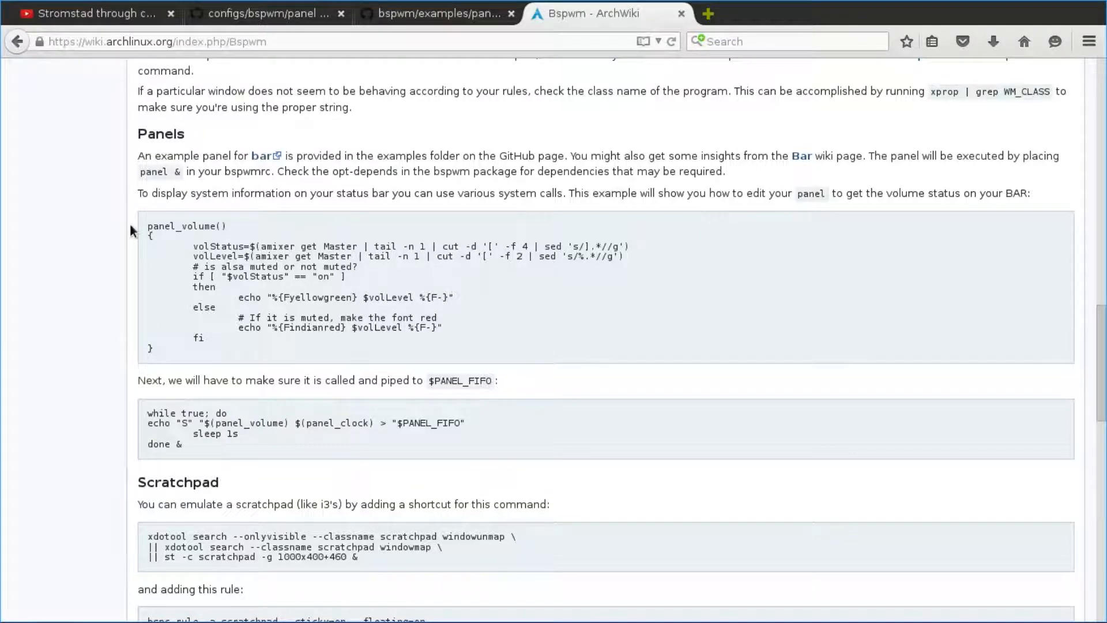
{"action": "mouse_move", "coordinate": [463, 370]}
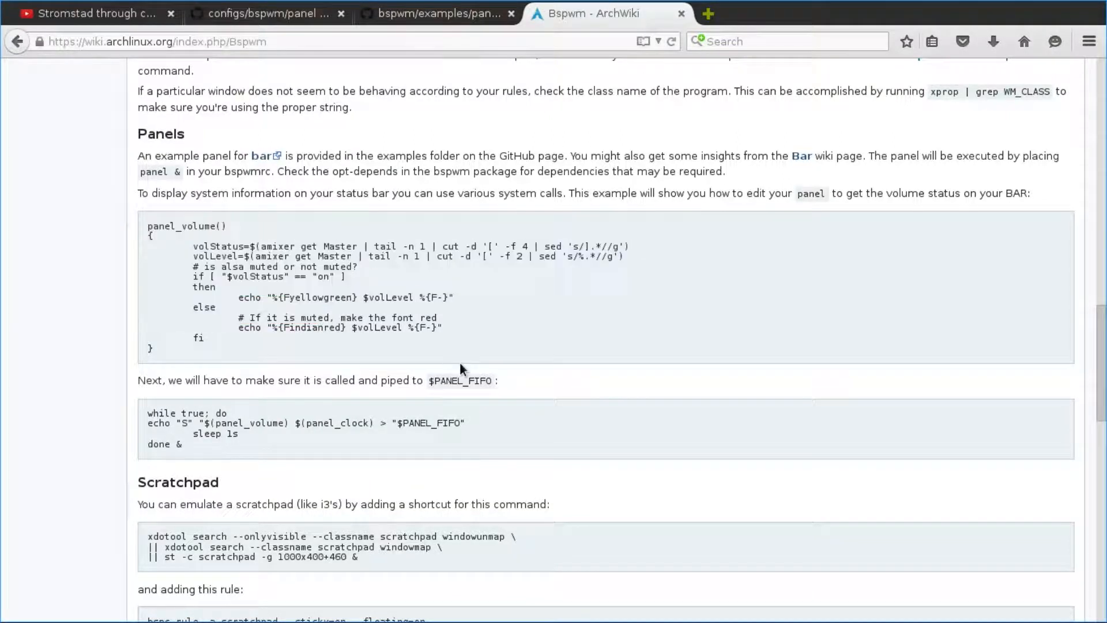
{"action": "mouse_move", "coordinate": [656, 276]}
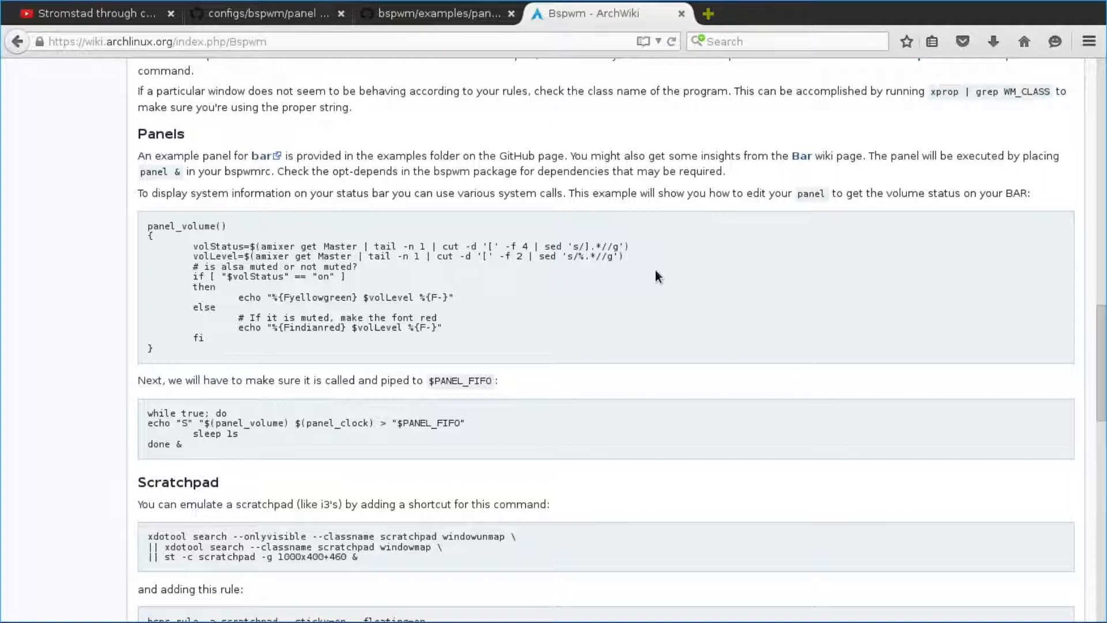
{"action": "mouse_move", "coordinate": [801, 156]}
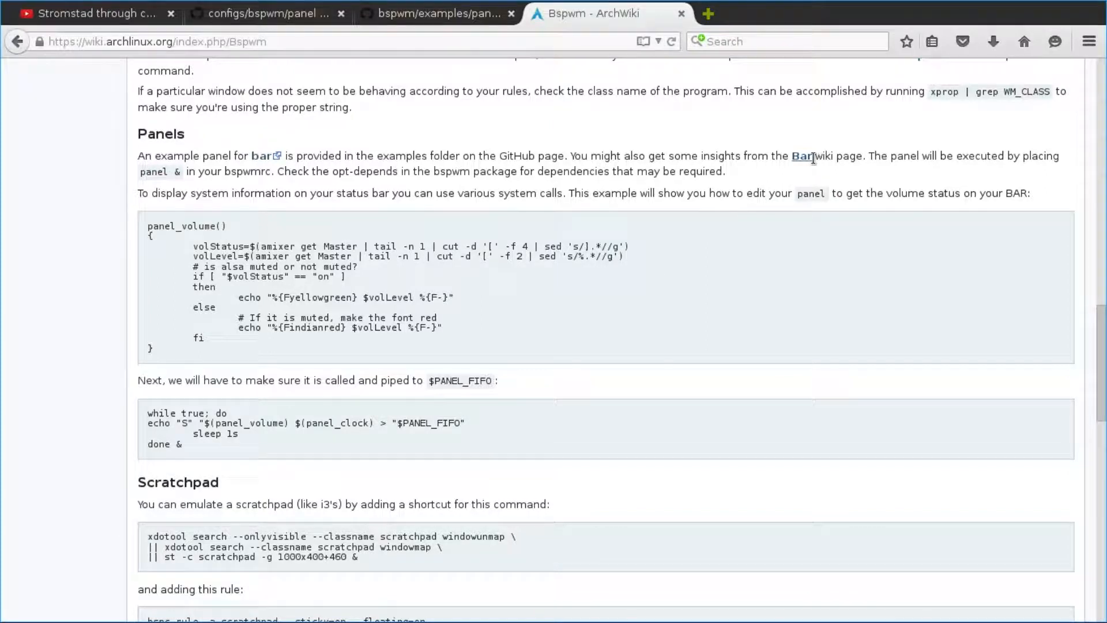
Step: Read the Lemonbar (Bar) wiki page, then switch to the bspwm examples panel folder on GitHub
{"action": "left_click", "coordinate": [799, 156]}
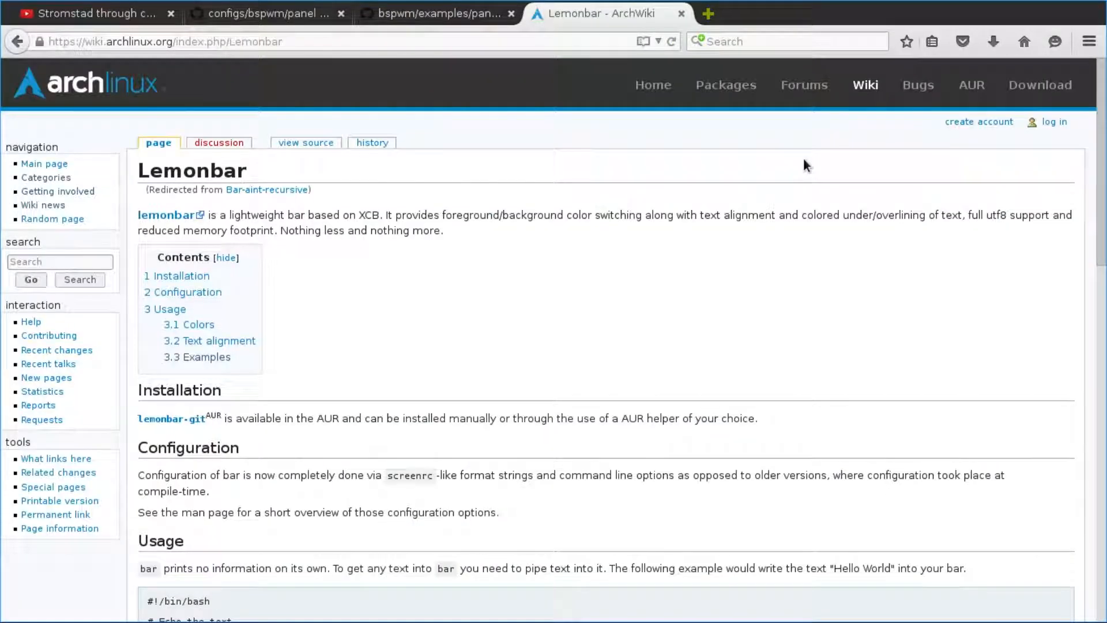
{"action": "mouse_move", "coordinate": [492, 267]}
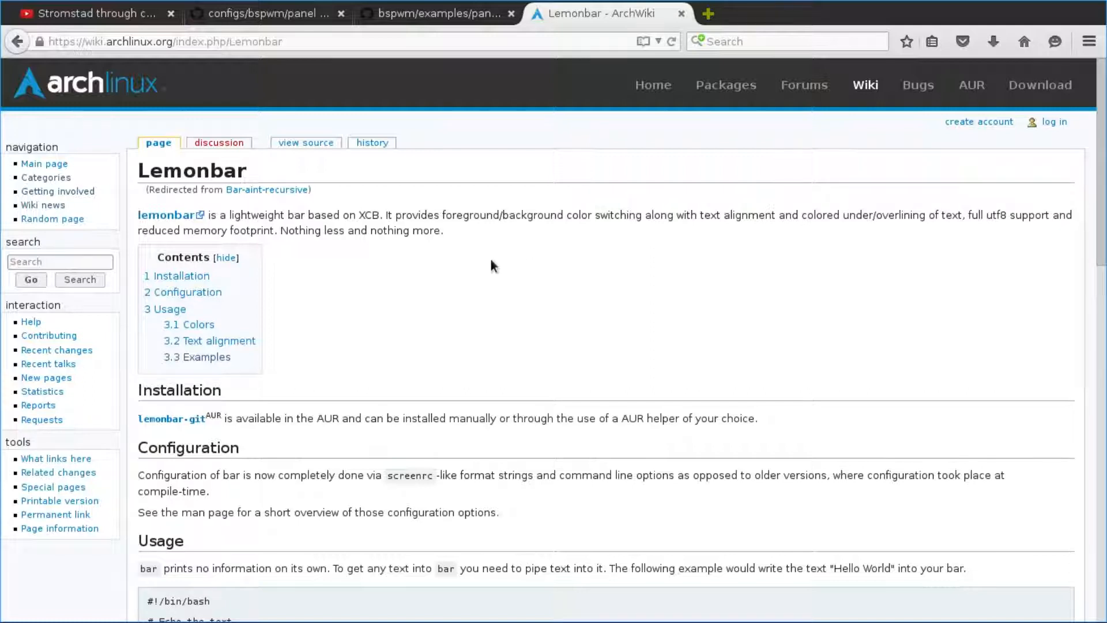
{"action": "mouse_move", "coordinate": [244, 504]}
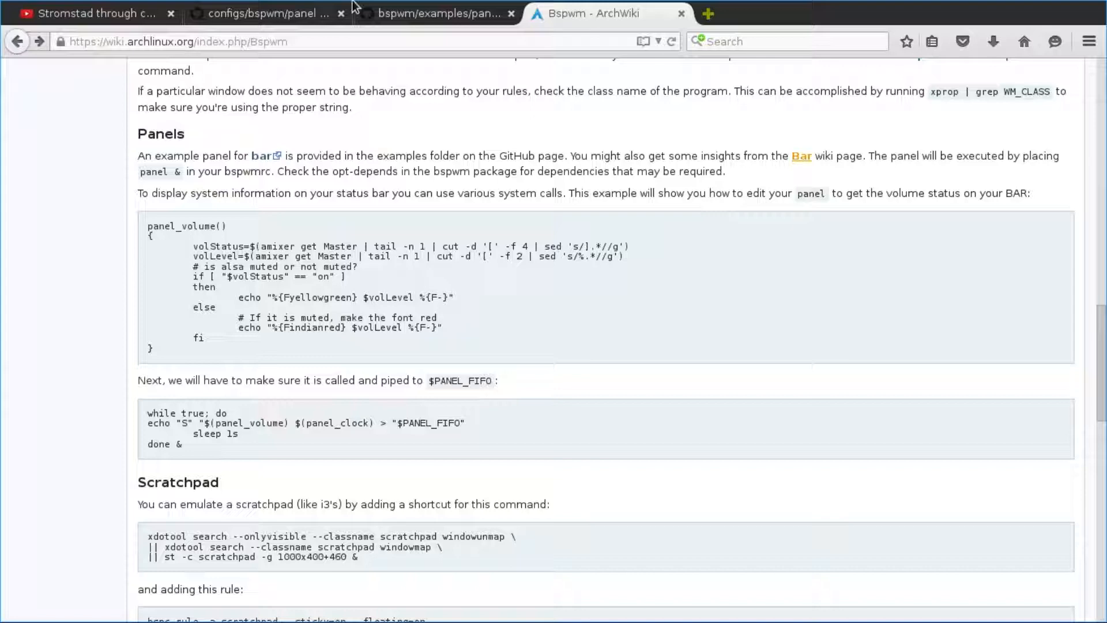
{"action": "left_click", "coordinate": [434, 14]}
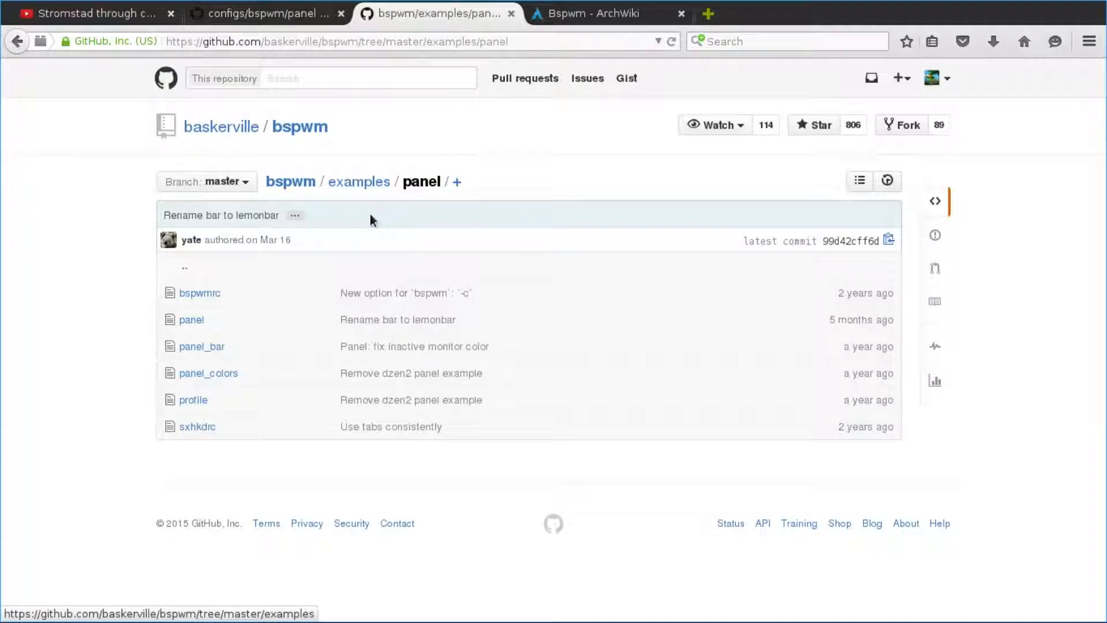
{"action": "mouse_move", "coordinate": [278, 272]}
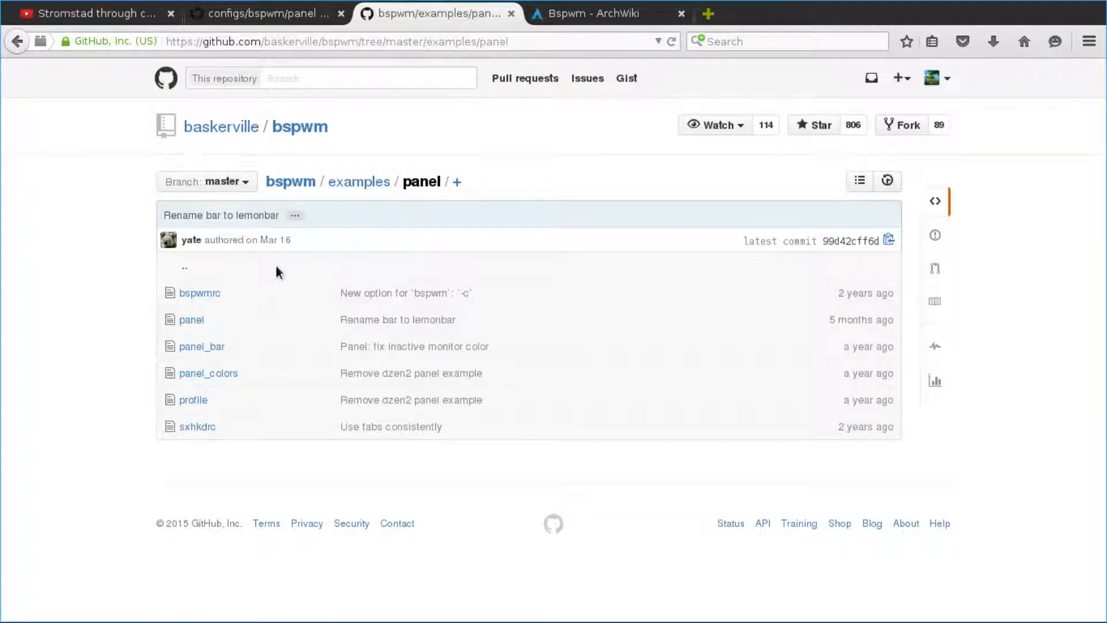
{"action": "mouse_move", "coordinate": [238, 351]}
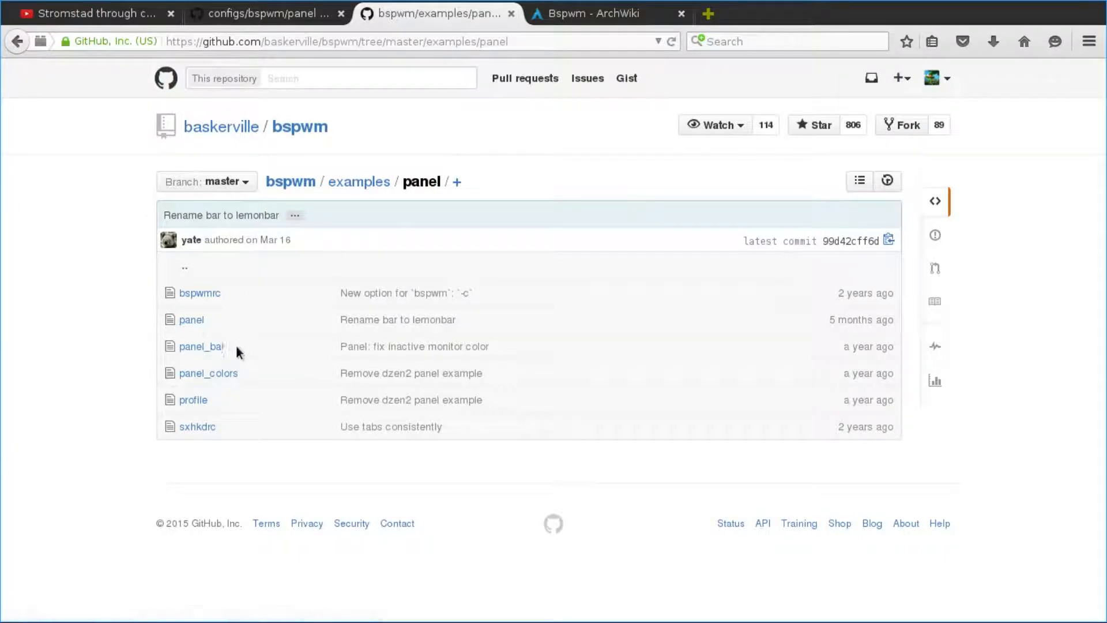
{"action": "mouse_move", "coordinate": [228, 379]}
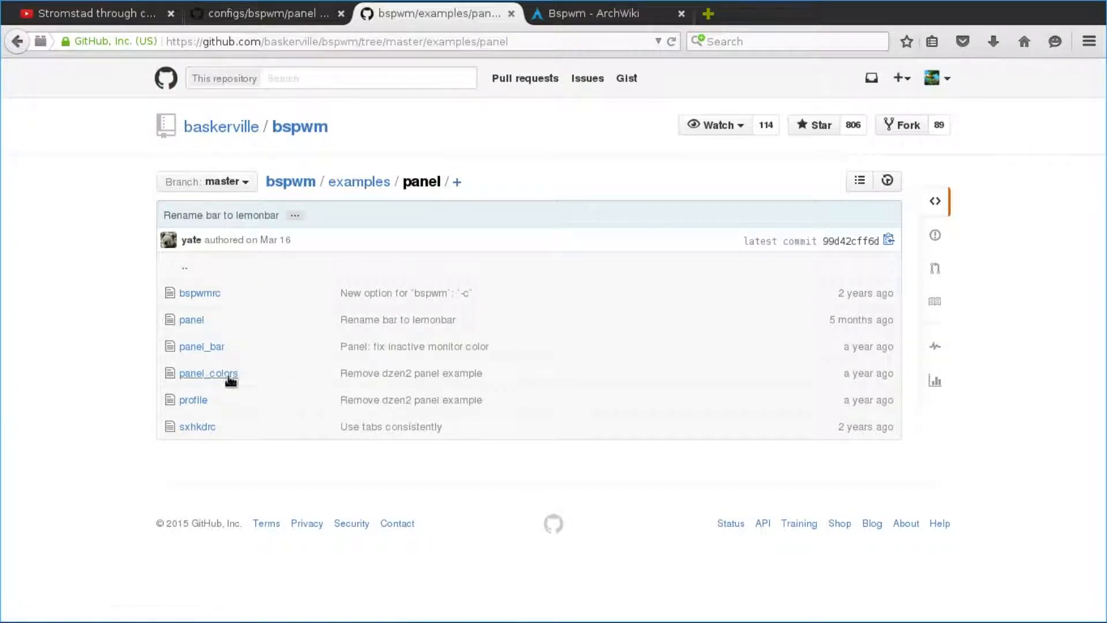
Step: View the configs panel folder containing panel_dzen2, then return to the Bspwm ArchWiki page
{"action": "left_click", "coordinate": [266, 12]}
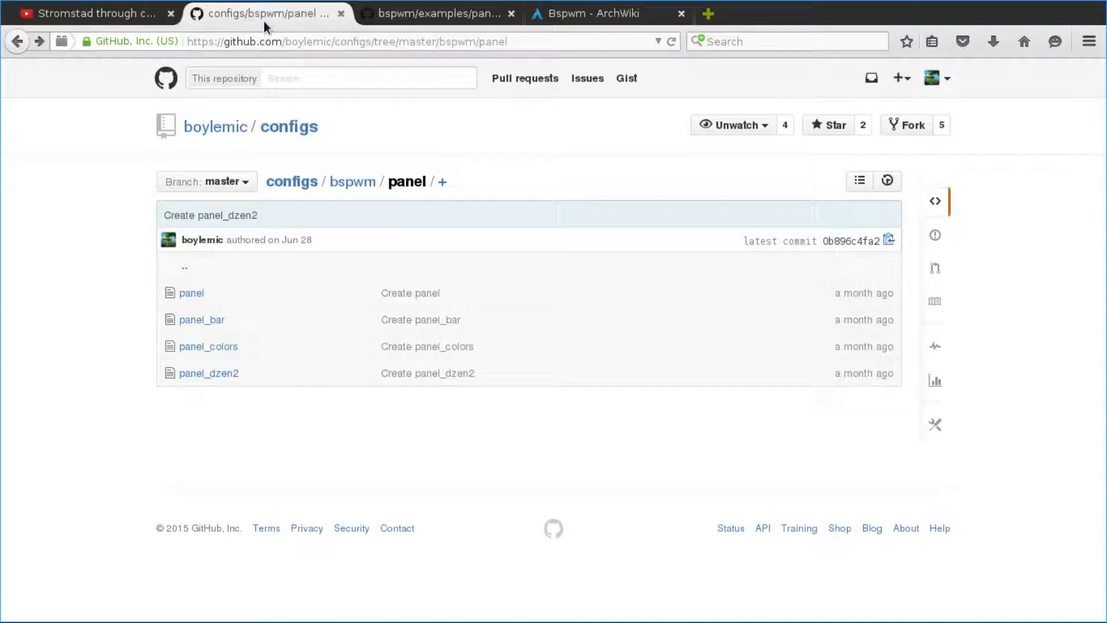
{"action": "mouse_move", "coordinate": [222, 425]}
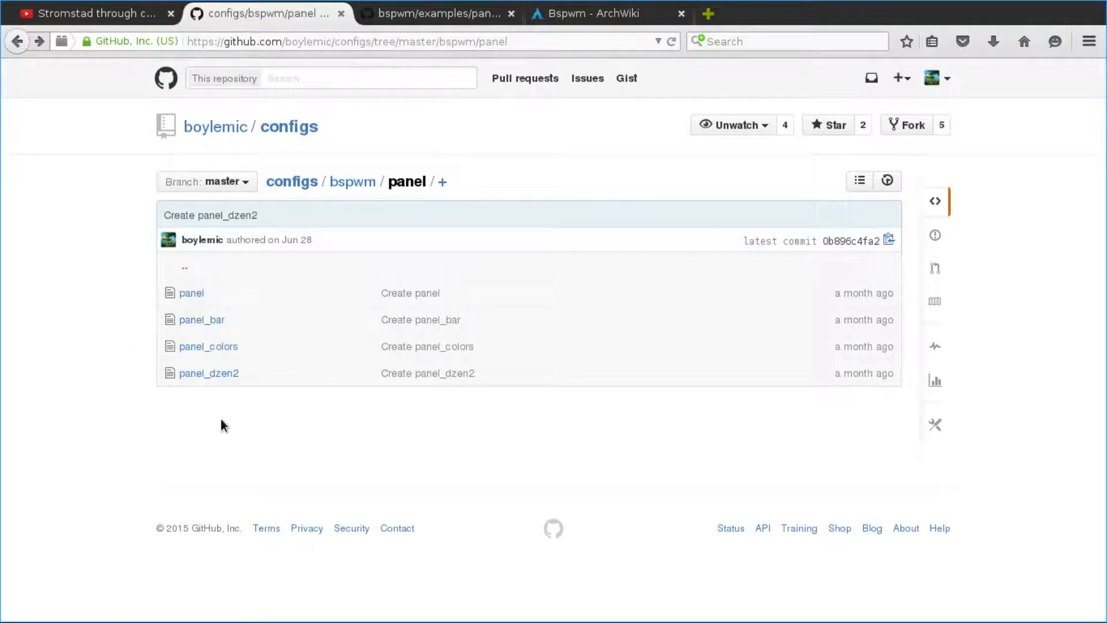
{"action": "mouse_move", "coordinate": [209, 373]}
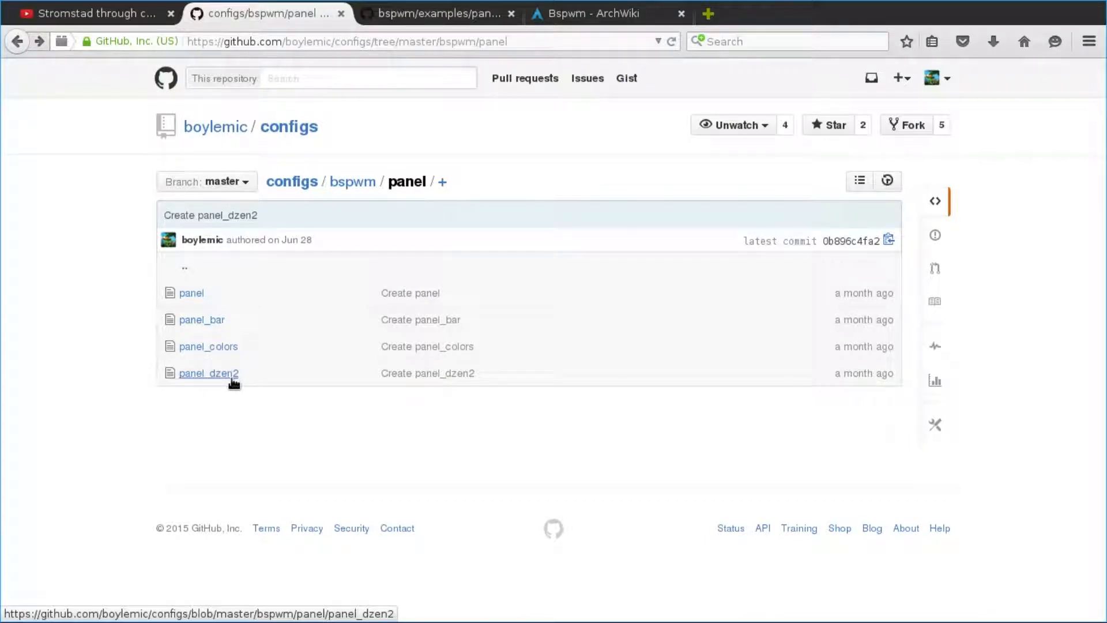
{"action": "left_click", "coordinate": [603, 14]}
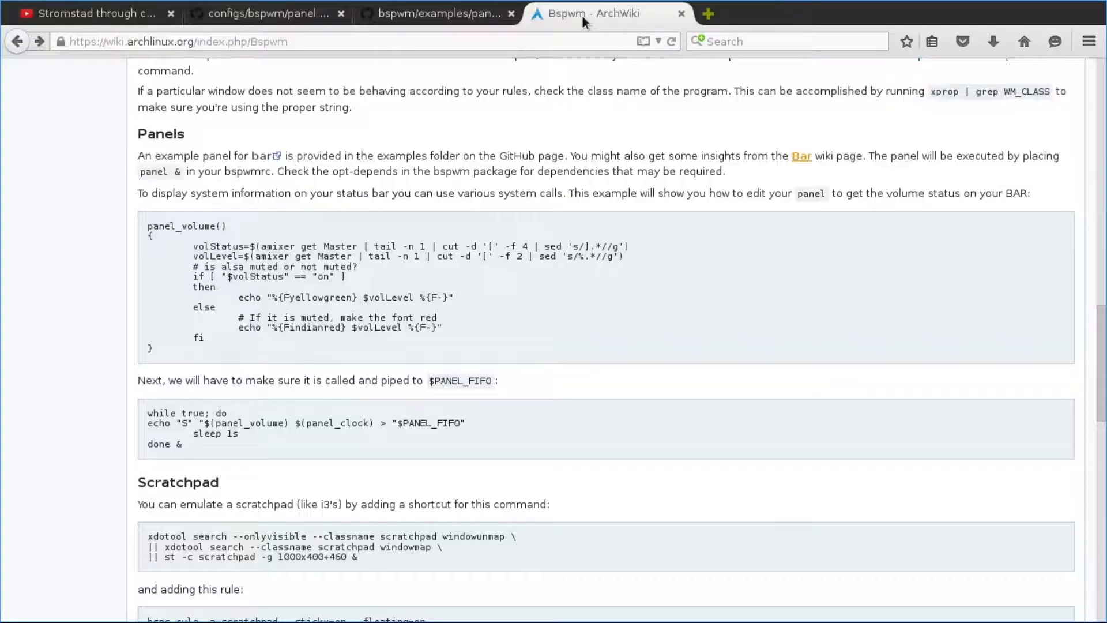
{"action": "scroll", "scroll_direction": "up", "scroll_amount": 3}
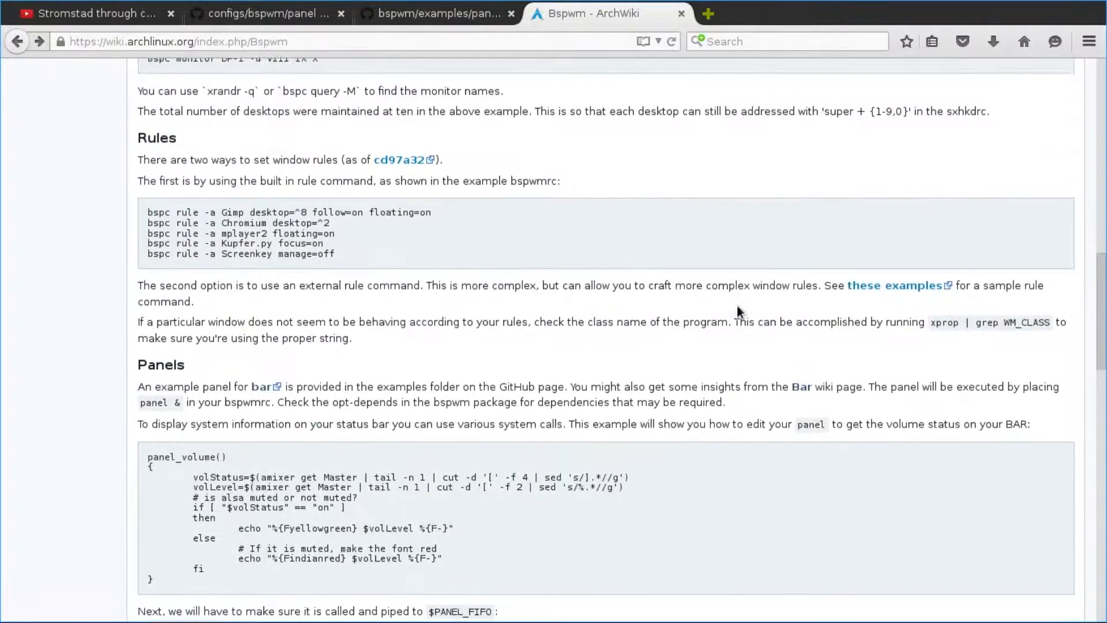
{"action": "scroll", "scroll_direction": "up", "scroll_amount": 3}
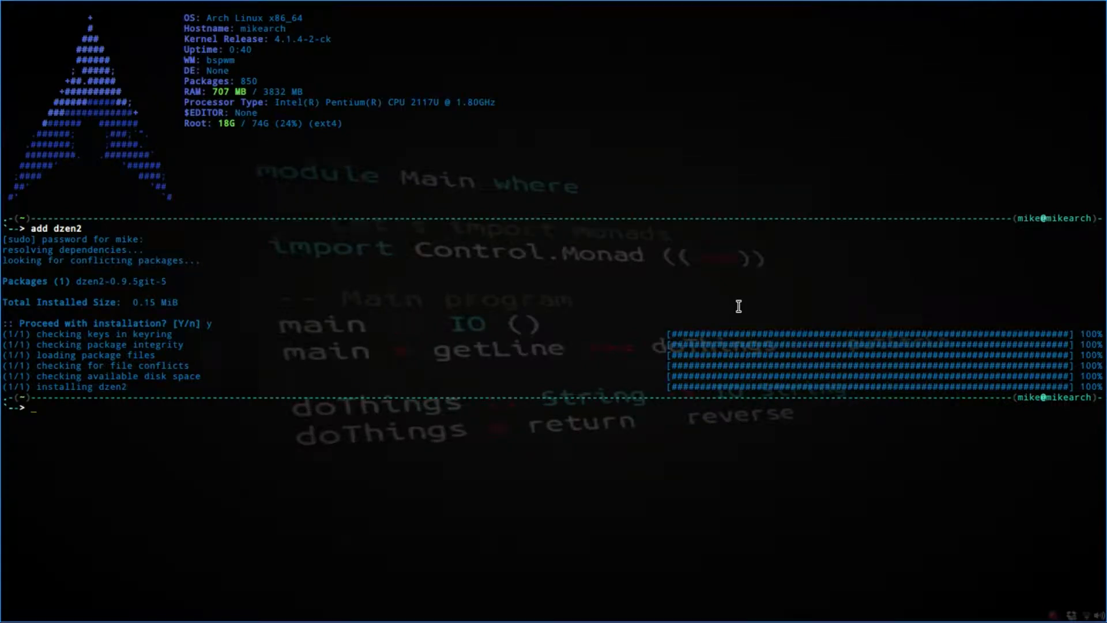
Step: Print the PATH variable with 'echo $PATH'
{"action": "type", "text": "e"}
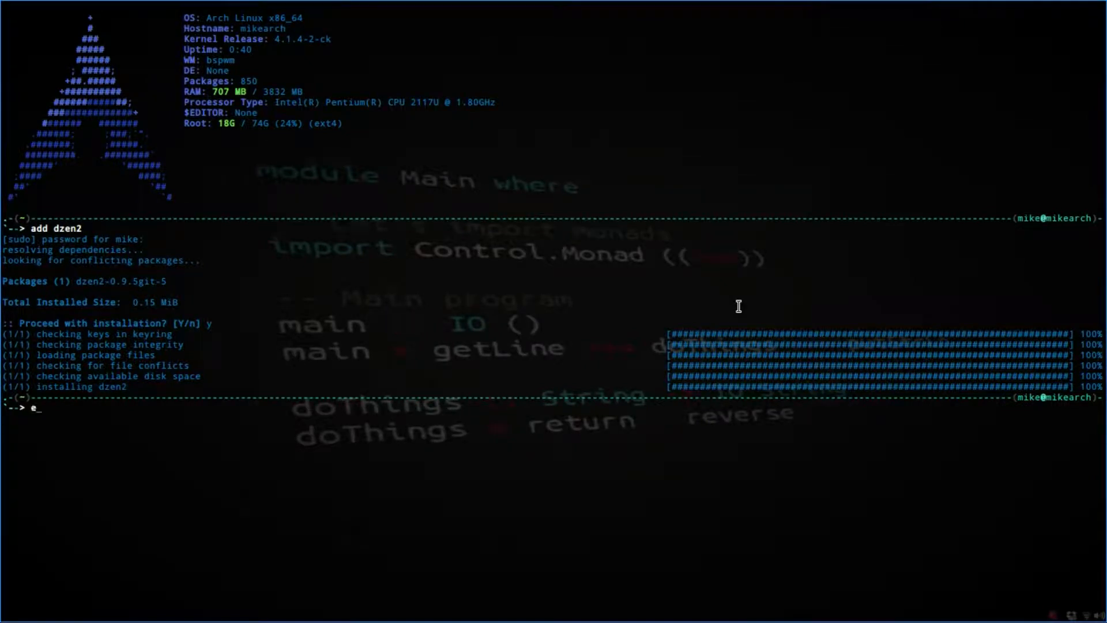
{"action": "type", "text": "cho $"}
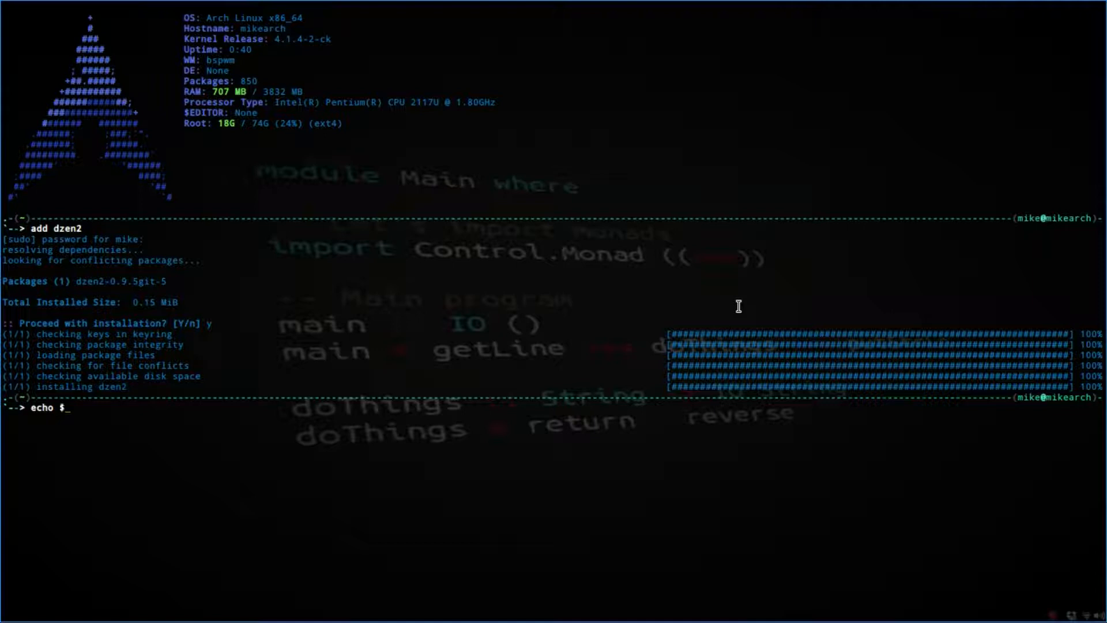
{"action": "type", "text": "PATH"}
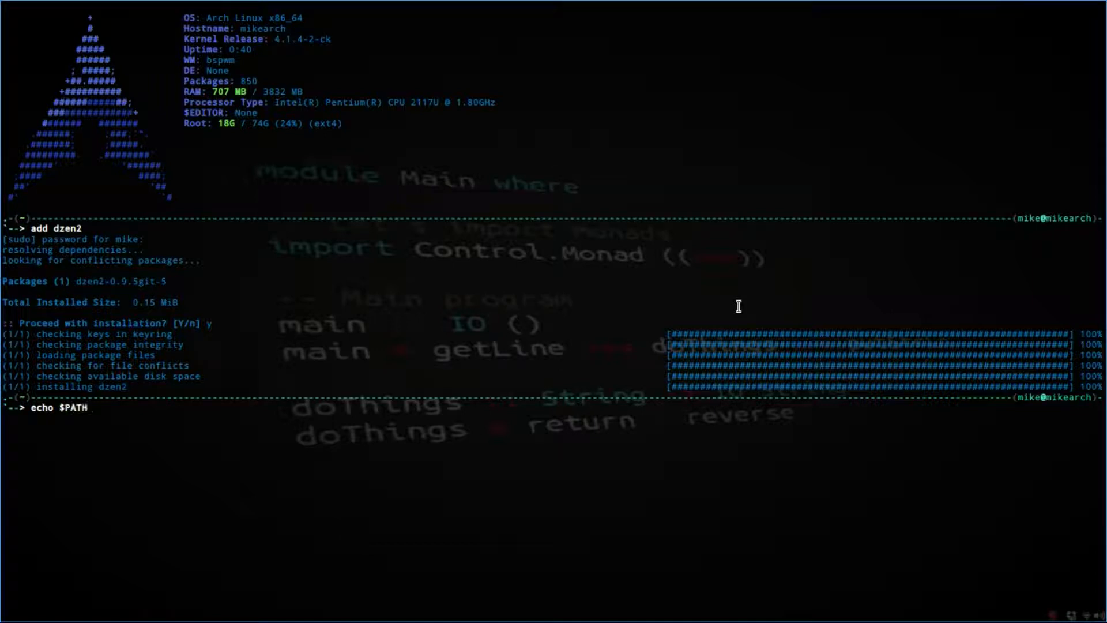
{"action": "key", "text": "Return"}
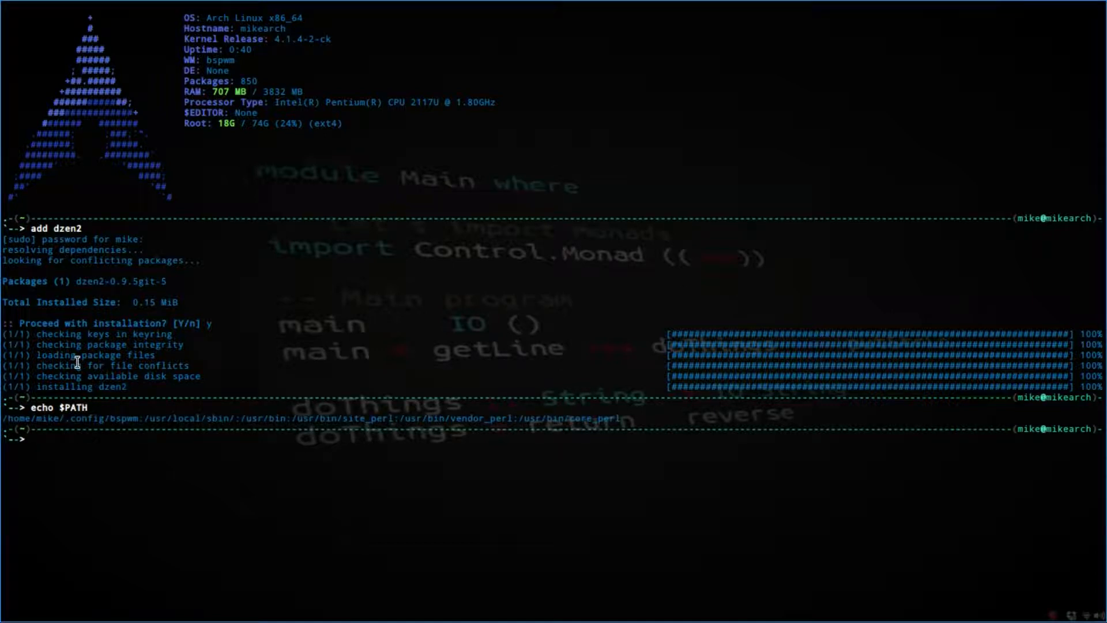
{"action": "mouse_move", "coordinate": [506, 434]}
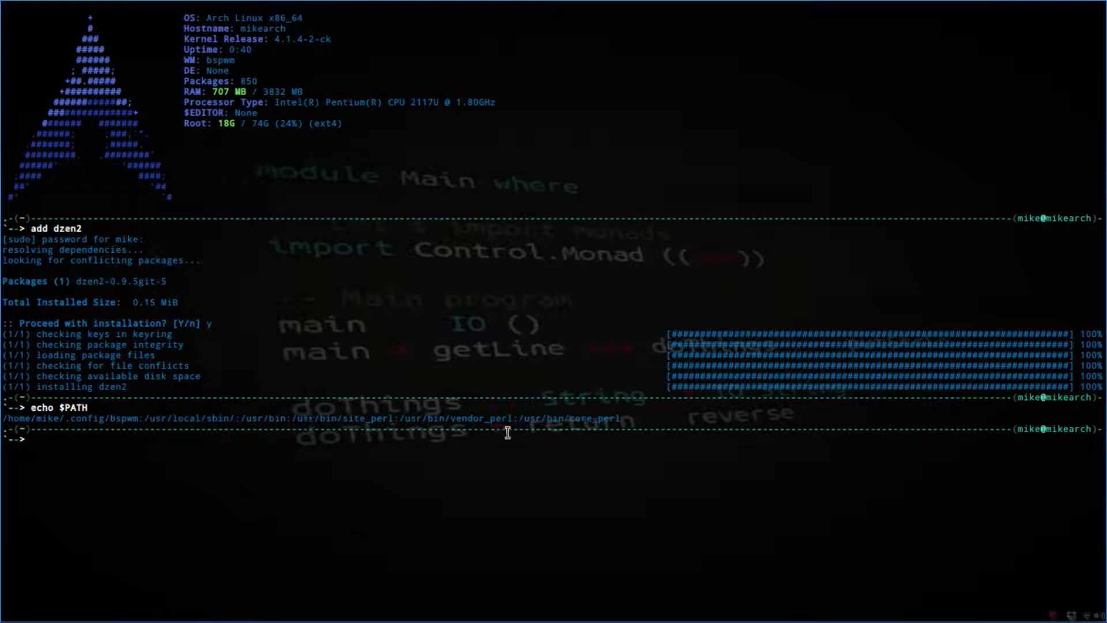
{"action": "mouse_move", "coordinate": [555, 434]}
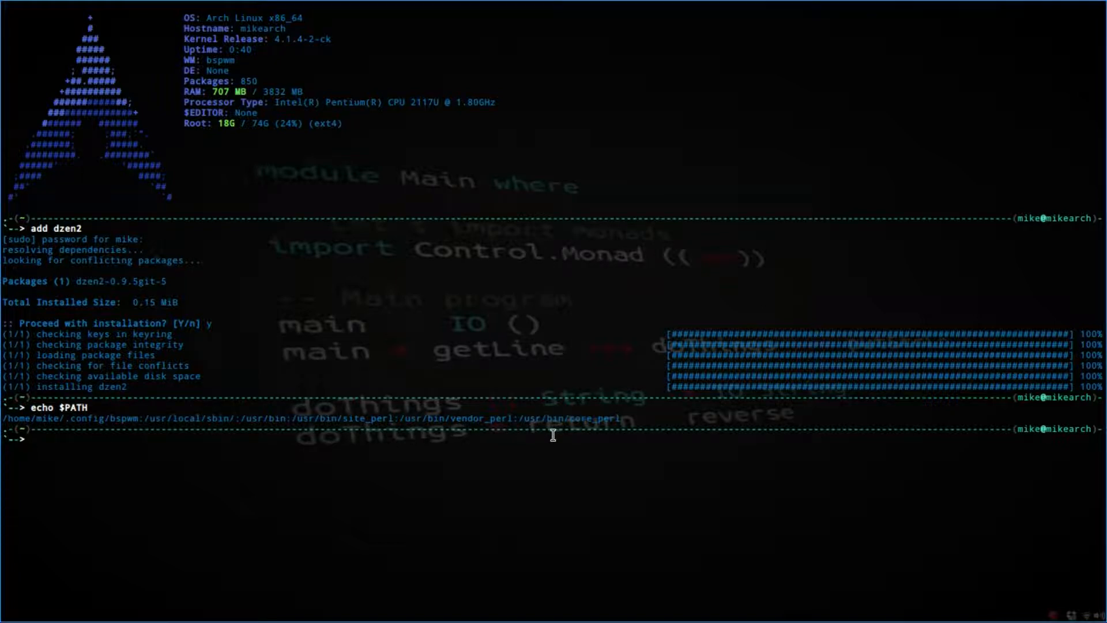
{"action": "mouse_move", "coordinate": [237, 403]}
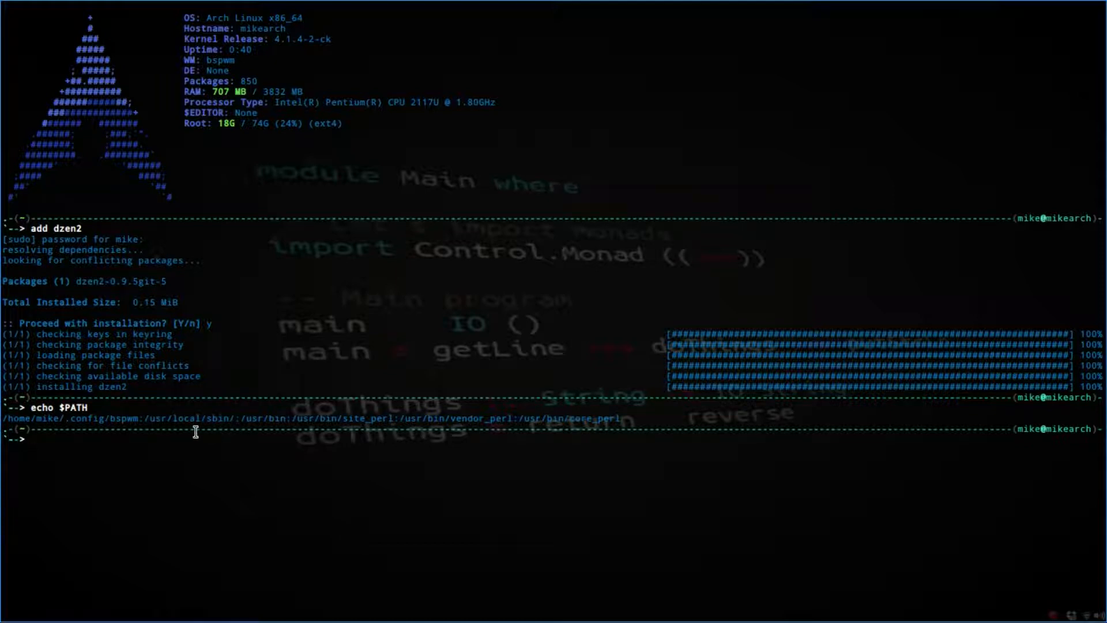
{"action": "mouse_move", "coordinate": [7, 431]}
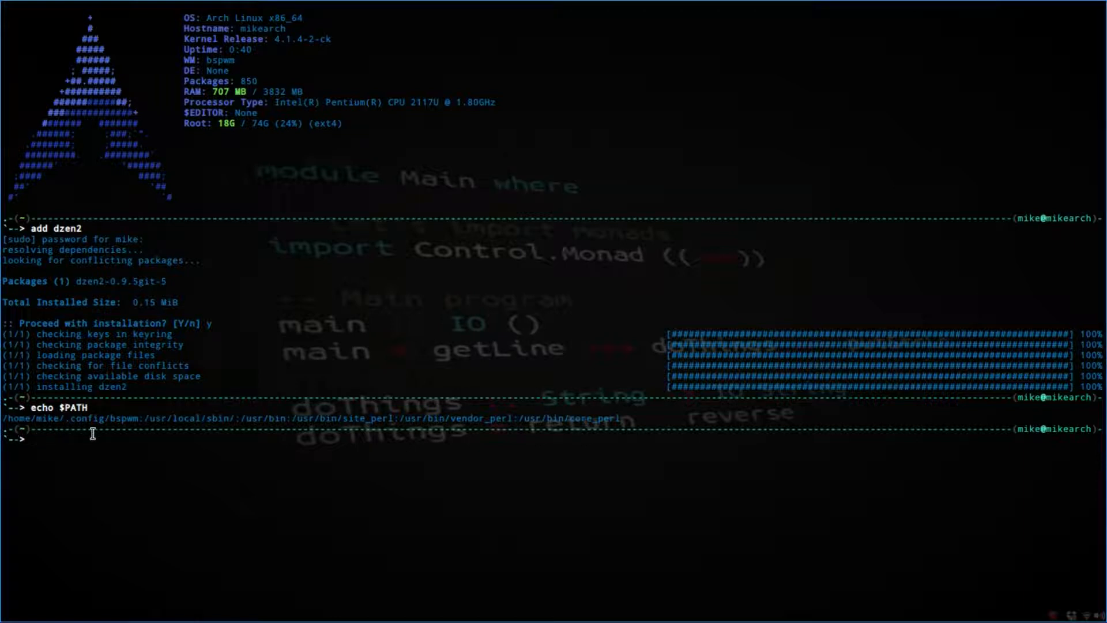
{"action": "mouse_move", "coordinate": [120, 453]}
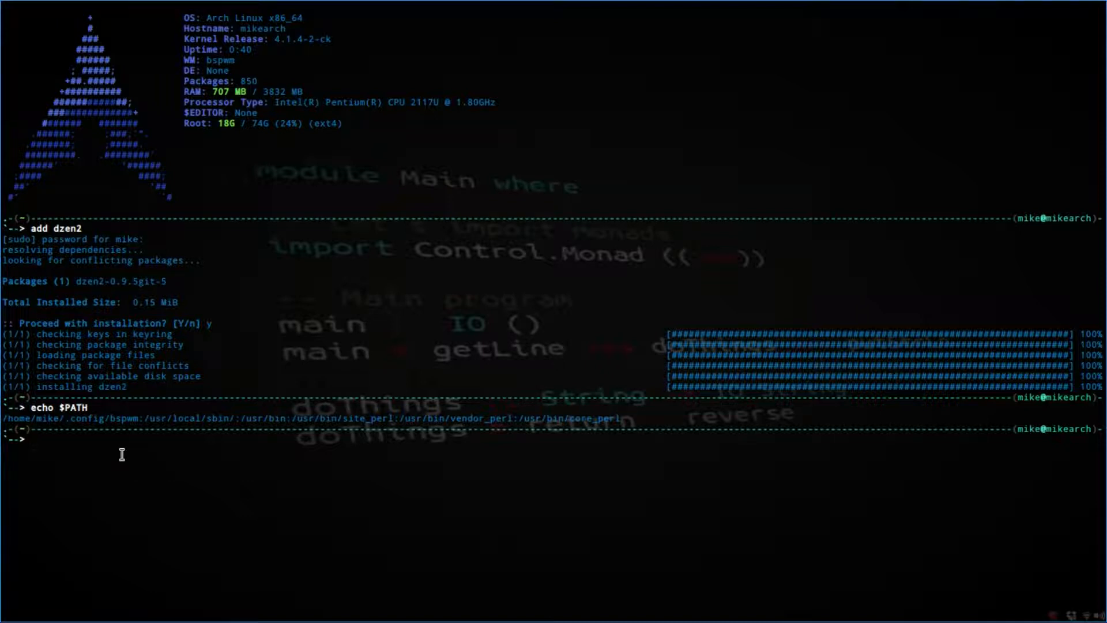
Step: Open /etc/profile in Vim with root rights via 'sudo vim /etc/profile'
{"action": "type", "text": "sudo v"}
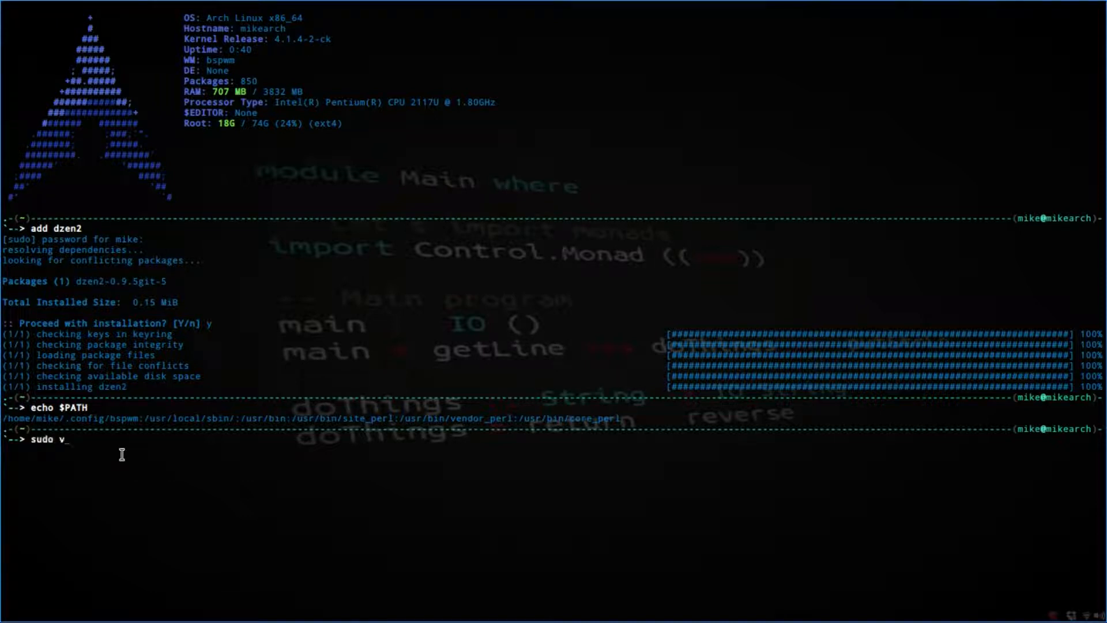
{"action": "type", "text": "im /etc"}
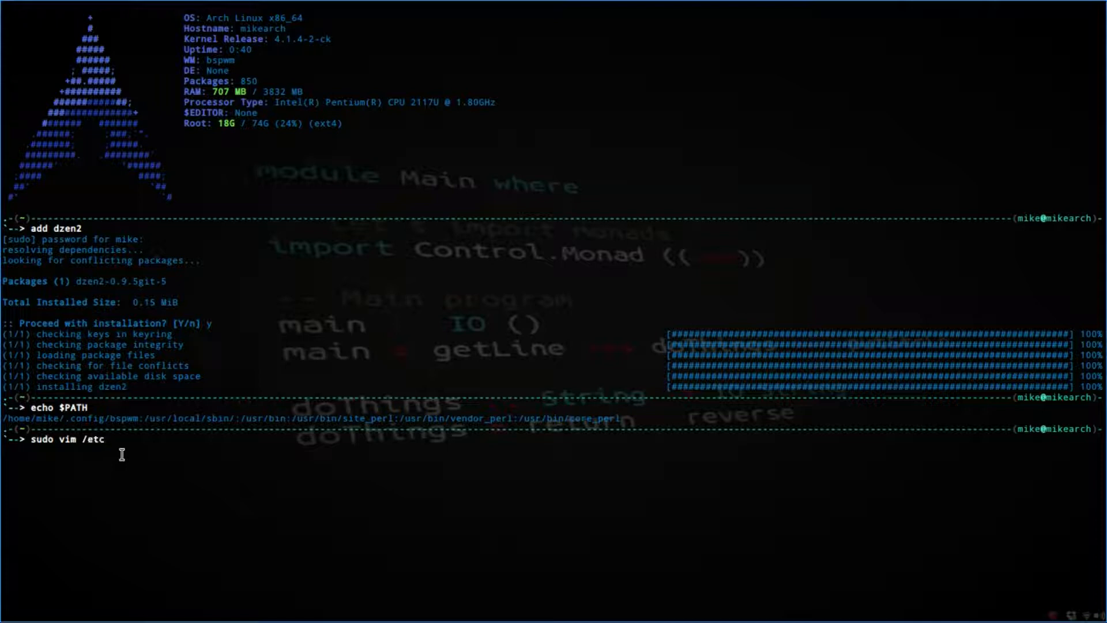
{"action": "type", "text": "/profil"}
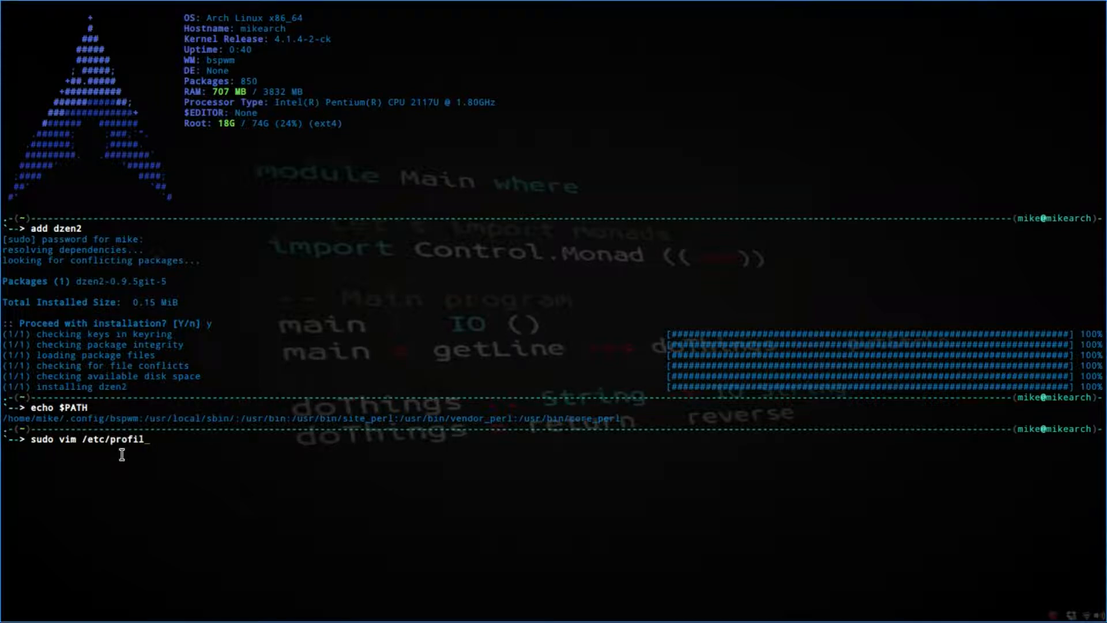
{"action": "key", "text": "Return"}
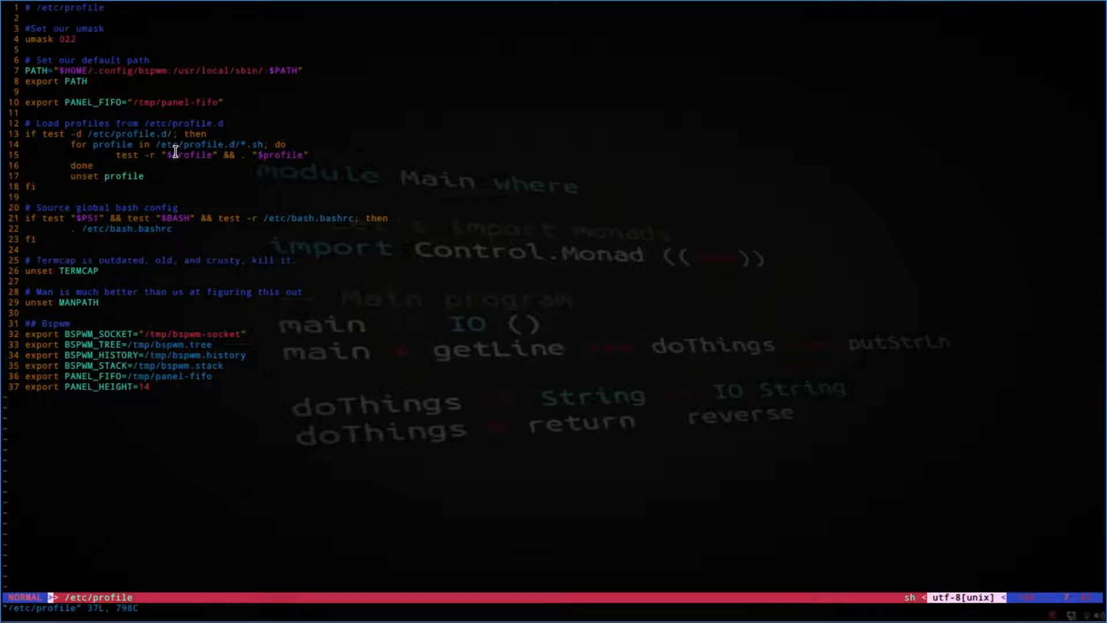
{"action": "mouse_move", "coordinate": [292, 58]}
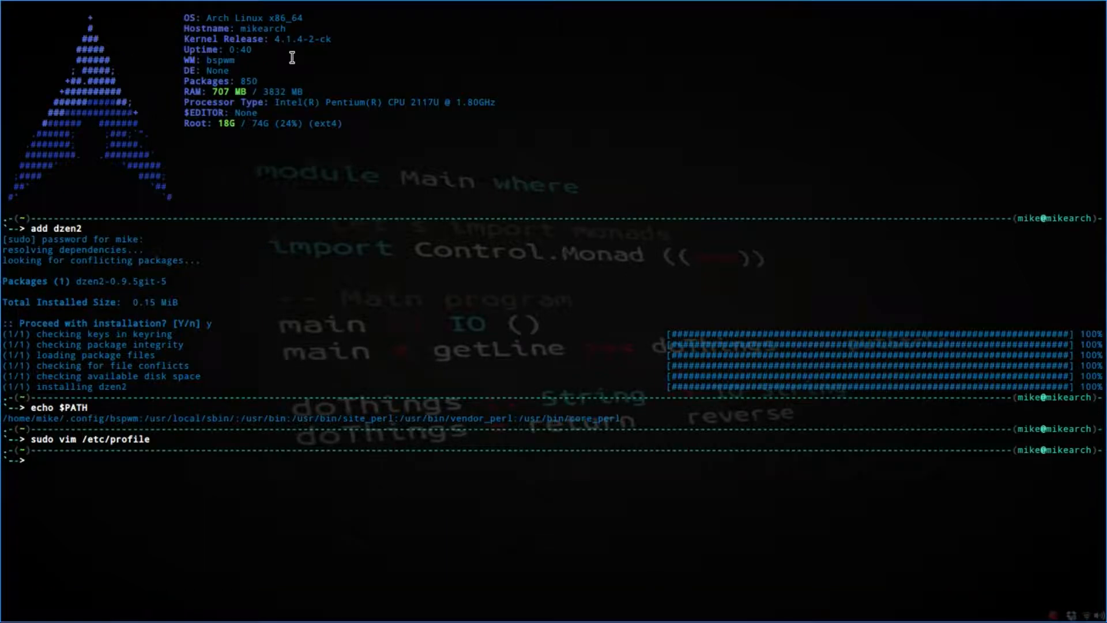
Step: Change into the ~/.config/bspwm folder
{"action": "type", "text": "cd"}
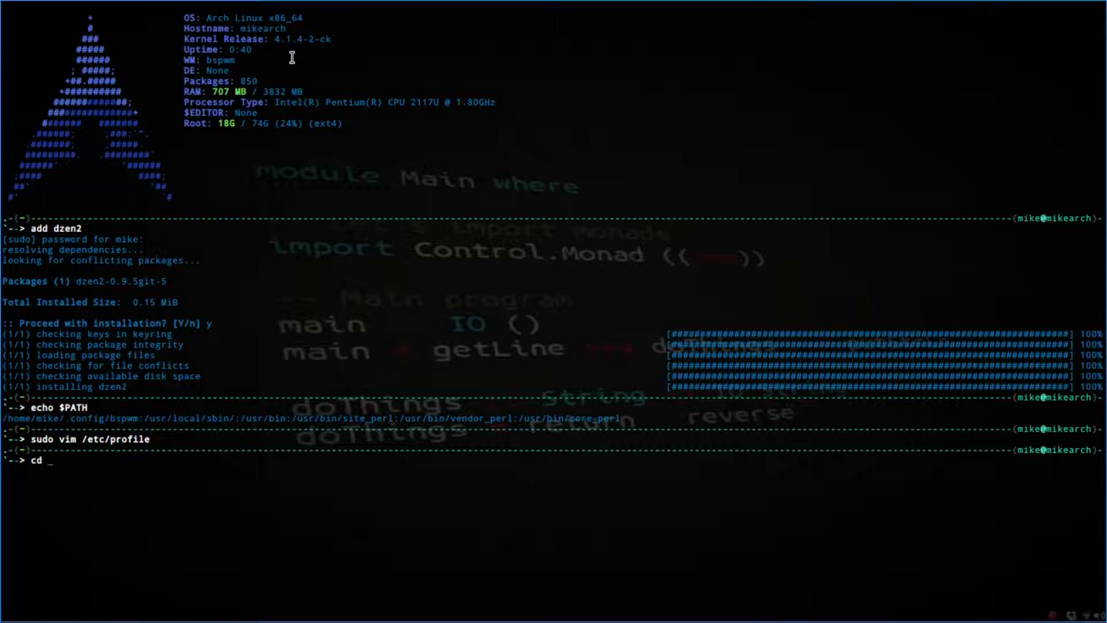
{"action": "type", "text": "-"}
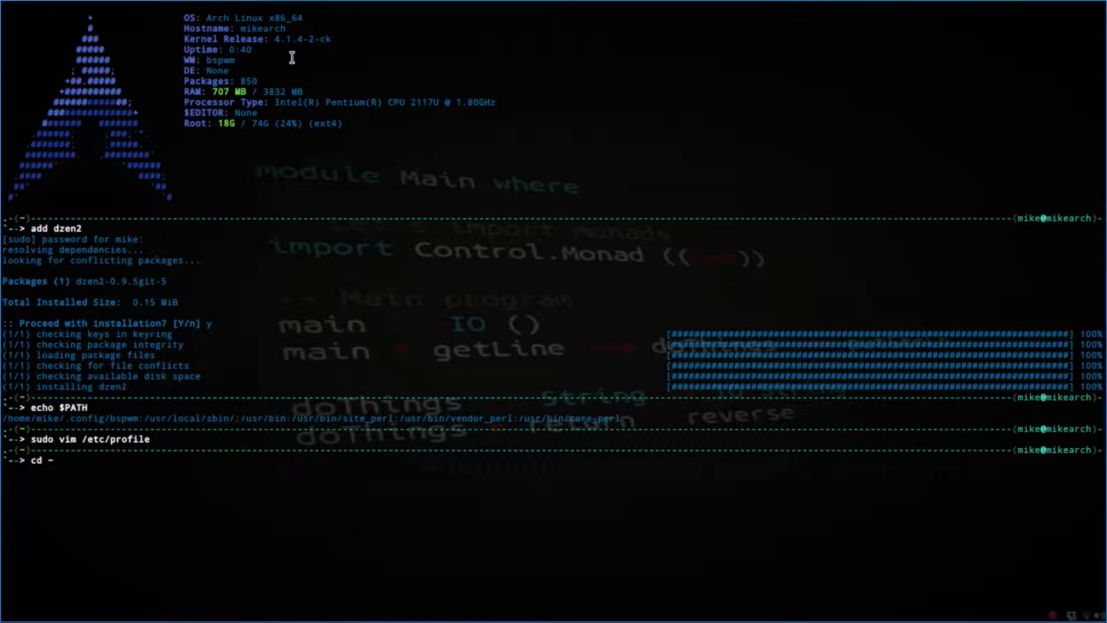
{"action": "type", "text": "~/.config/b"}
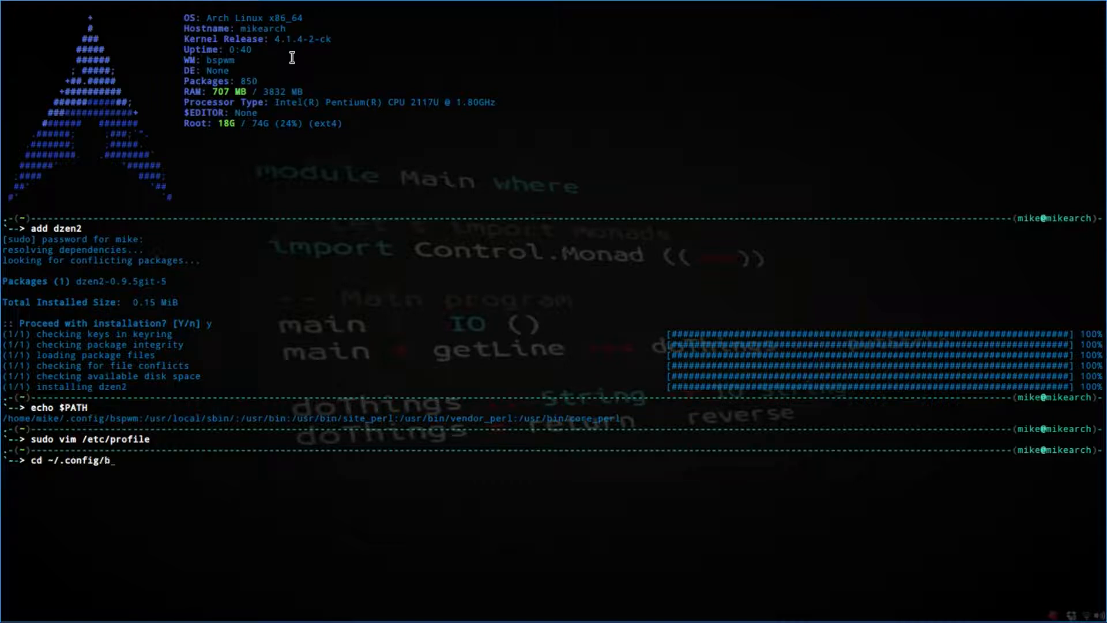
{"action": "key", "text": "Return"}
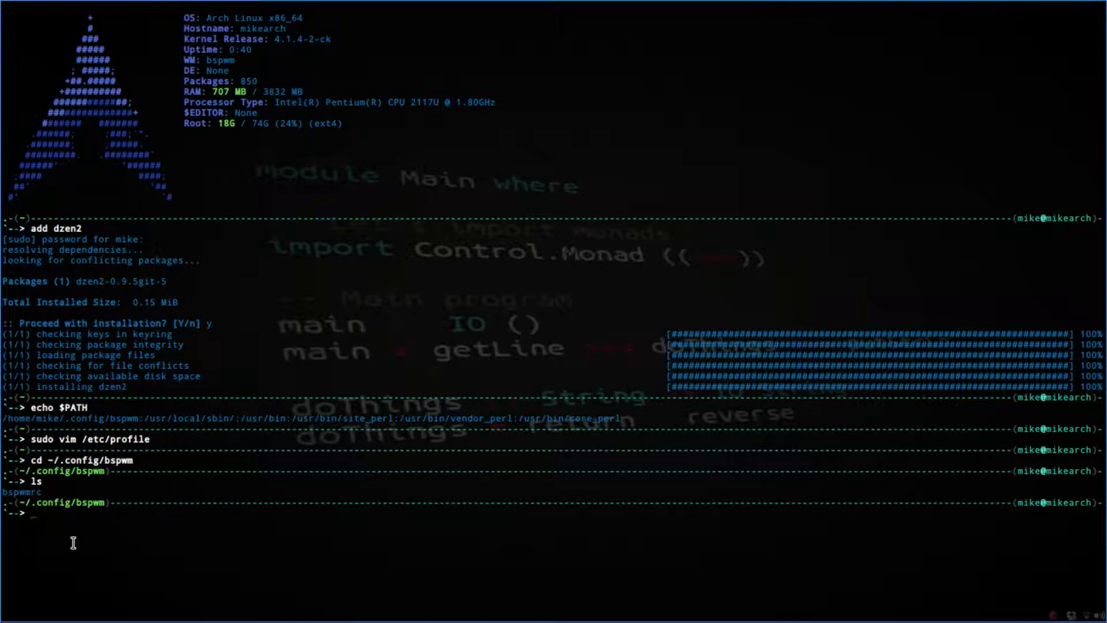
Step: Create and open a new 'panel' file with gedit
{"action": "type", "text": "gedit"}
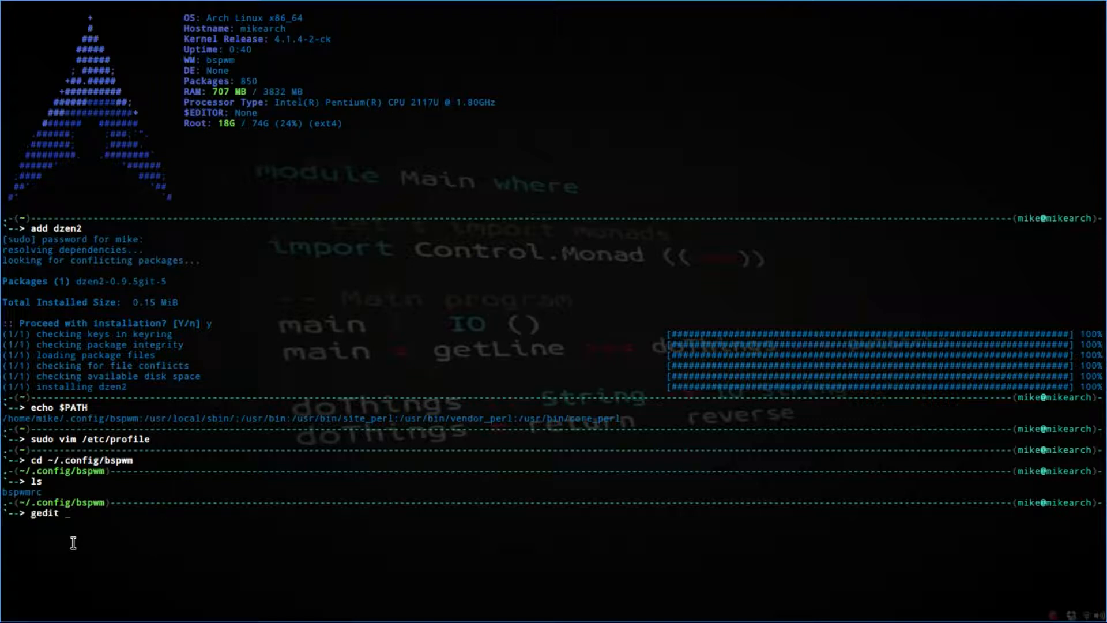
{"action": "type", "text": "pane"}
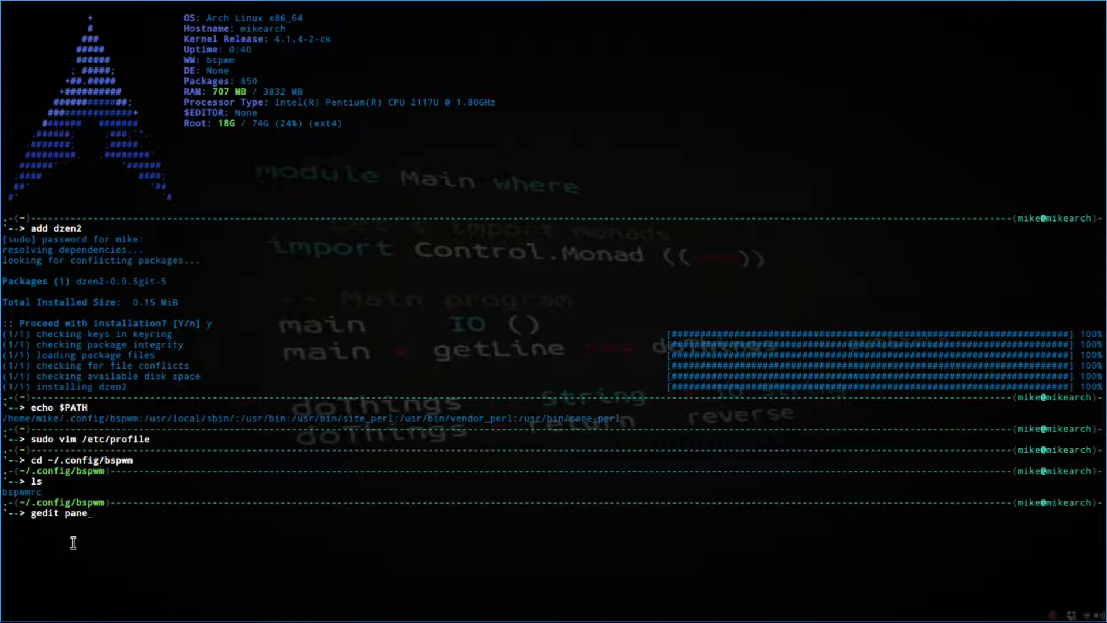
{"action": "type", "text": "l"}
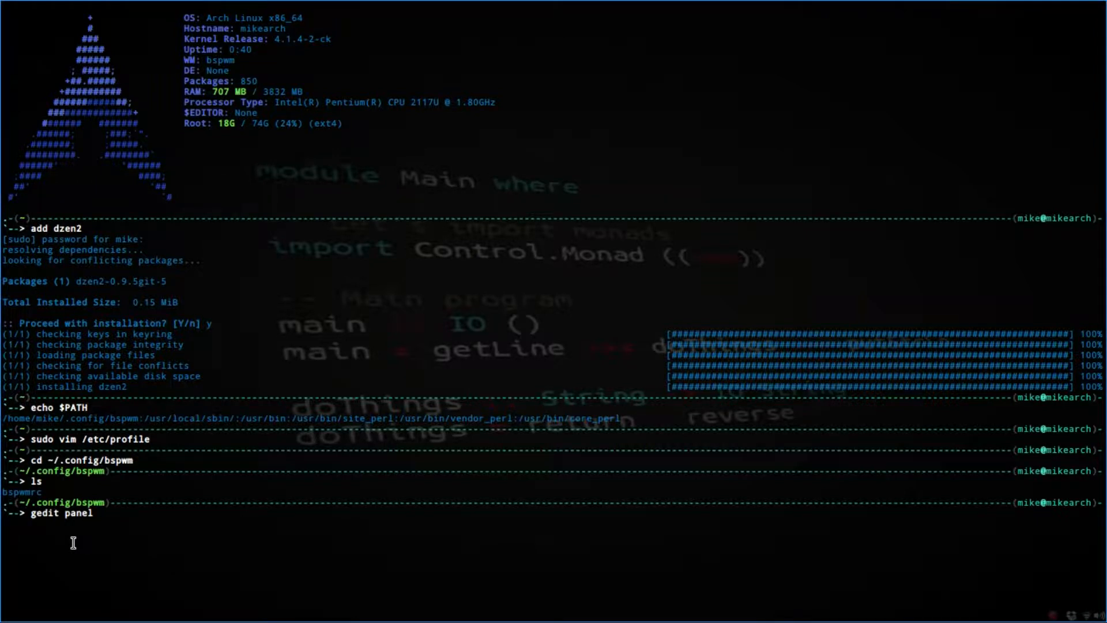
{"action": "key", "text": "Return"}
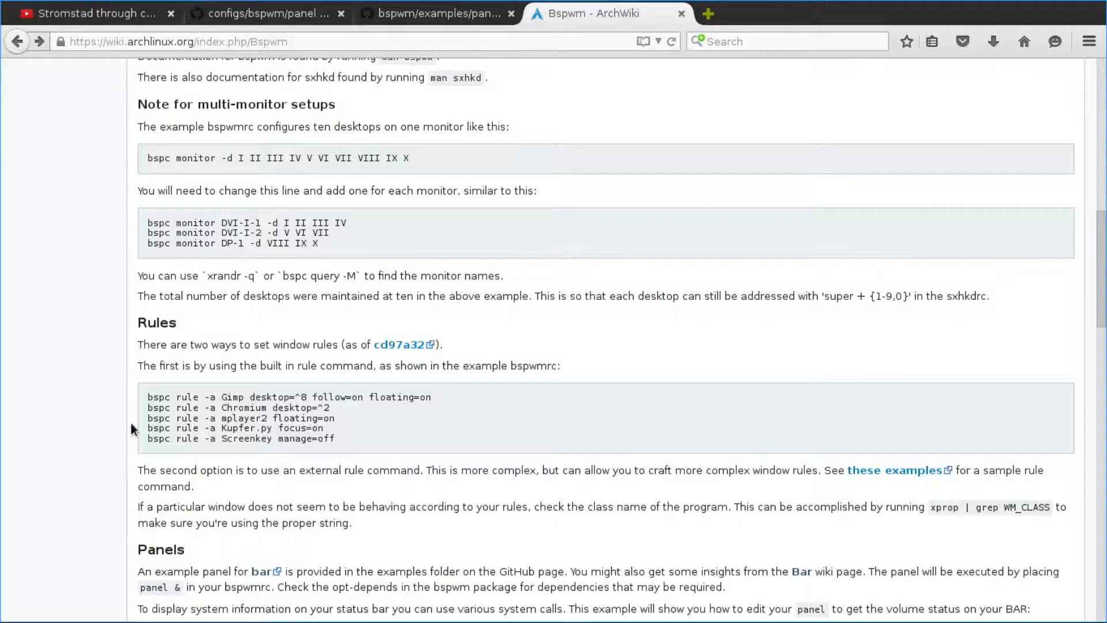
Step: Open the panel script in the configs repository's panel folder and copy its code
{"action": "left_click", "coordinate": [265, 14]}
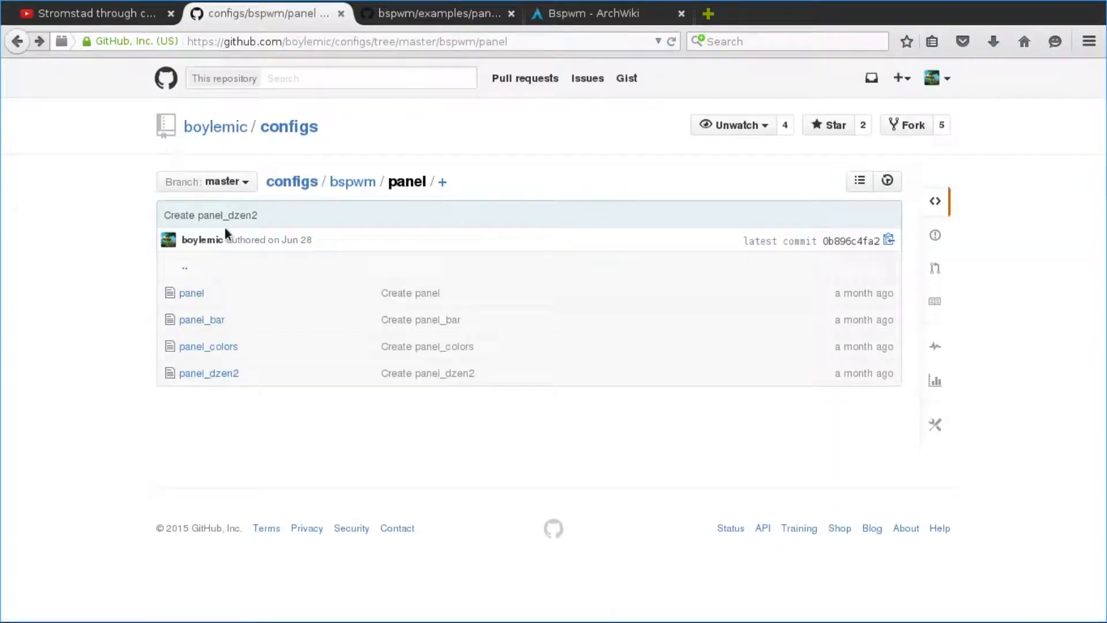
{"action": "left_click", "coordinate": [190, 292]}
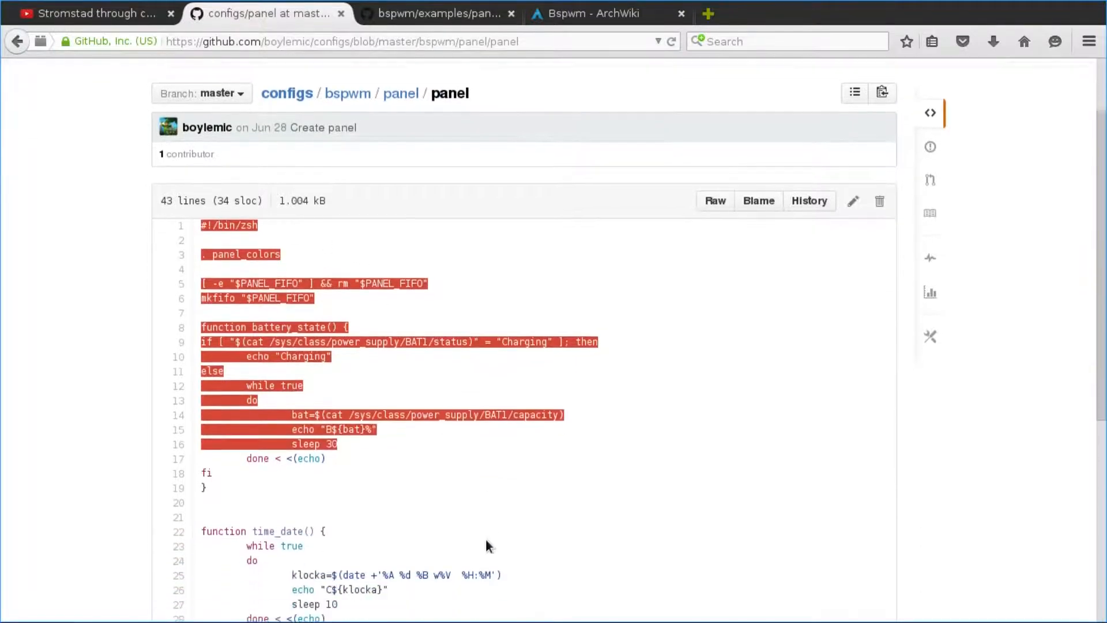
{"action": "scroll", "scroll_direction": "down", "scroll_amount": 3}
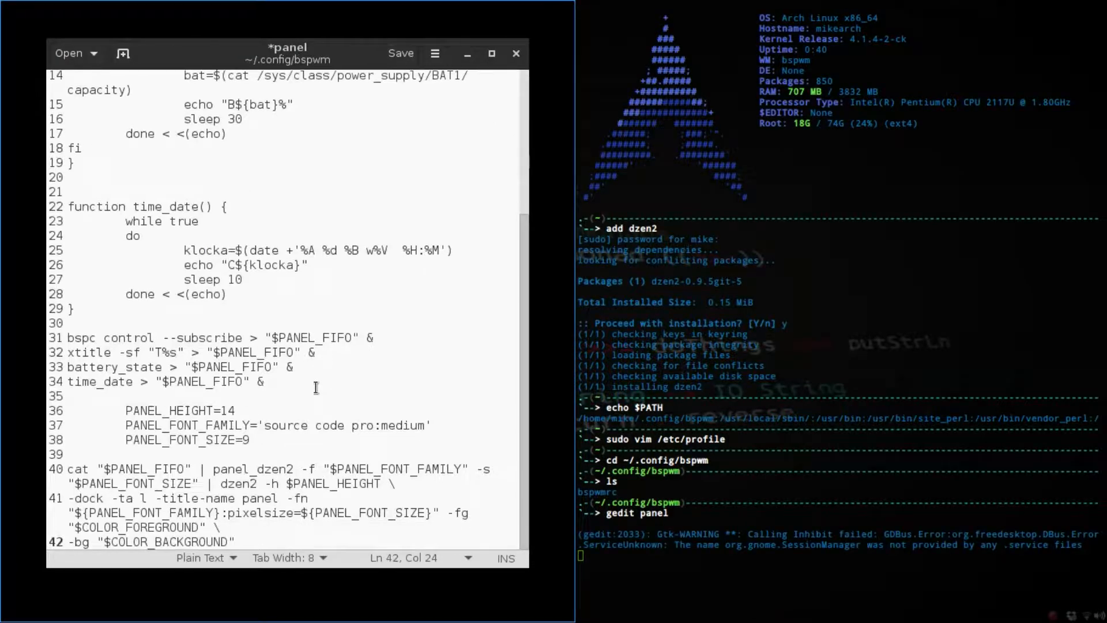
Step: Check the pasted panel script in gedit, save it in ~/.config/bspwm and close the editor
{"action": "scroll", "scroll_direction": "up", "scroll_amount": 3}
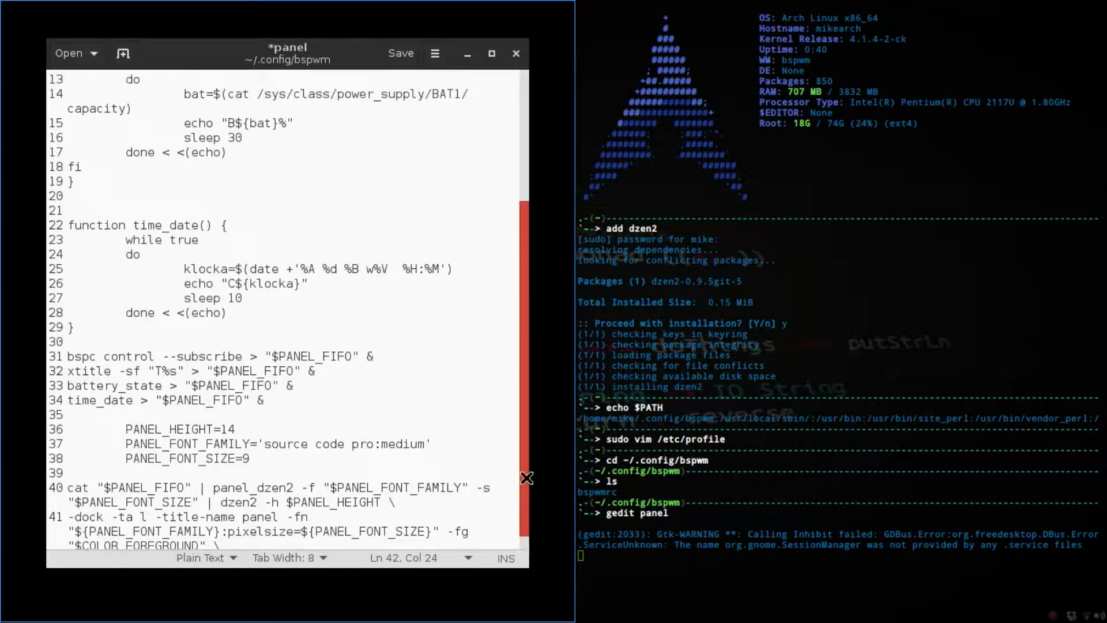
{"action": "scroll", "scroll_direction": "up", "scroll_amount": 3}
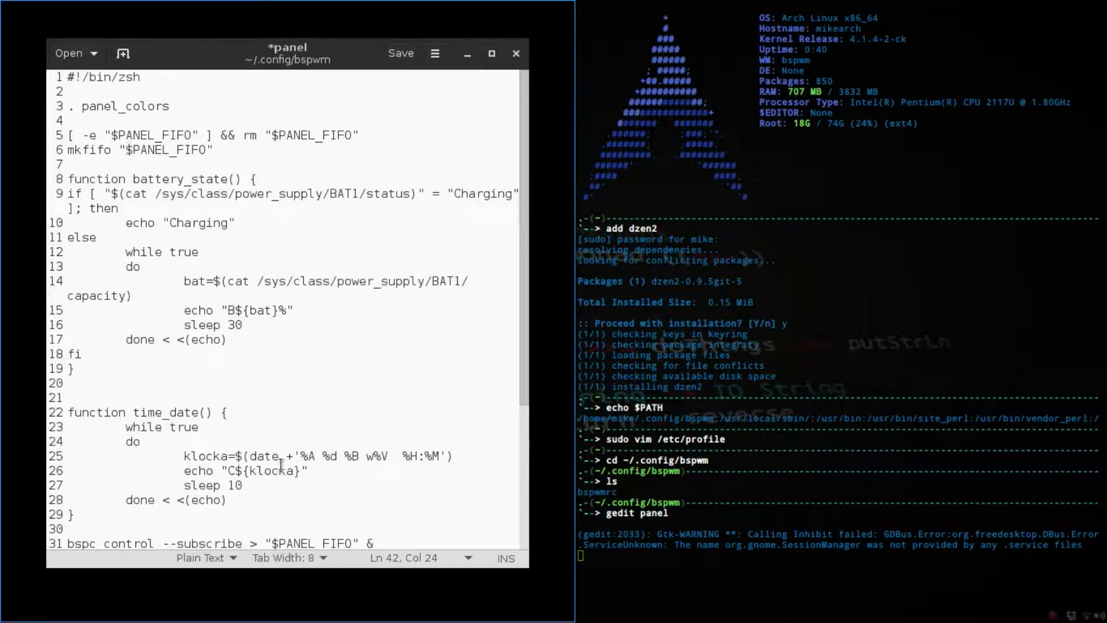
{"action": "mouse_move", "coordinate": [142, 322]}
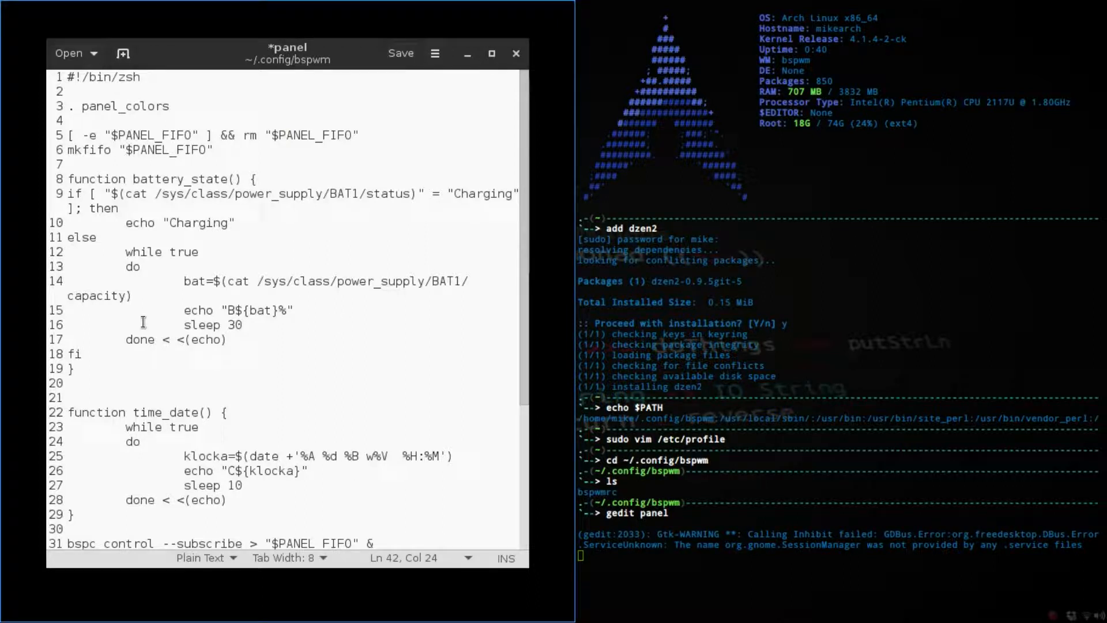
{"action": "mouse_move", "coordinate": [254, 288]}
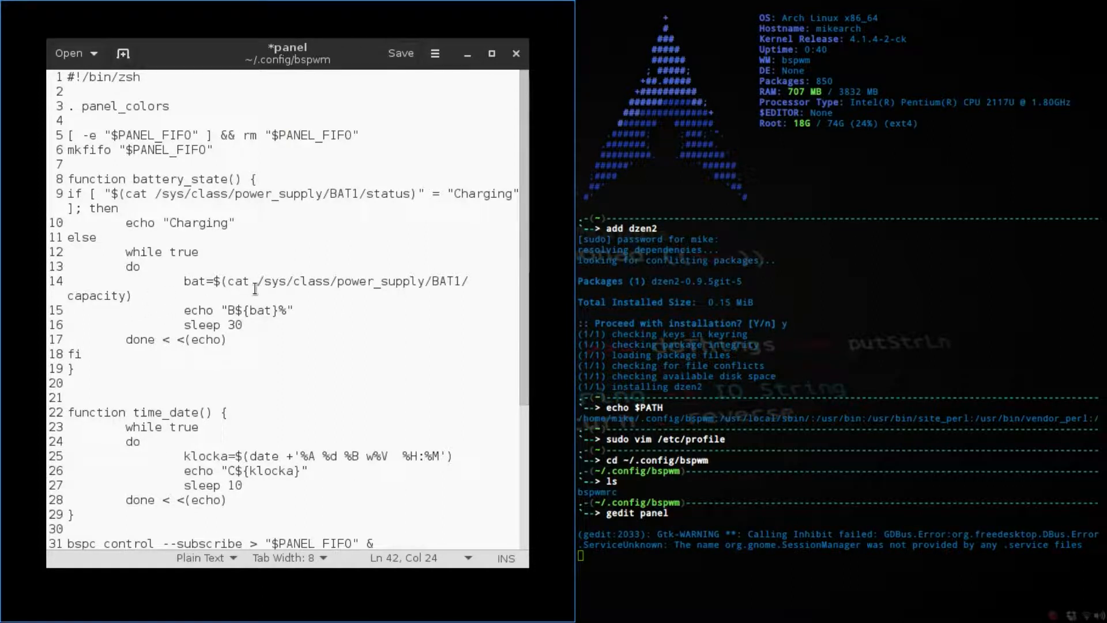
{"action": "mouse_move", "coordinate": [458, 296]}
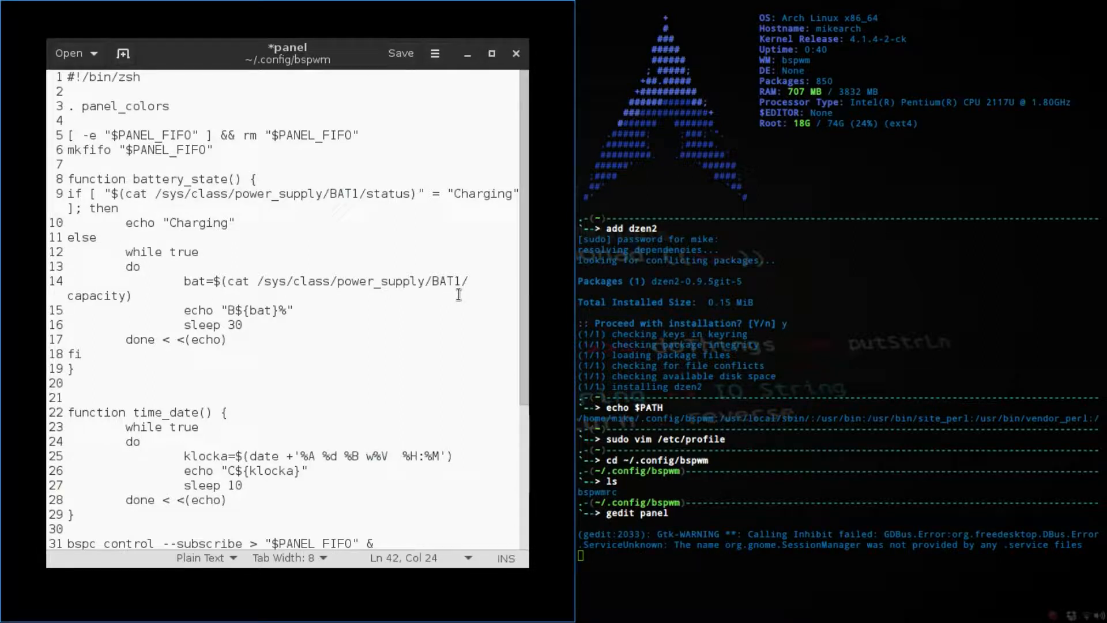
{"action": "left_click", "coordinate": [400, 53]}
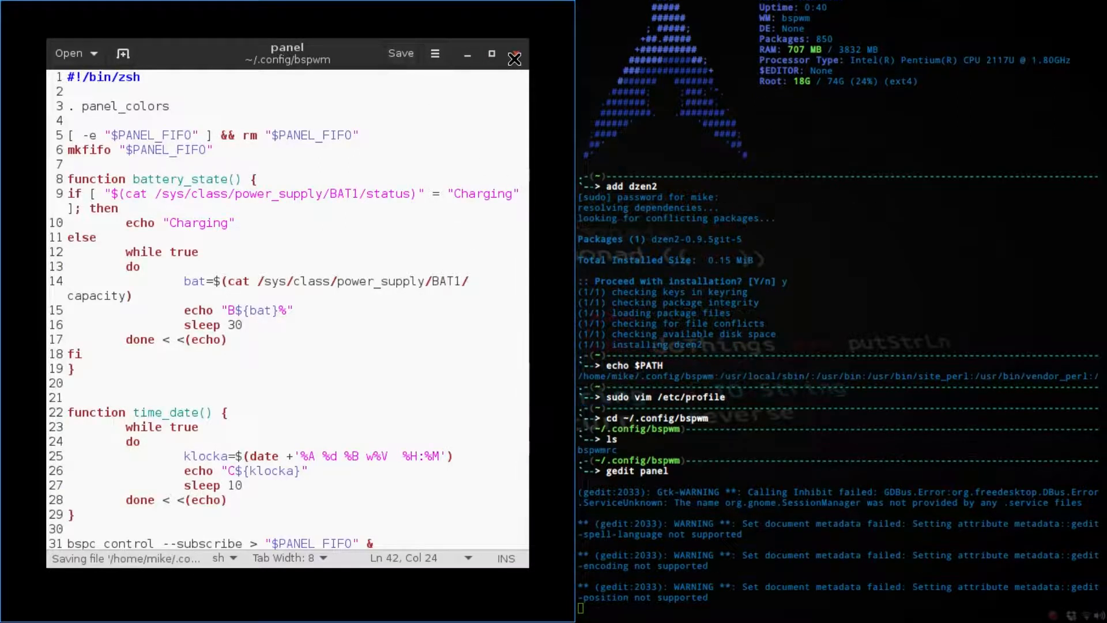
{"action": "left_click", "coordinate": [515, 57]}
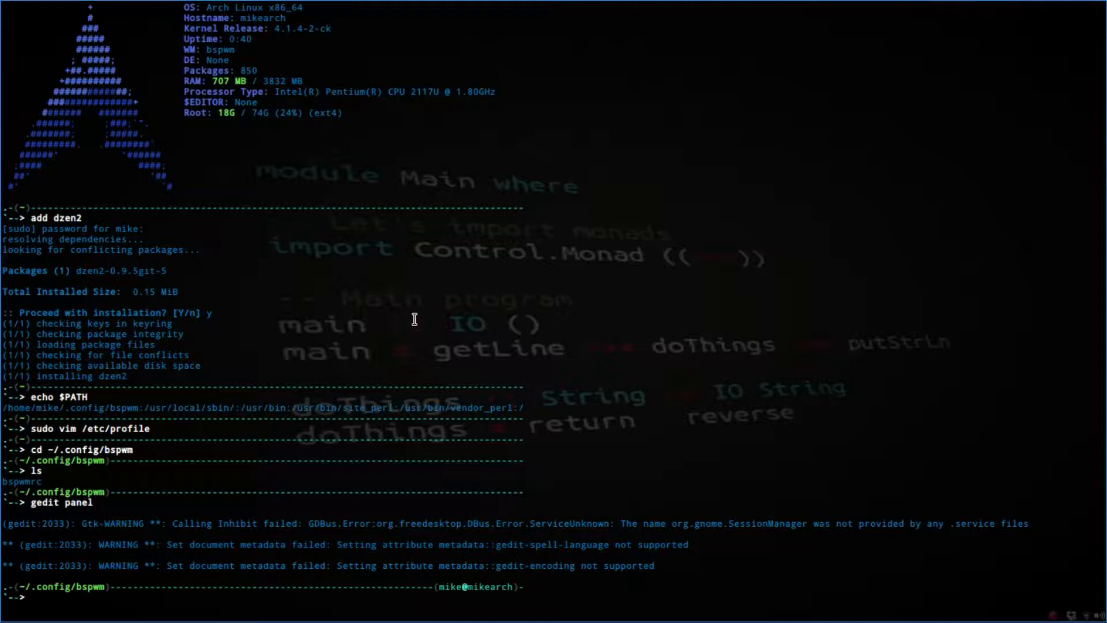
Step: Create and open an empty panel_colors file with 'gedit panel_colors'
{"action": "type", "text": "gedit panel"}
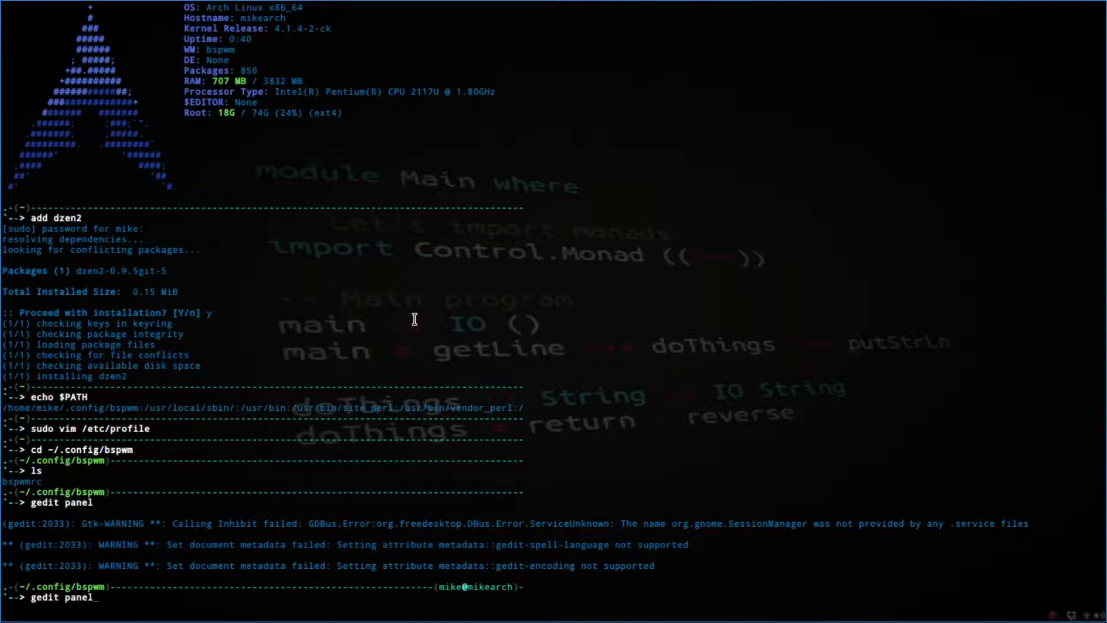
{"action": "type", "text": "_colors"}
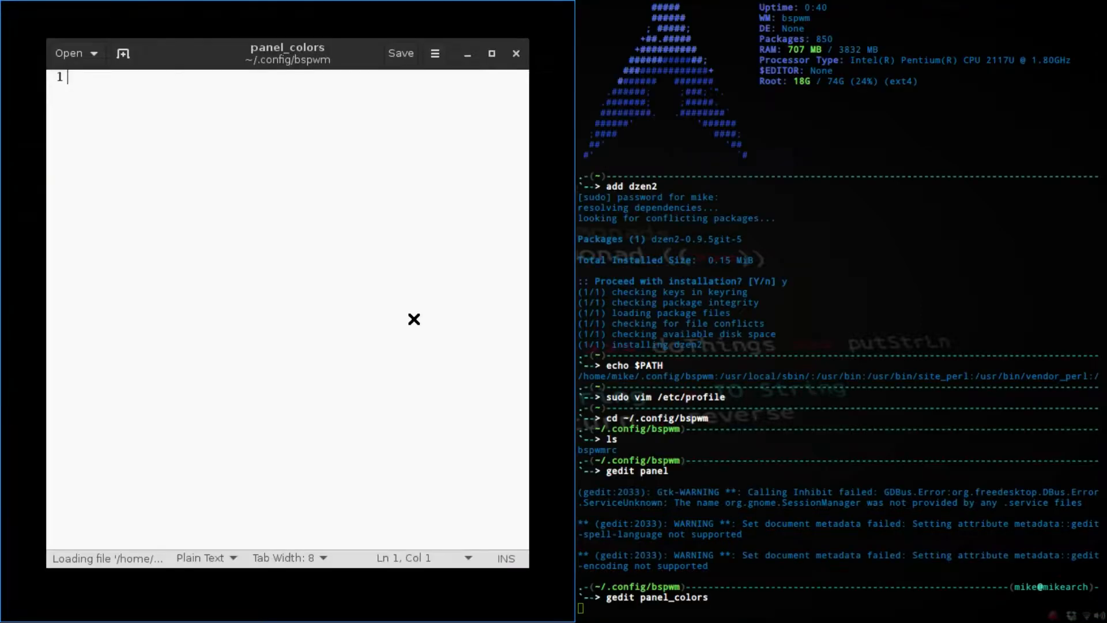
{"action": "left_click", "coordinate": [514, 53]}
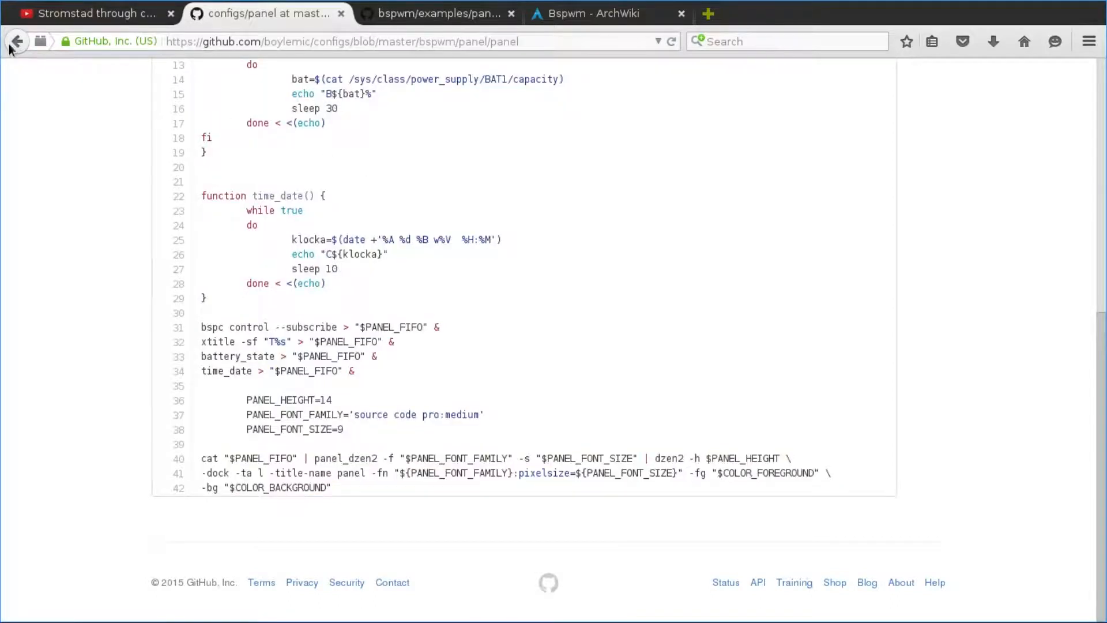
Step: Open the configs panel_colors file and compare it with the official bspwm example panel_colors
{"action": "left_click", "coordinate": [16, 41]}
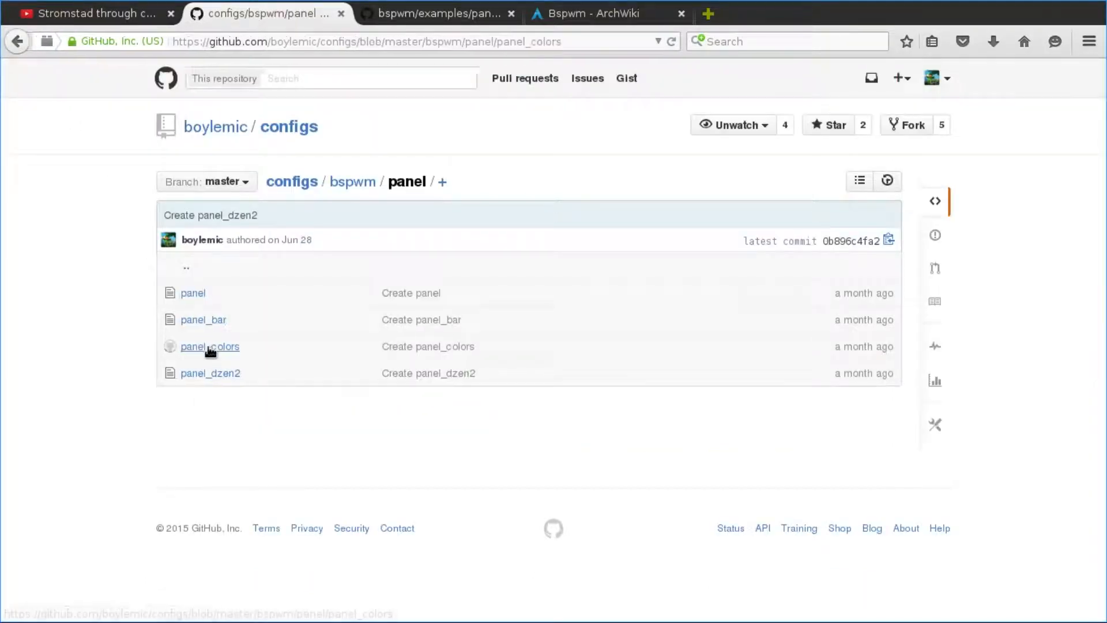
{"action": "left_click", "coordinate": [209, 346]}
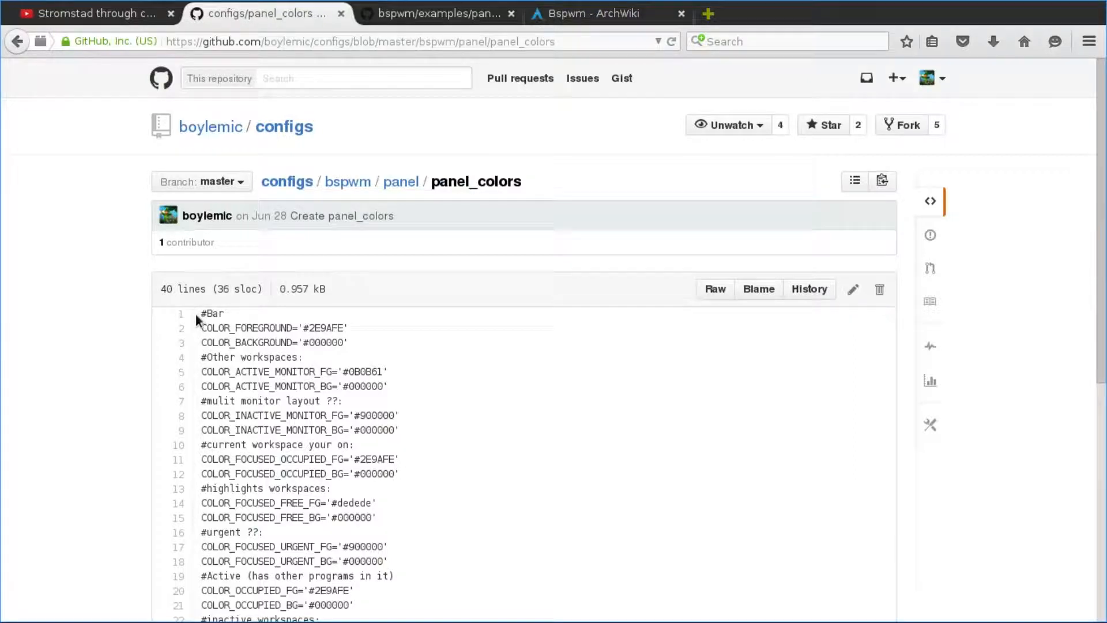
{"action": "left_click", "coordinate": [438, 14]}
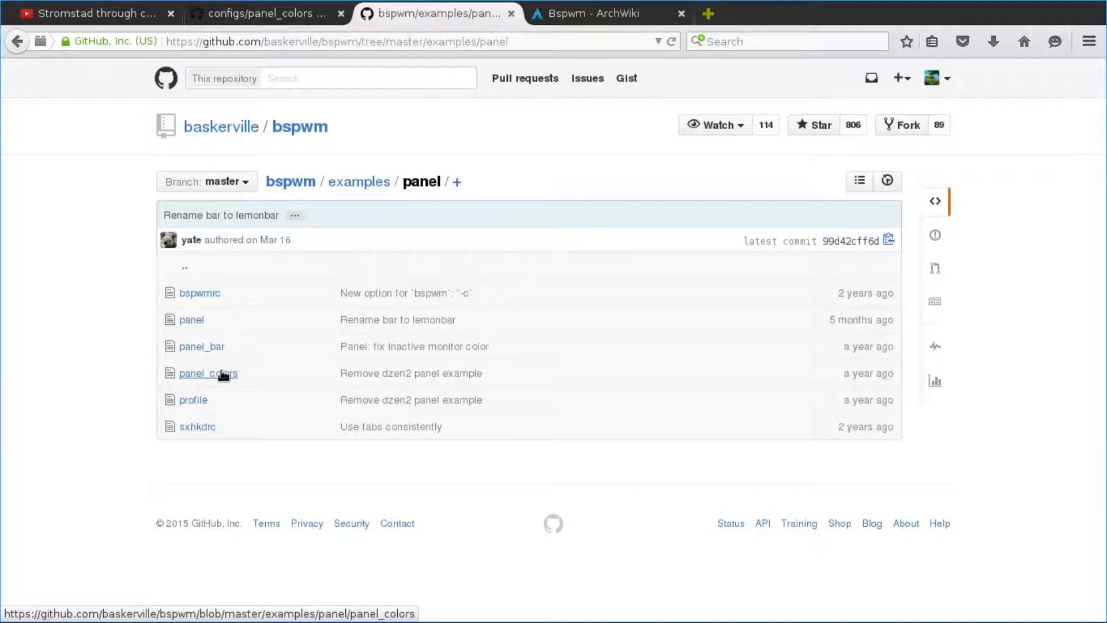
{"action": "left_click", "coordinate": [208, 373]}
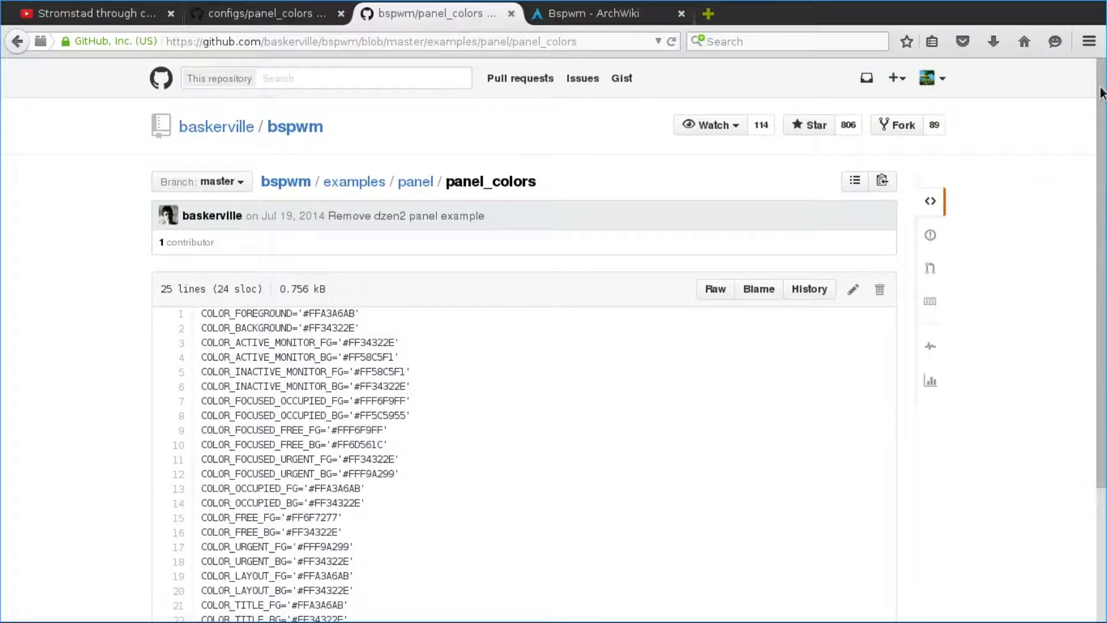
{"action": "scroll", "scroll_direction": "down", "scroll_amount": 3}
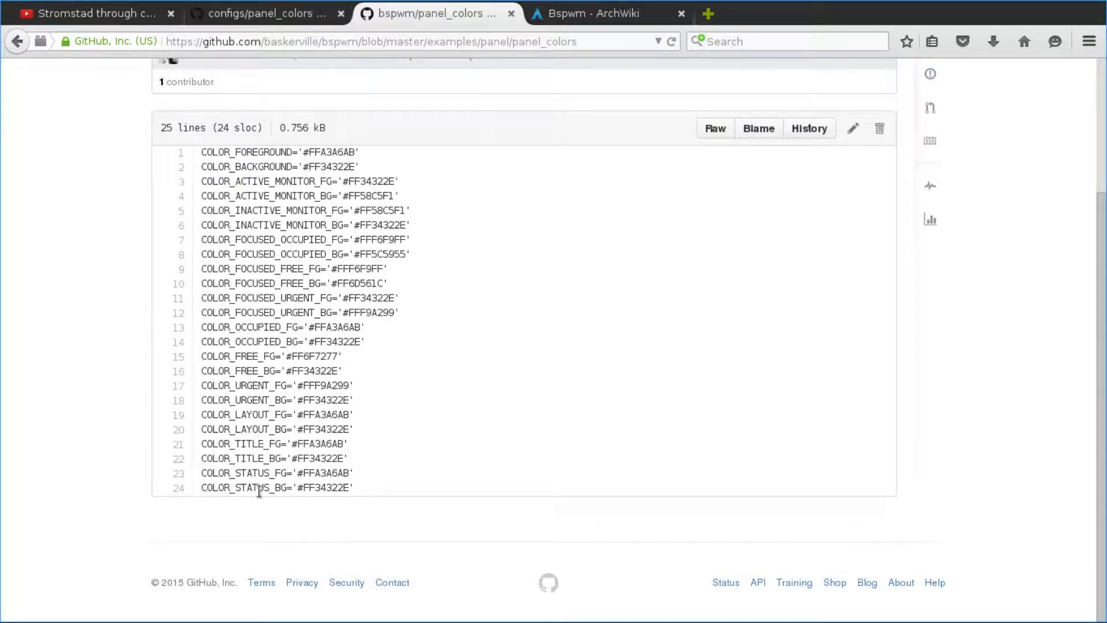
{"action": "mouse_move", "coordinate": [273, 35]}
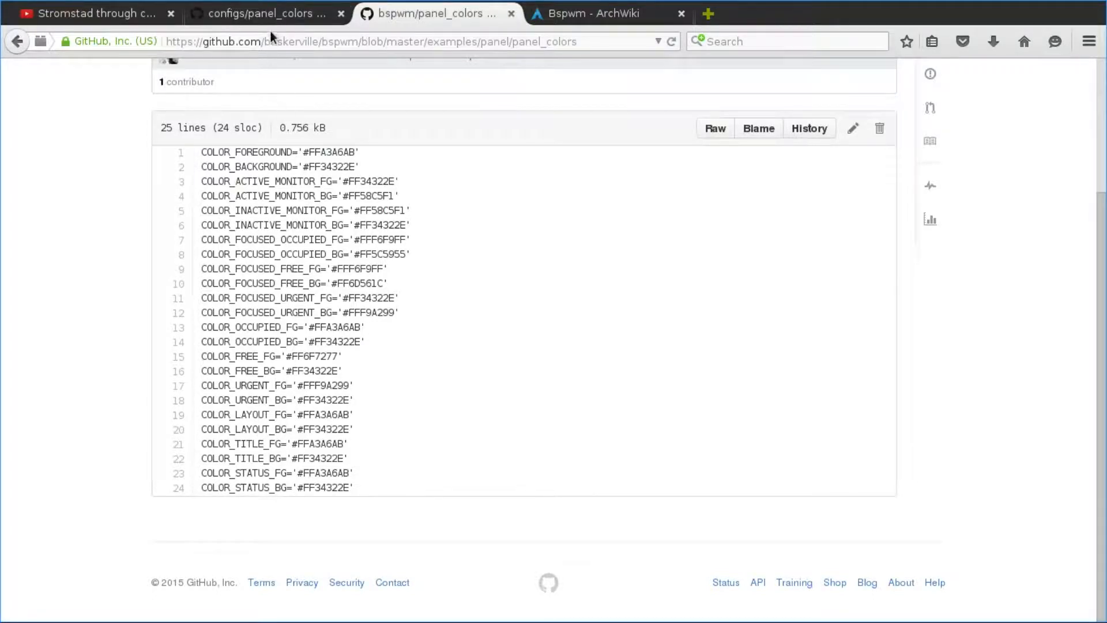
Step: Select the whole configs panel_colors colour list and copy it for pasting into gedit
{"action": "left_click", "coordinate": [262, 14]}
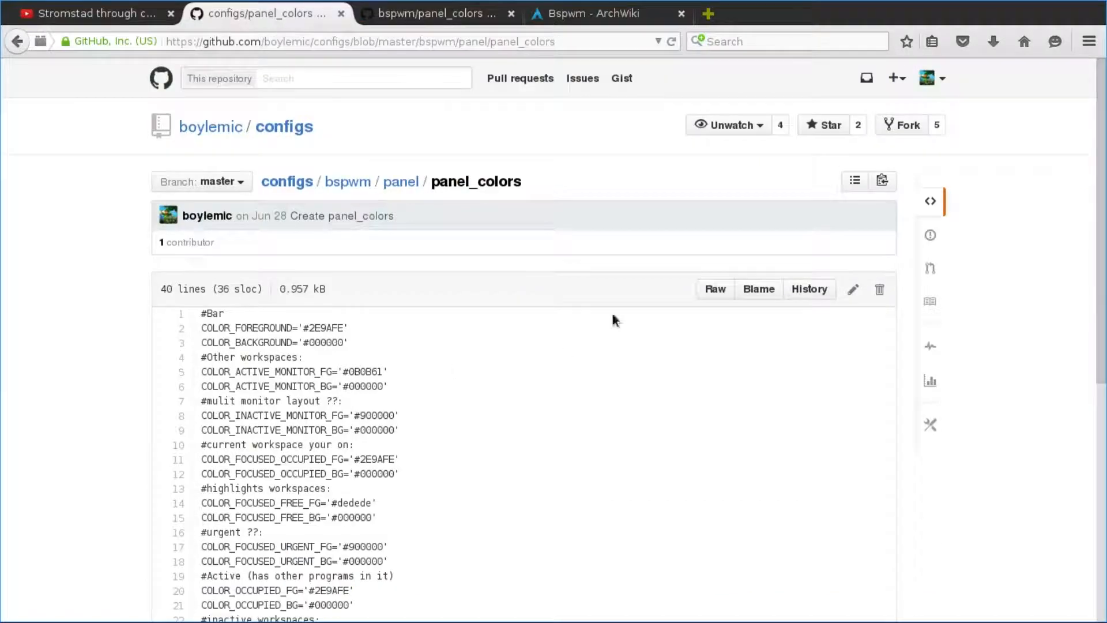
{"action": "scroll", "scroll_direction": "down", "scroll_amount": 3}
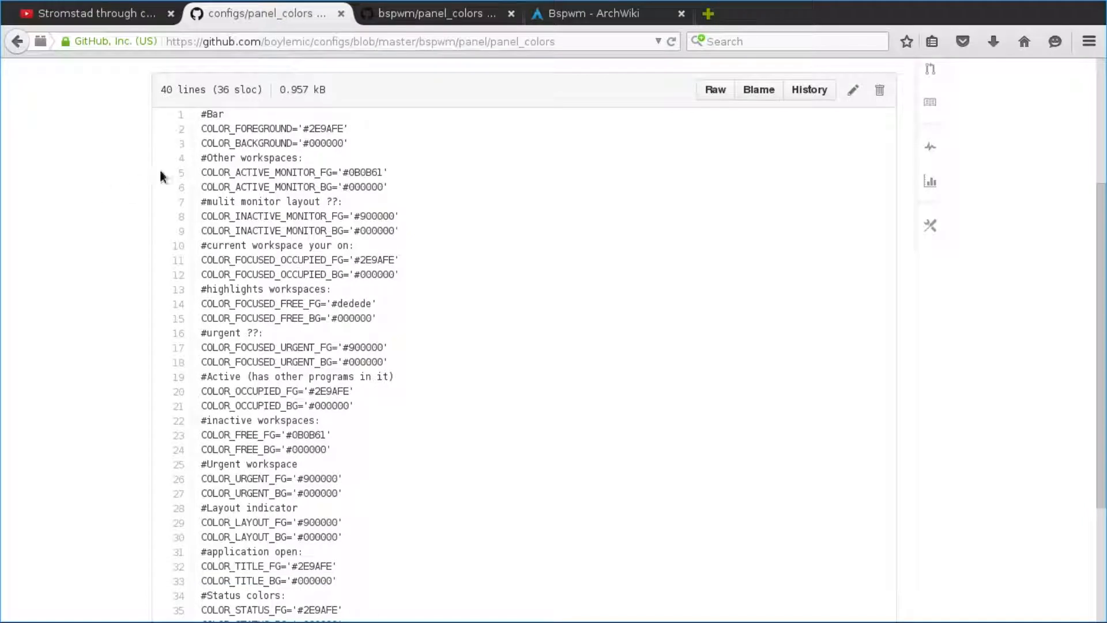
{"action": "mouse_move", "coordinate": [252, 207]}
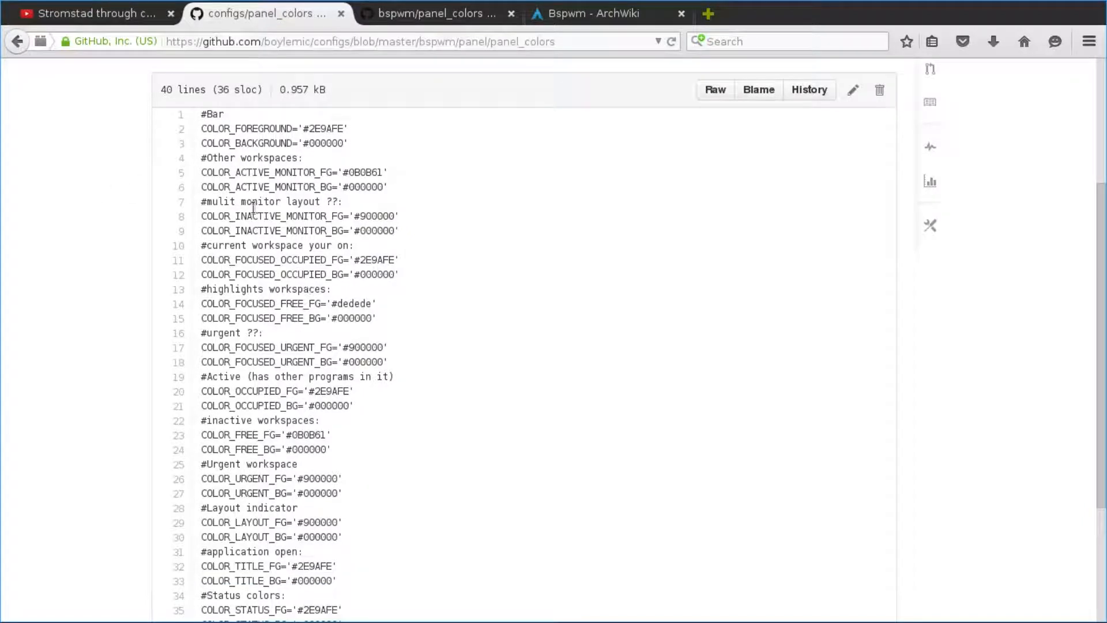
{"action": "key", "text": "ctrl+a"}
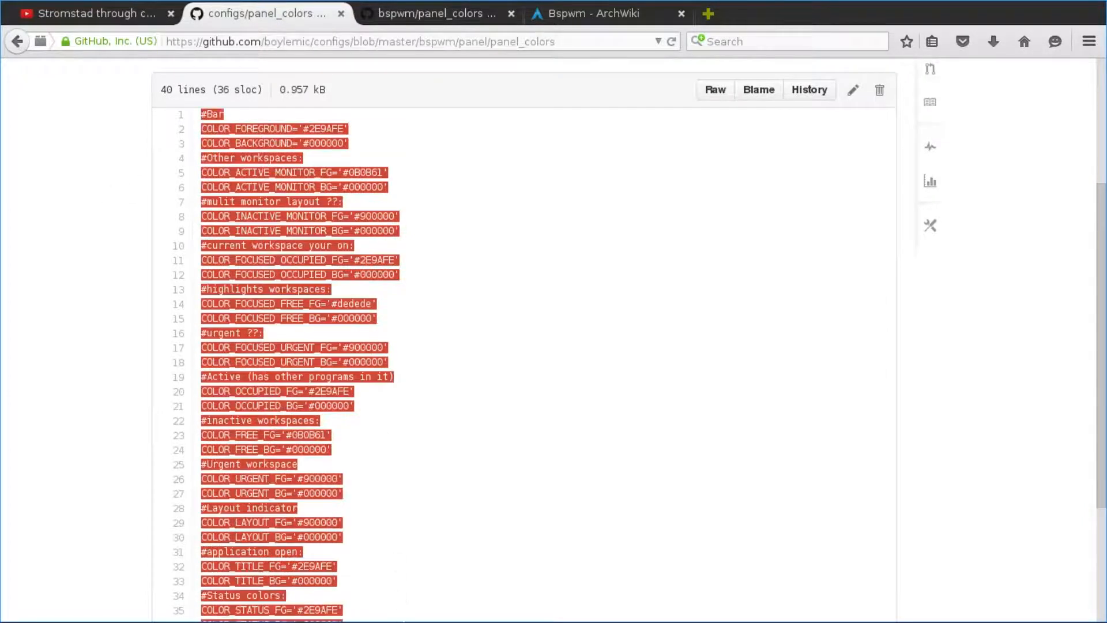
{"action": "scroll", "scroll_direction": "down", "scroll_amount": 3}
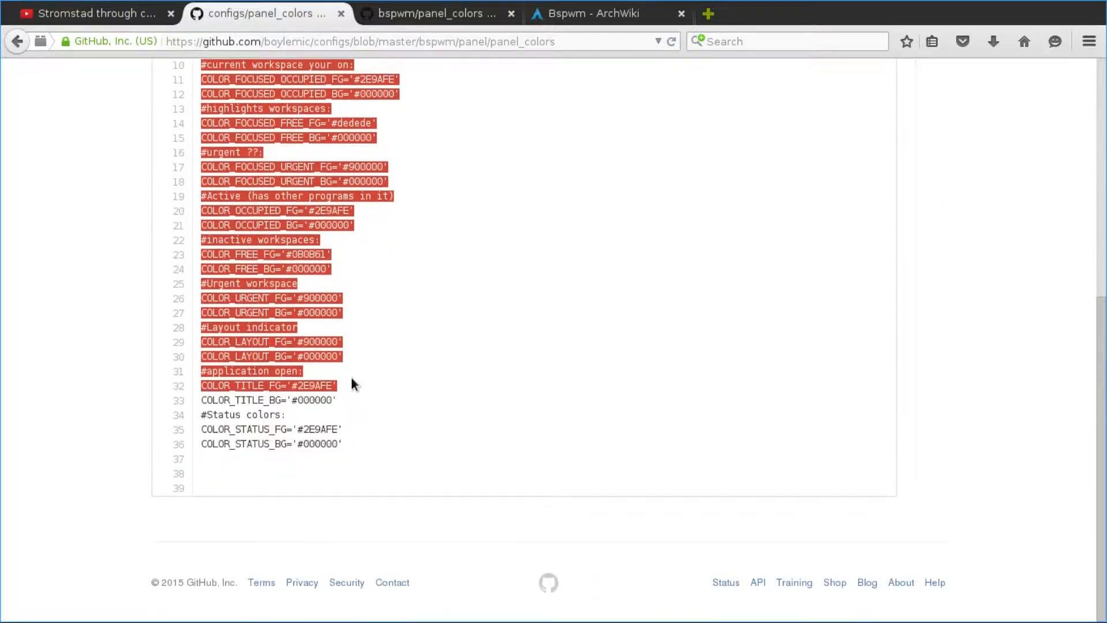
{"action": "right_click", "coordinate": [283, 435]}
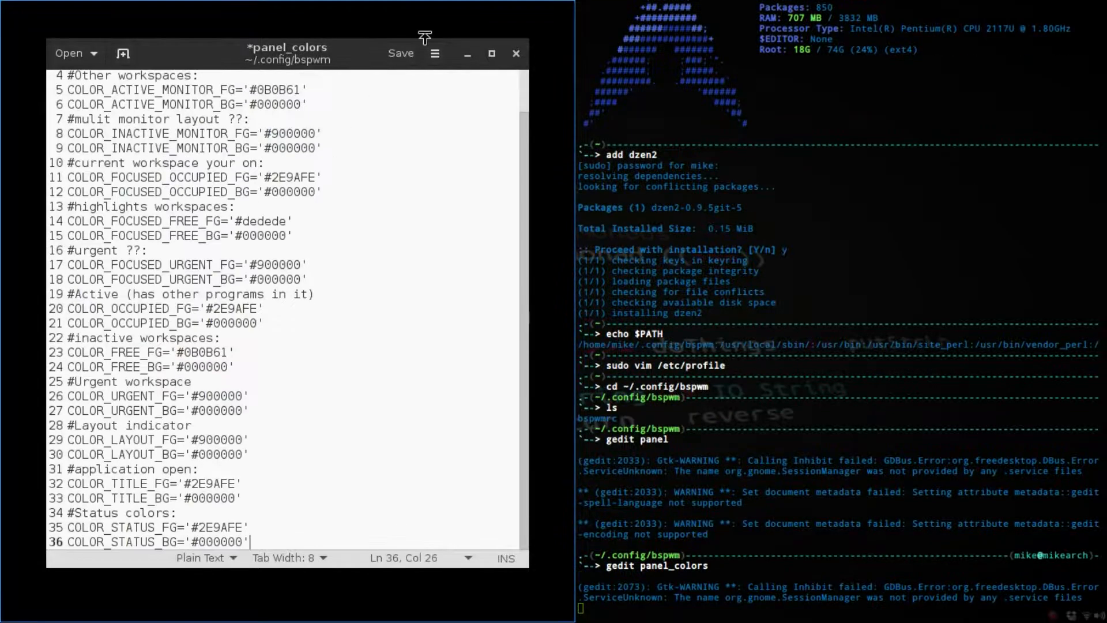
Step: Save the pasted panel_colors file in ~/.config/bspwm and close gedit
{"action": "left_click", "coordinate": [400, 53]}
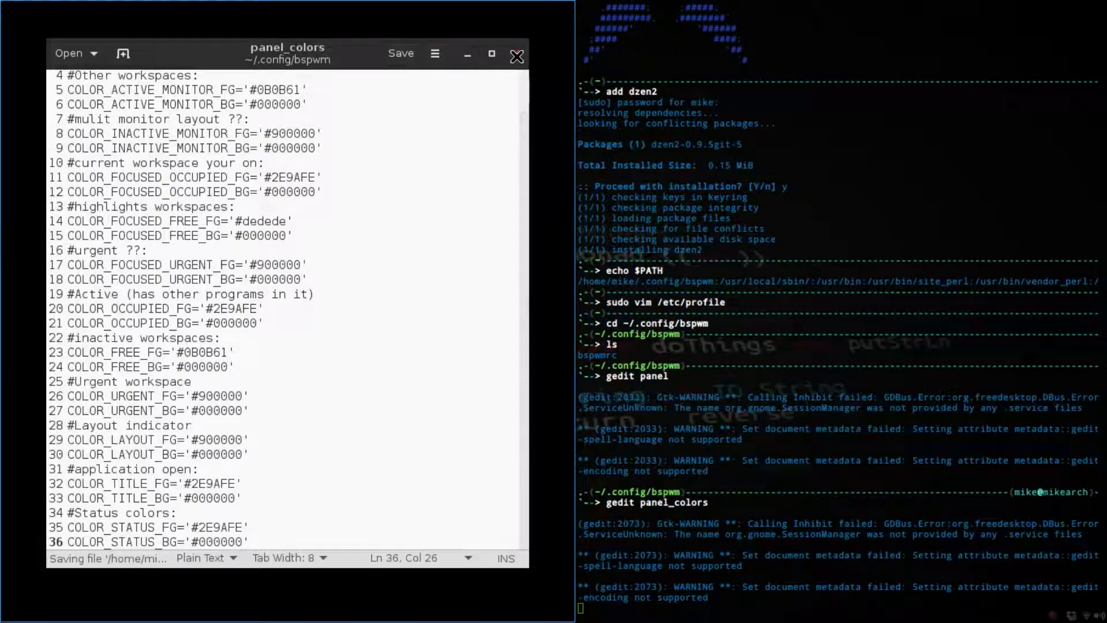
{"action": "left_click", "coordinate": [517, 55]}
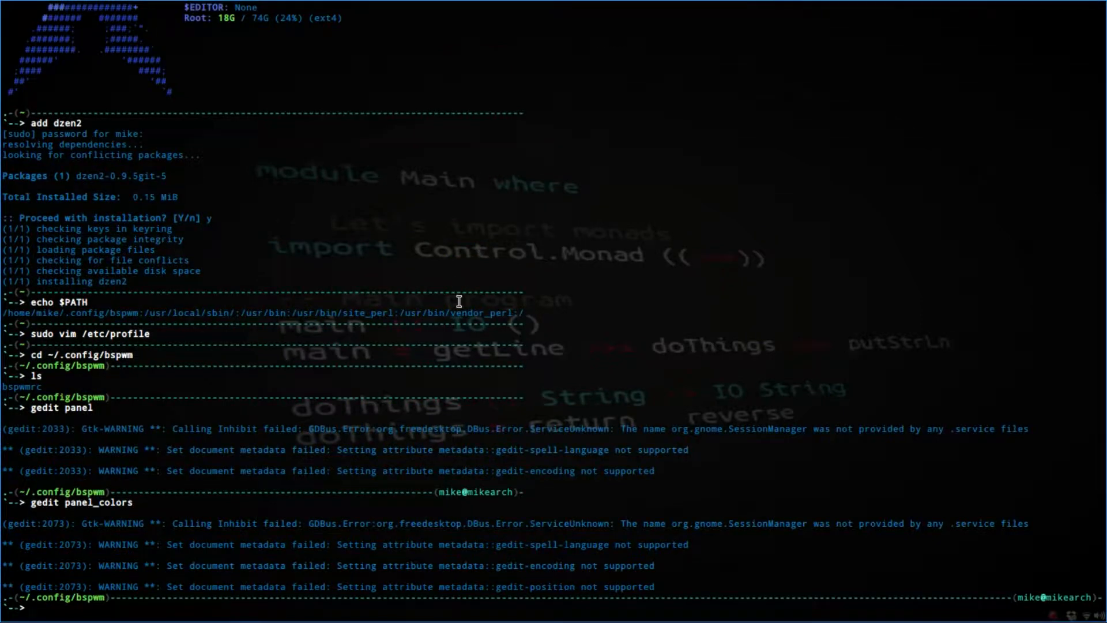
{"action": "type", "text": "gedit panel_color"}
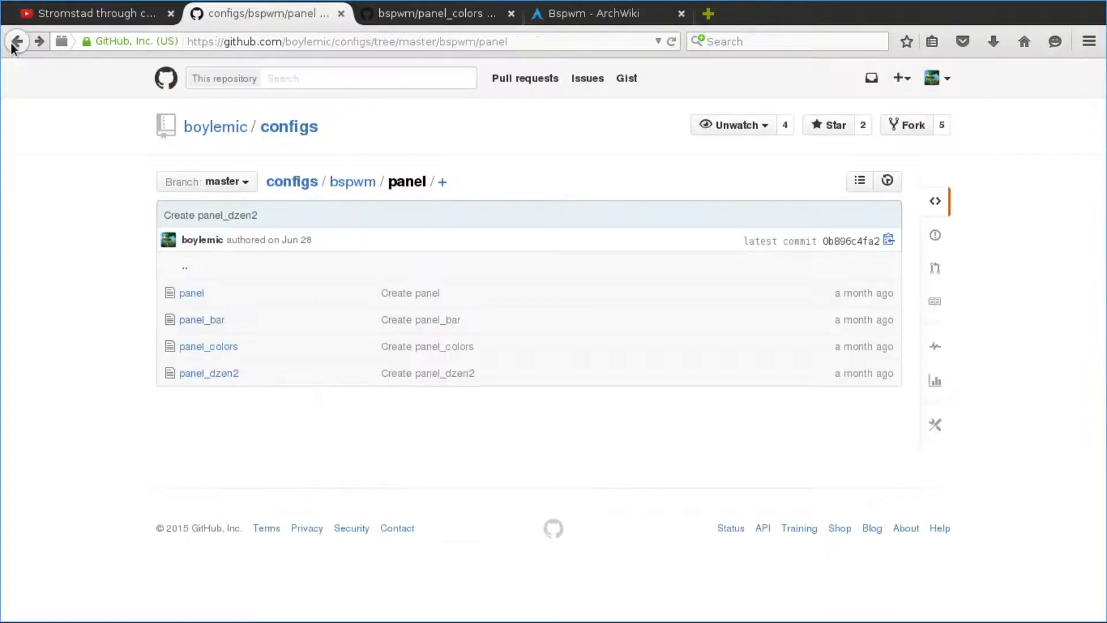
{"action": "mouse_move", "coordinate": [208, 346]}
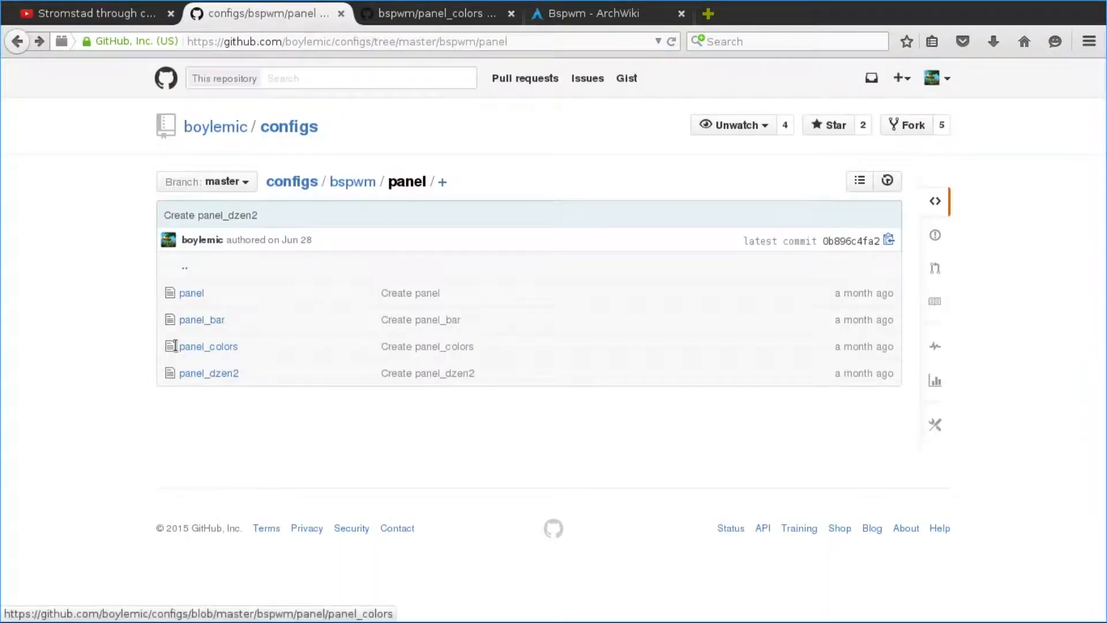
{"action": "mouse_move", "coordinate": [200, 319]}
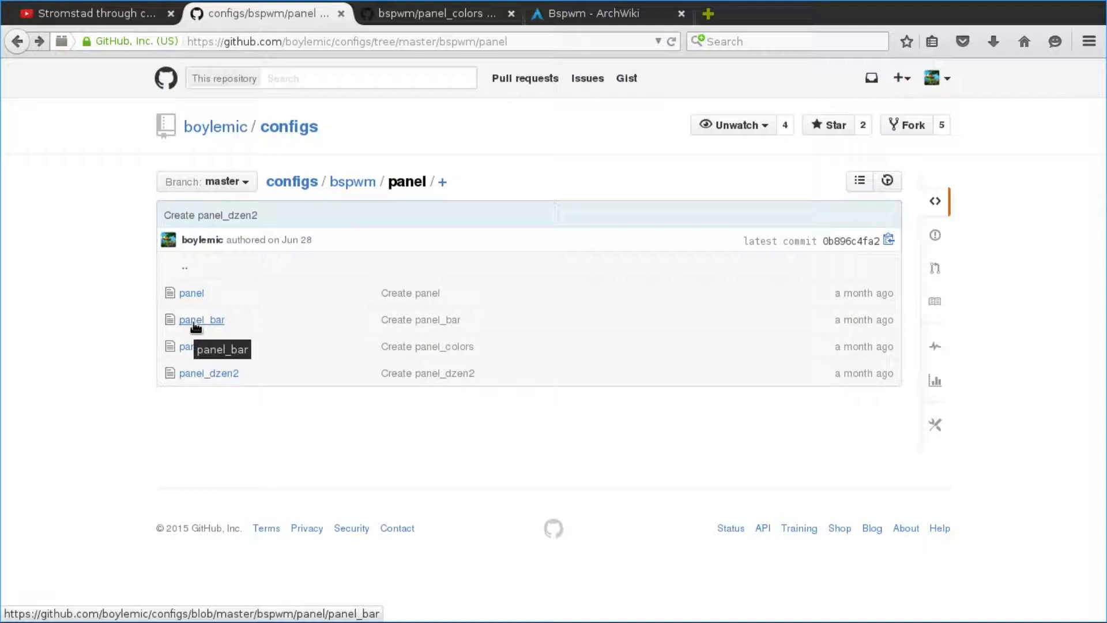
Step: View the panel_bar script on GitHub and select its code from the first line to the end
{"action": "left_click", "coordinate": [201, 319]}
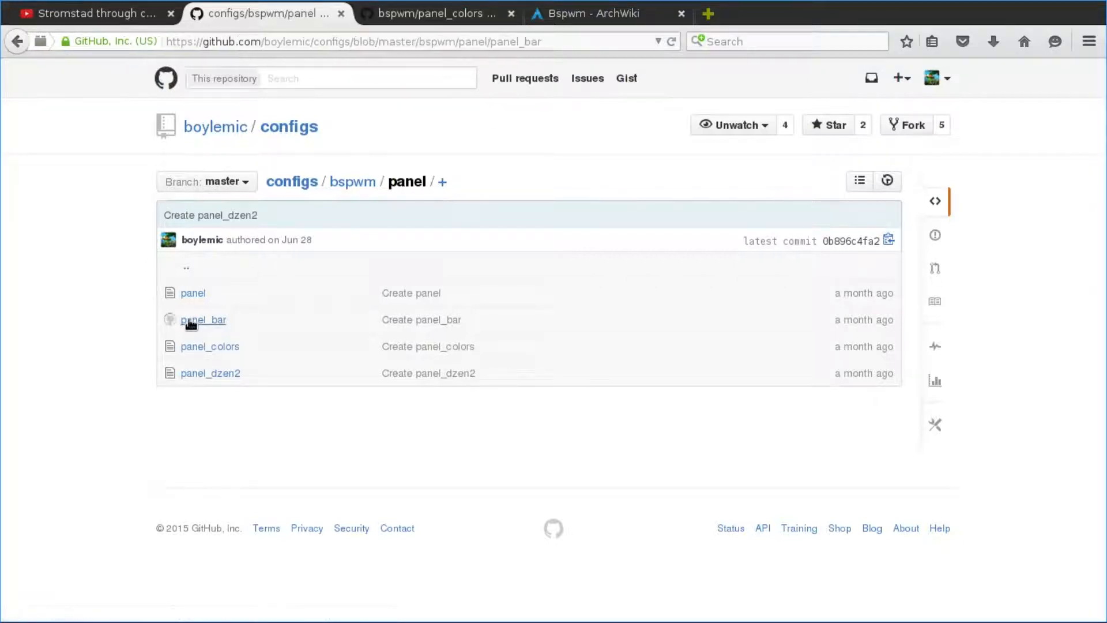
{"action": "left_click", "coordinate": [203, 319]}
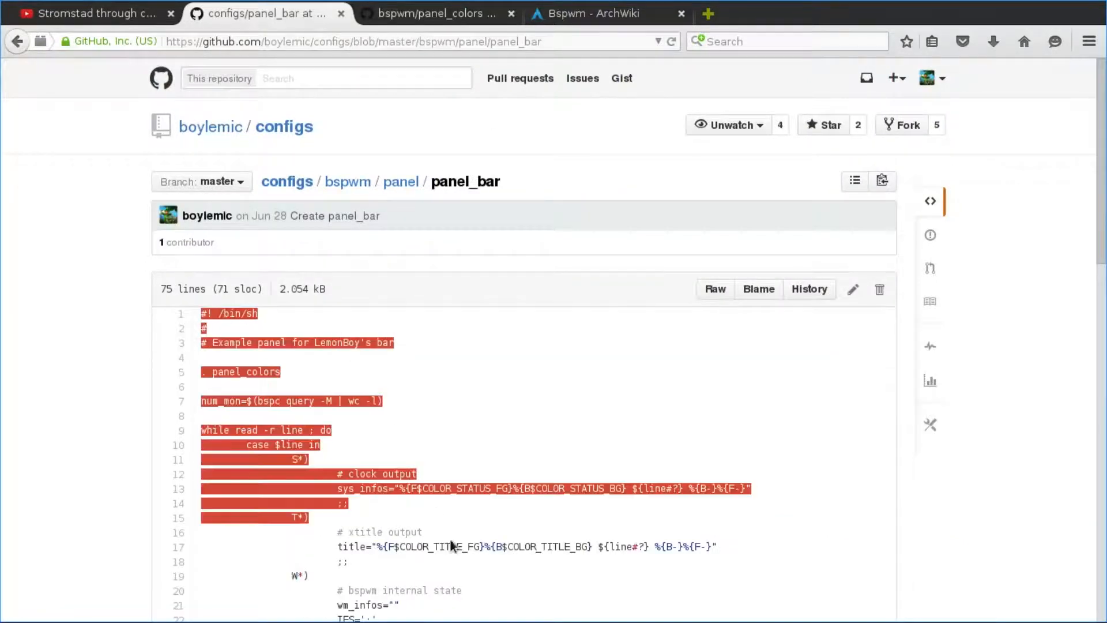
{"action": "scroll", "scroll_direction": "down", "scroll_amount": 3}
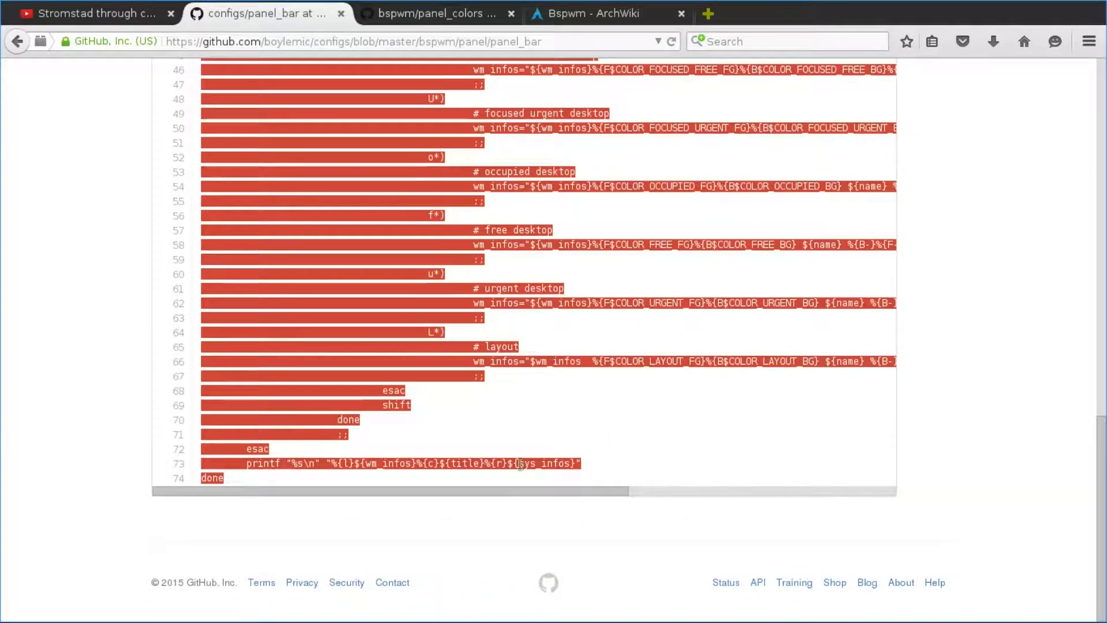
{"action": "mouse_move", "coordinate": [531, 477]}
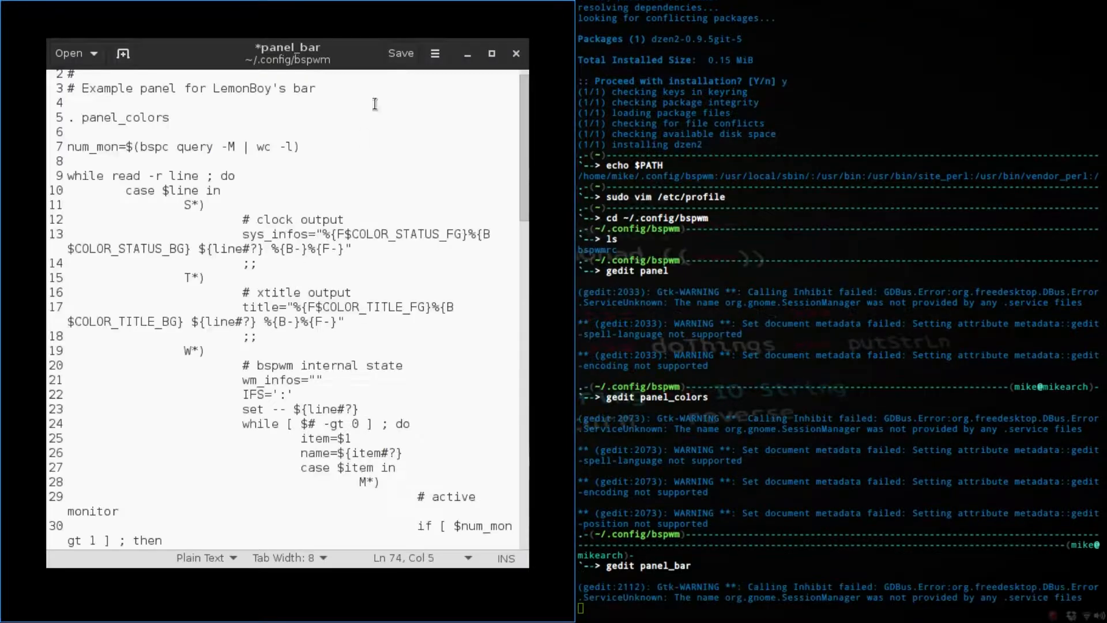
Step: Save the pasted panel_bar script in gedit and close the editor window
{"action": "left_click", "coordinate": [400, 53]}
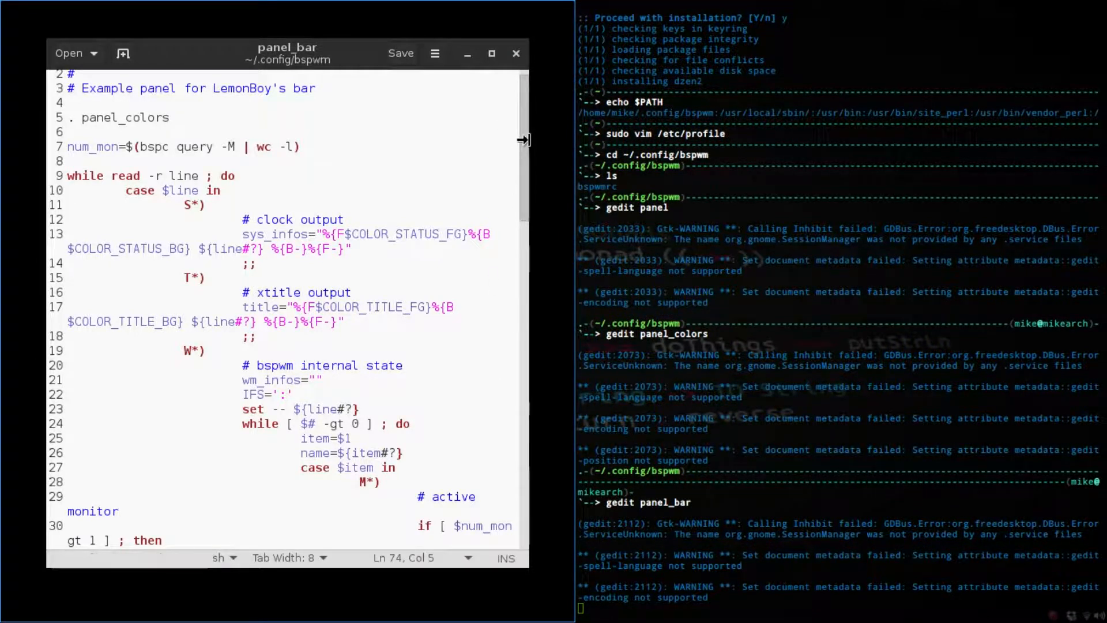
{"action": "scroll", "scroll_direction": "up", "scroll_amount": 3}
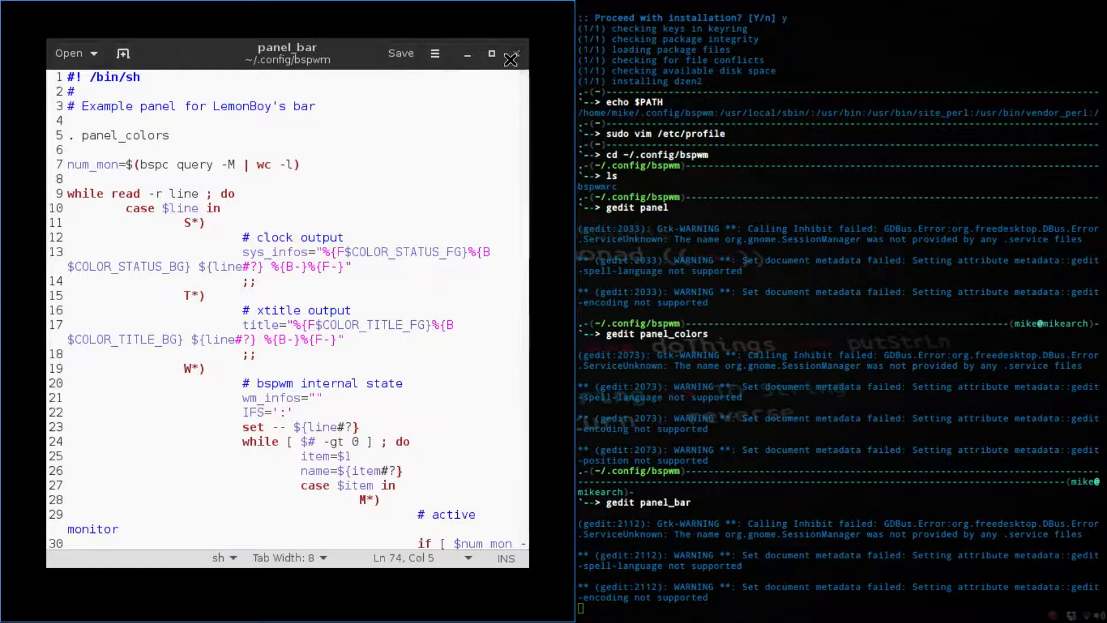
{"action": "left_click", "coordinate": [510, 56]}
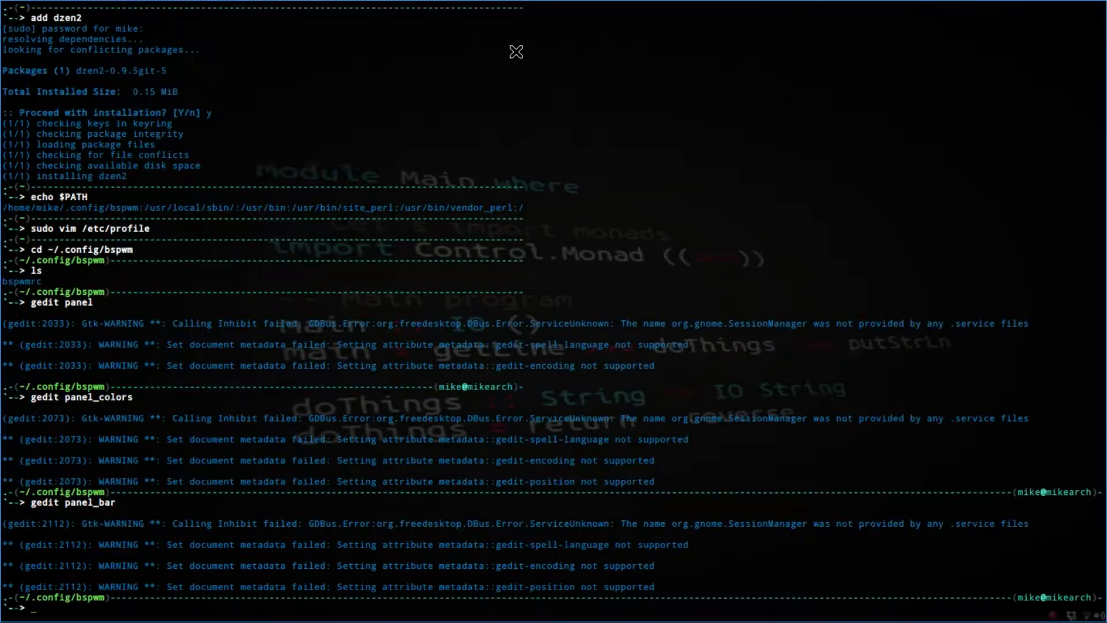
Step: Enter the command 'gedit panel_dzen2' at the terminal prompt
{"action": "type", "text": "gedit panel"}
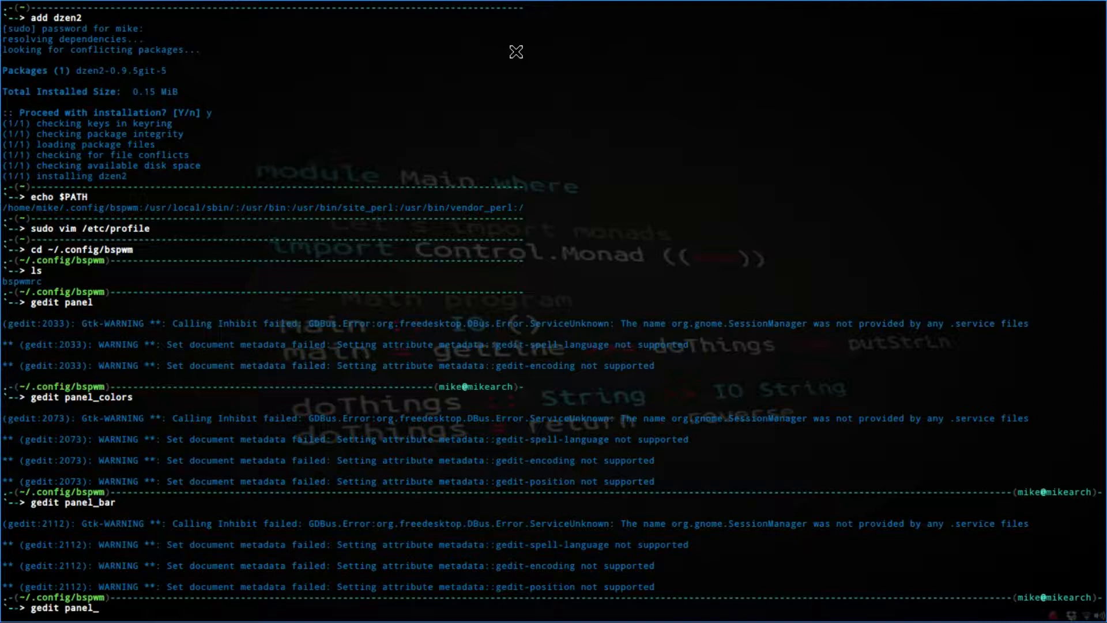
{"action": "type", "text": "dzen2"}
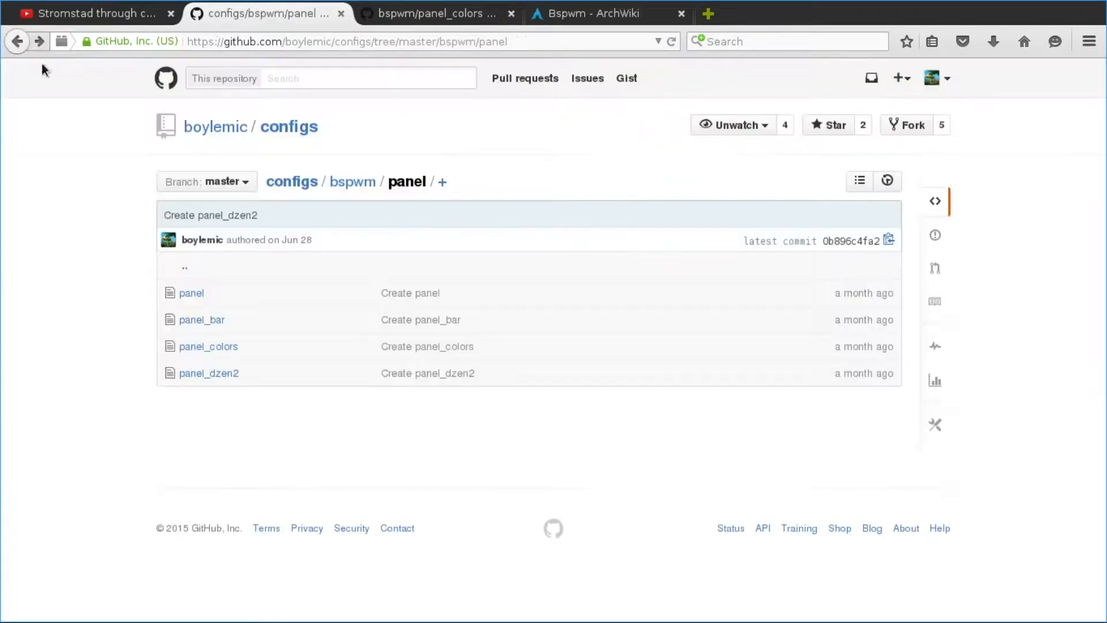
Step: View the panel_dzen2 script on GitHub and look through its full code
{"action": "left_click", "coordinate": [208, 373]}
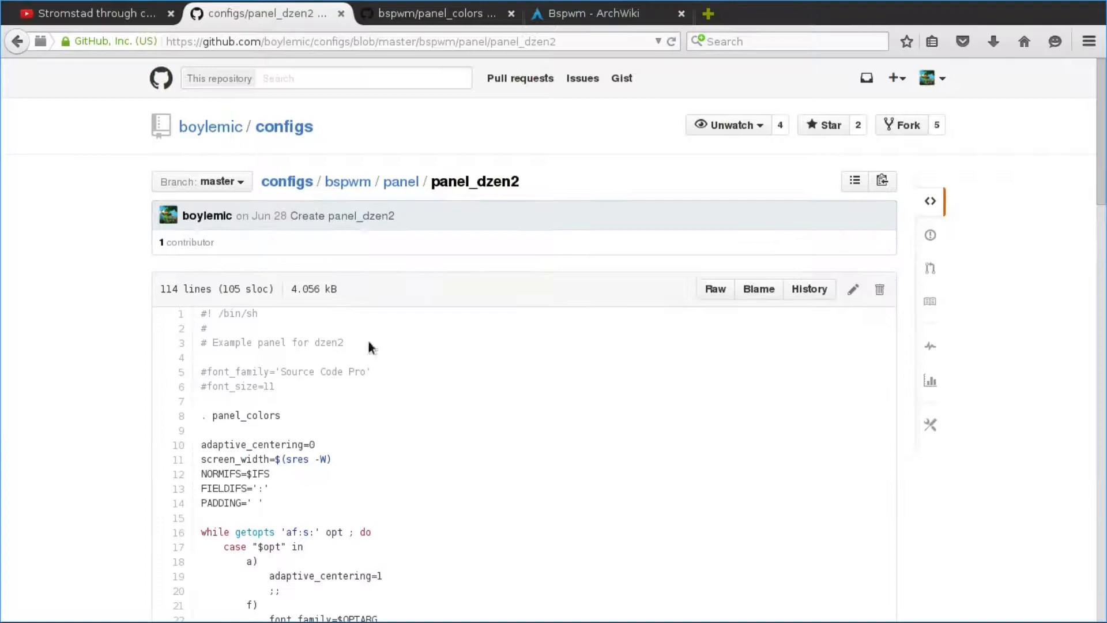
{"action": "scroll", "scroll_direction": "down", "scroll_amount": 3}
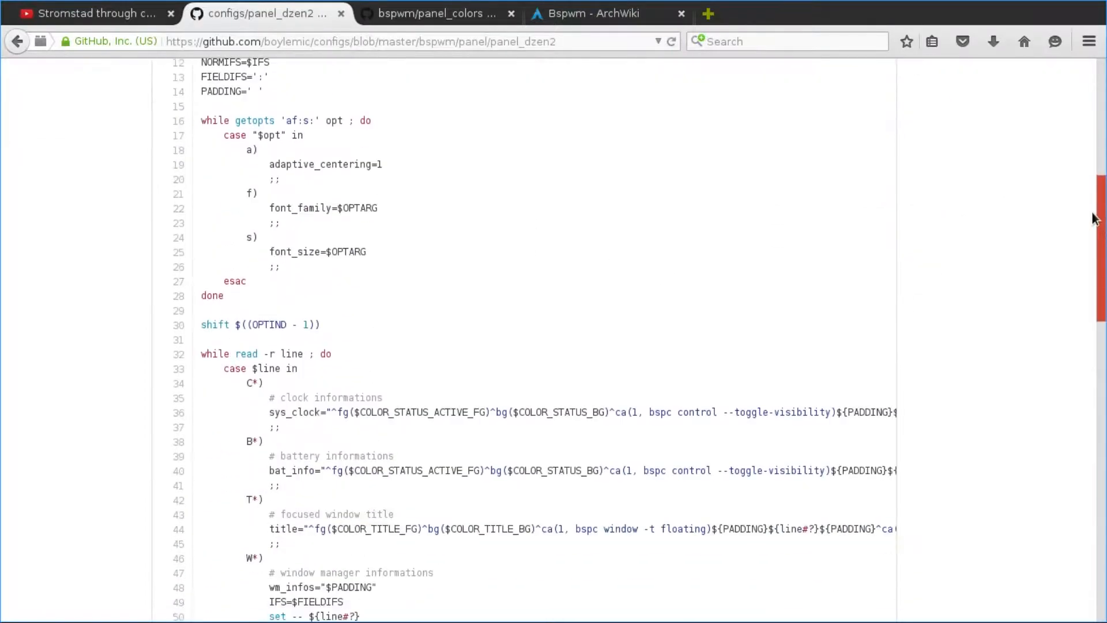
{"action": "scroll", "scroll_direction": "down", "scroll_amount": 3}
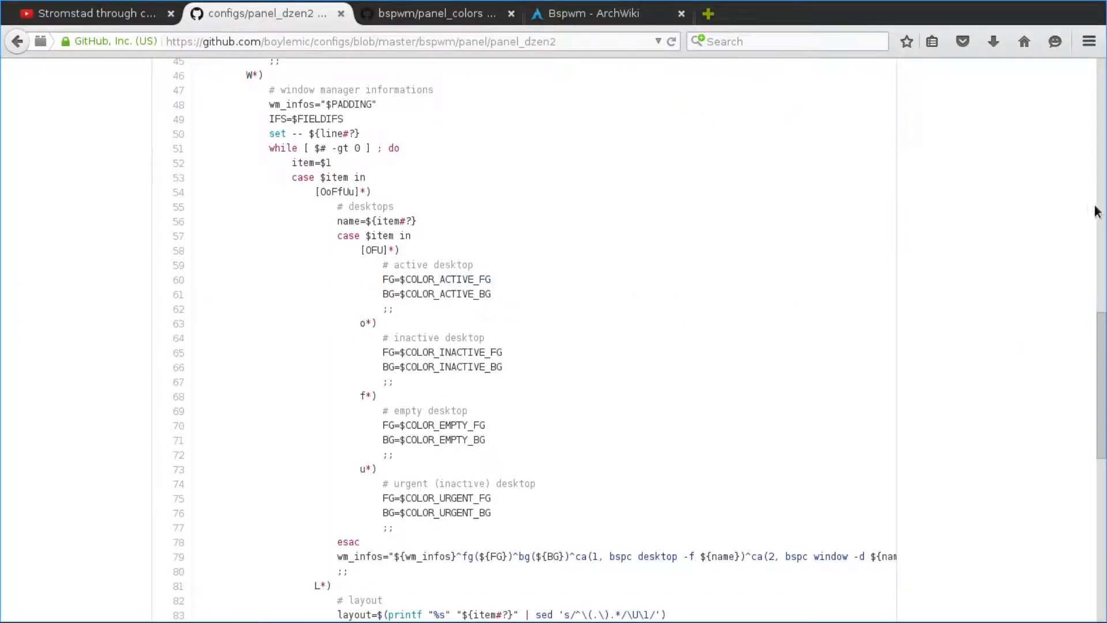
{"action": "scroll", "scroll_direction": "down", "scroll_amount": 3}
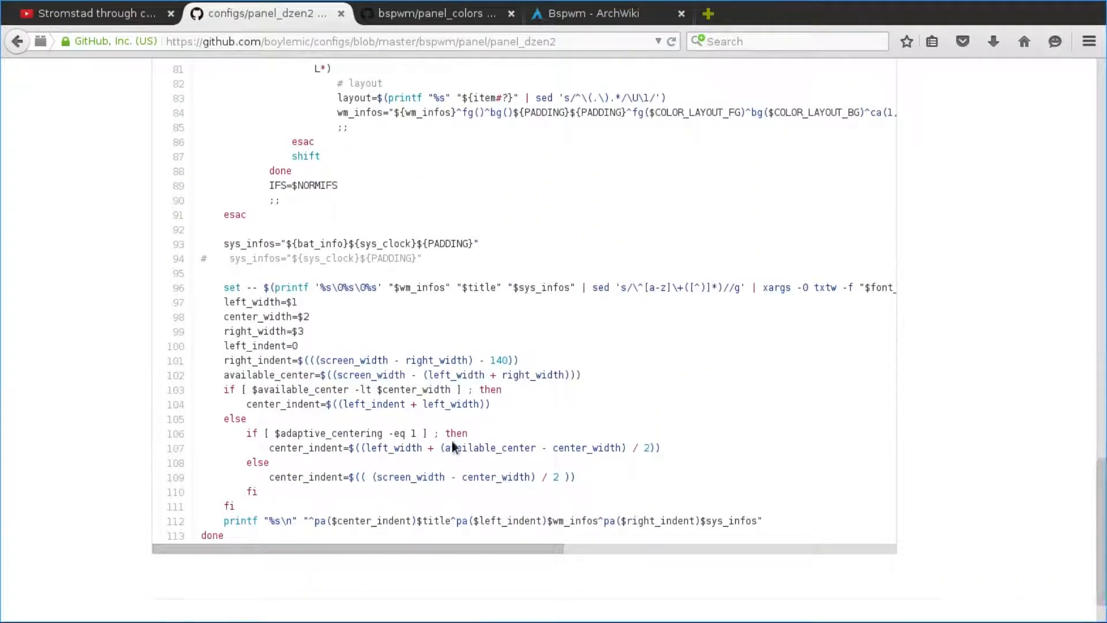
{"action": "mouse_move", "coordinate": [568, 395]}
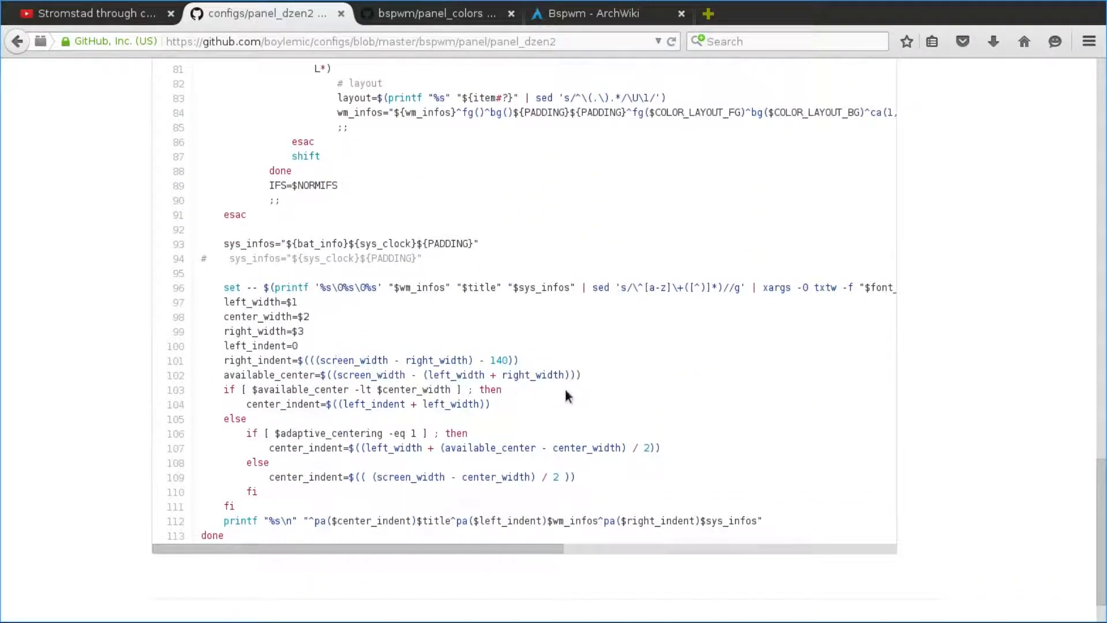
{"action": "mouse_move", "coordinate": [319, 430]}
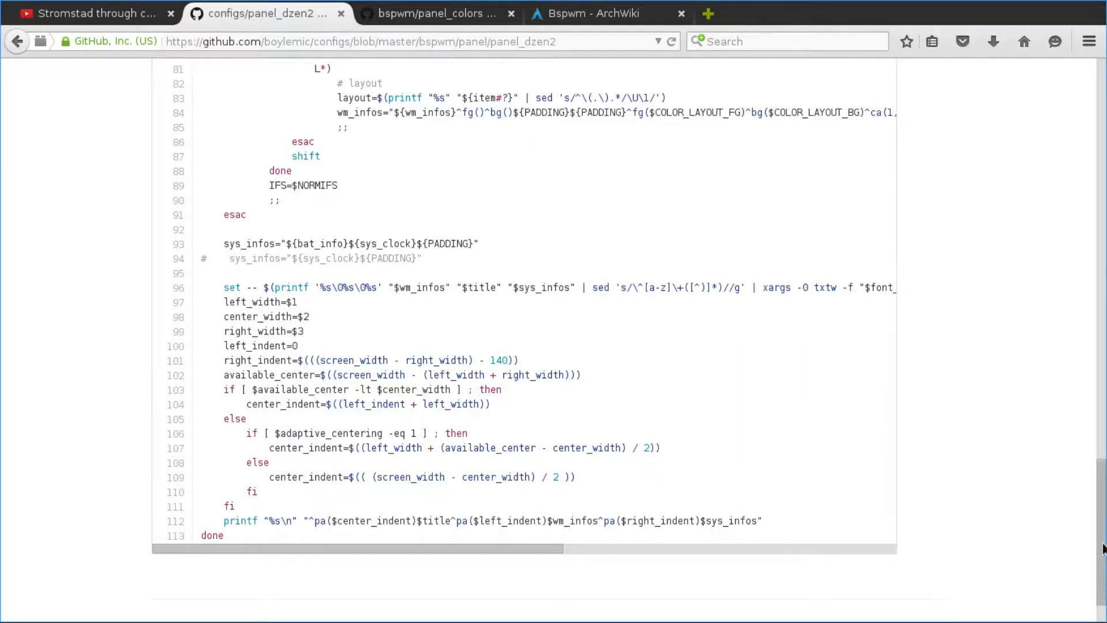
{"action": "scroll", "scroll_direction": "up", "scroll_amount": 3}
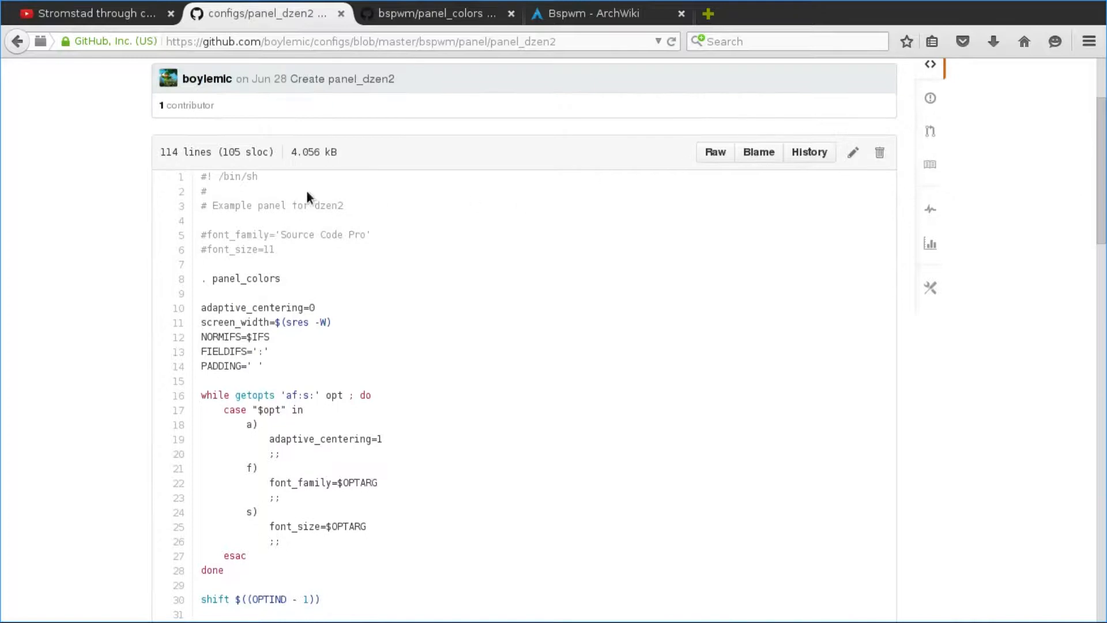
Step: Select the panel_dzen2 code, save it in gedit as panel_dzen2 and close the editor
{"action": "left_click_drag", "start_coordinate": [205, 176], "coordinate": [276, 249]}
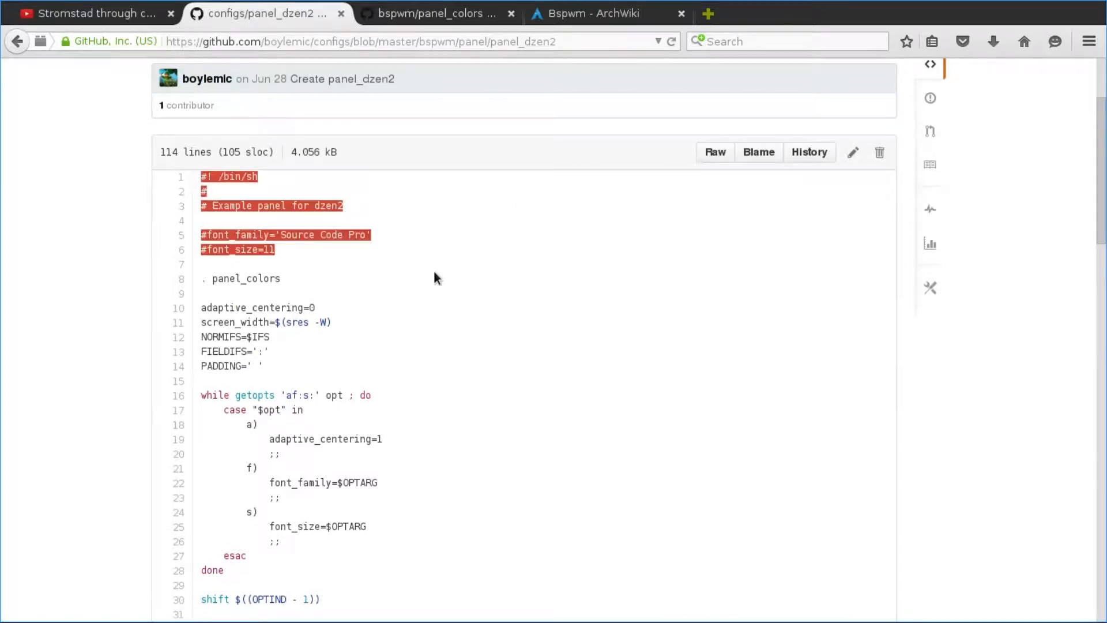
{"action": "scroll", "scroll_direction": "down", "scroll_amount": 3}
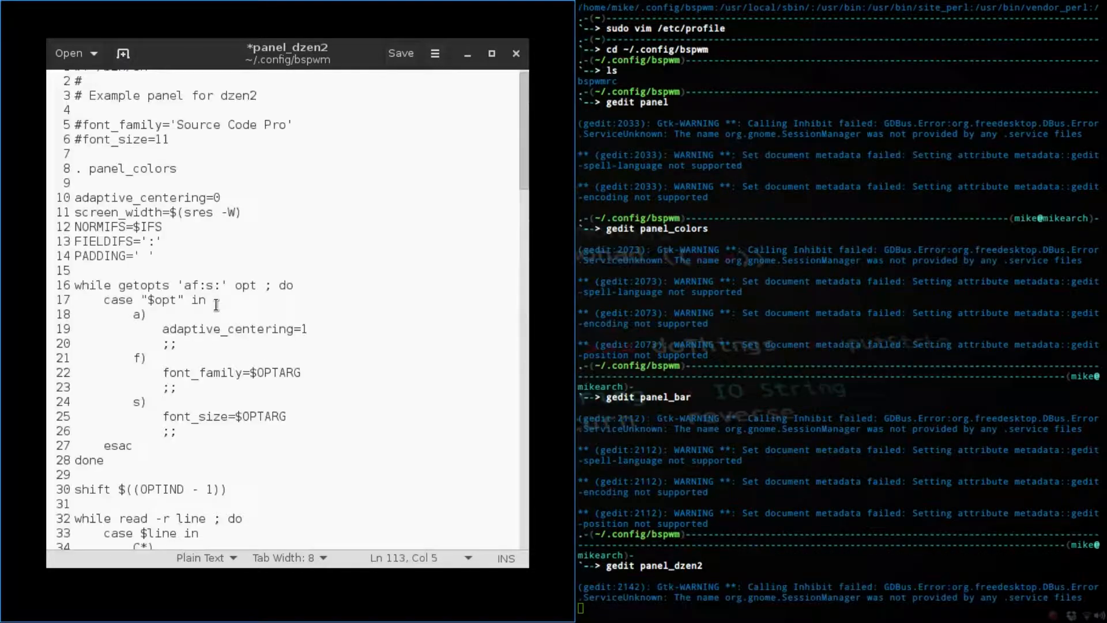
{"action": "left_click", "coordinate": [400, 53]}
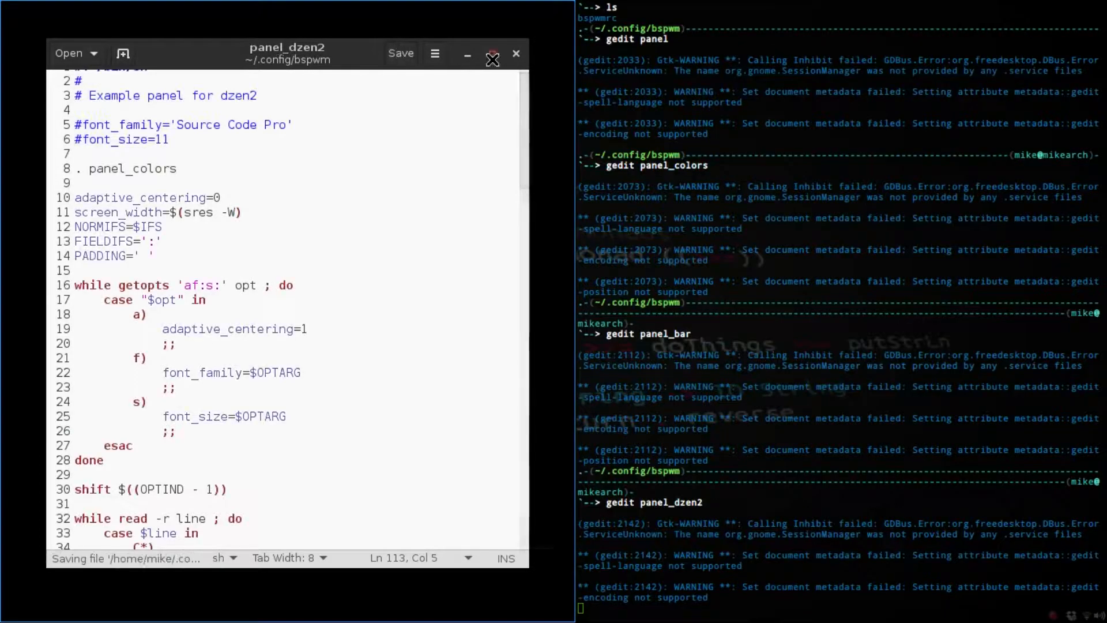
{"action": "left_click", "coordinate": [517, 54]}
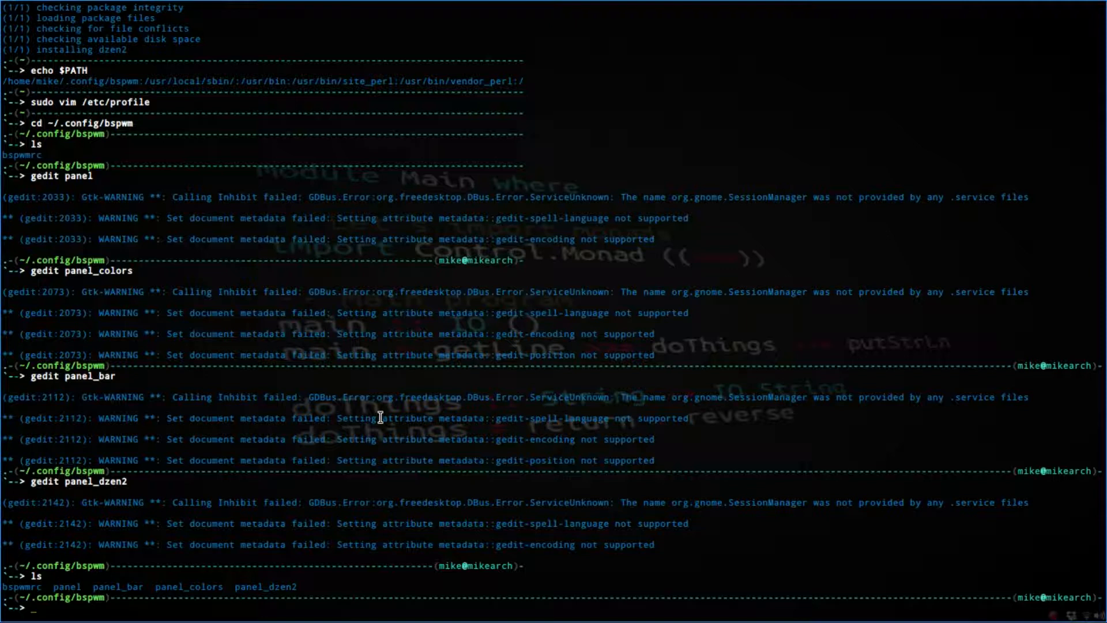
Step: Make panel, panel_bar and panel_dzen2 executable with sudo chmod +x
{"action": "type", "text": "sudo chomo"}
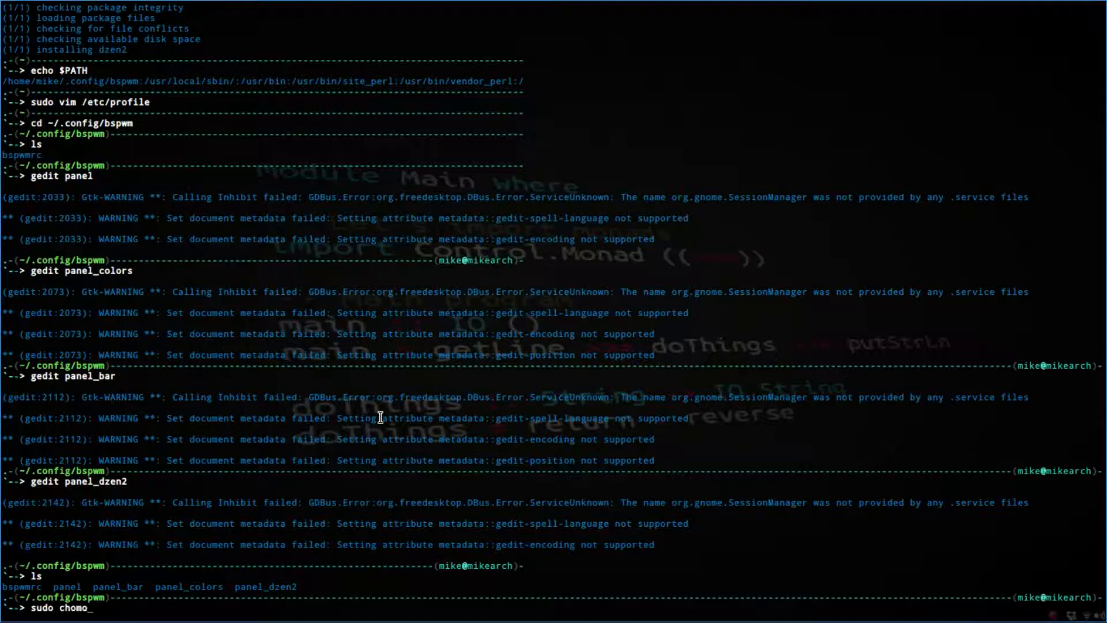
{"action": "key", "text": "BackSpace"}
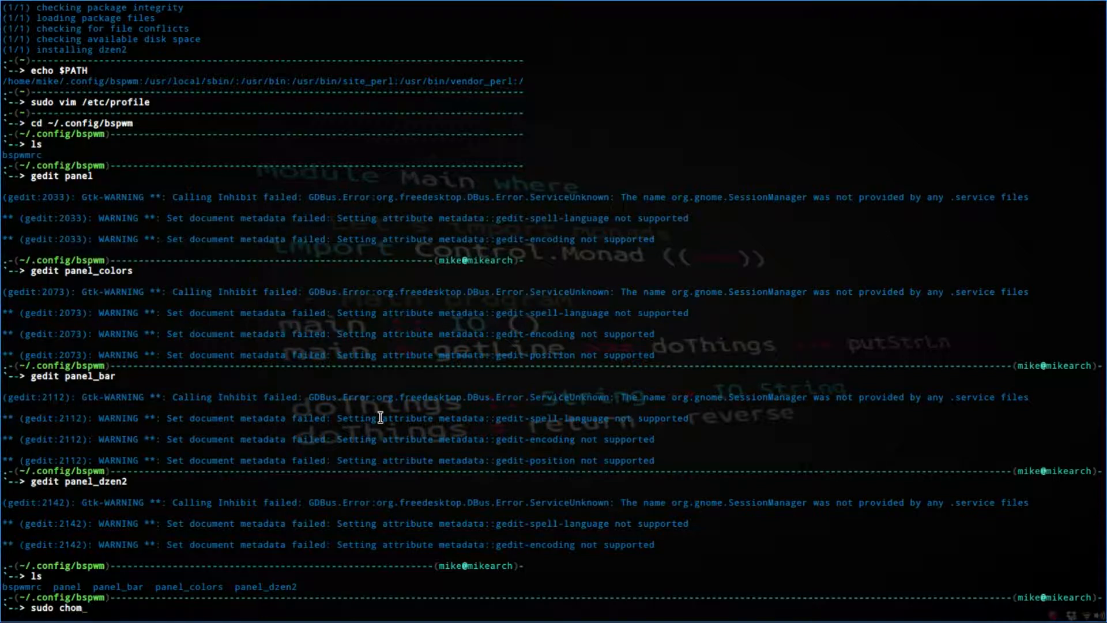
{"action": "type", "text": "od +x panel"}
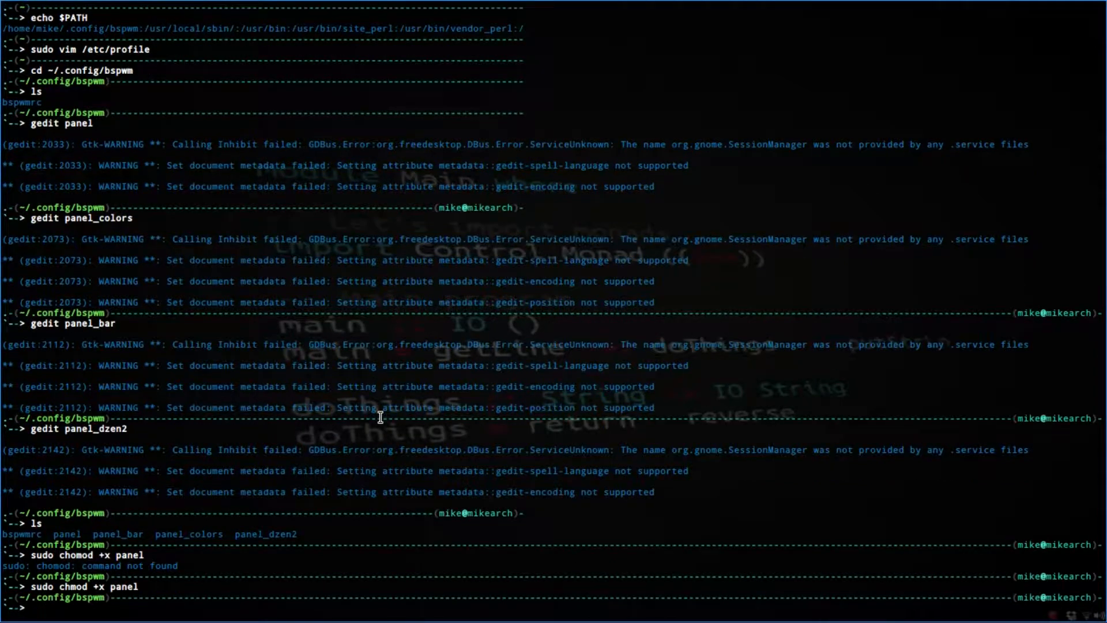
{"action": "type", "text": "sudo chmod +x panel_dzen"}
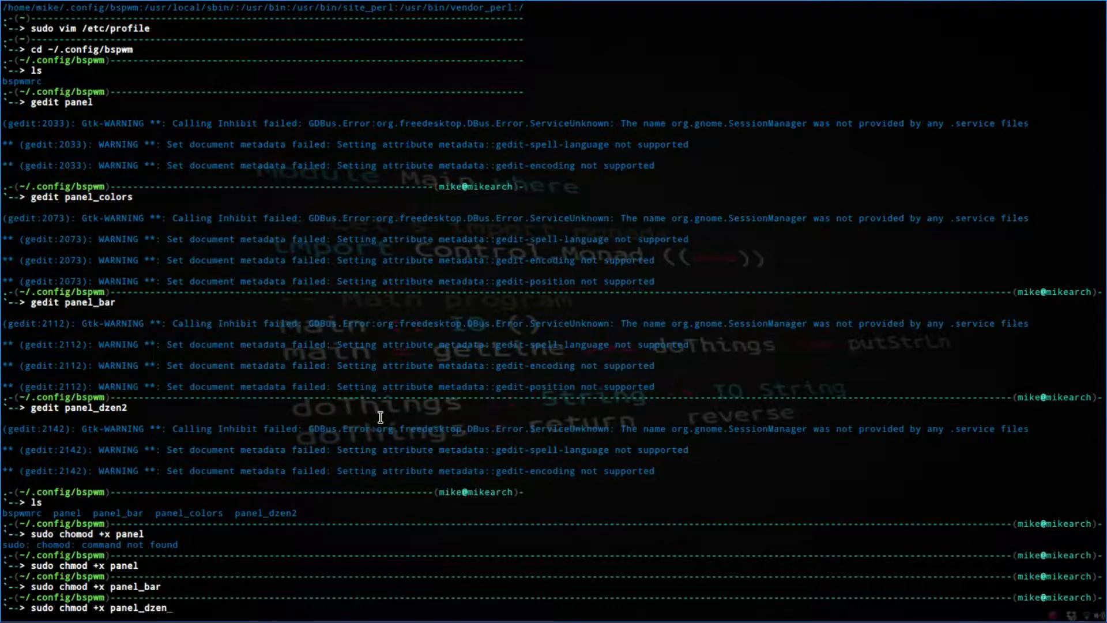
{"action": "type", "text": "2"}
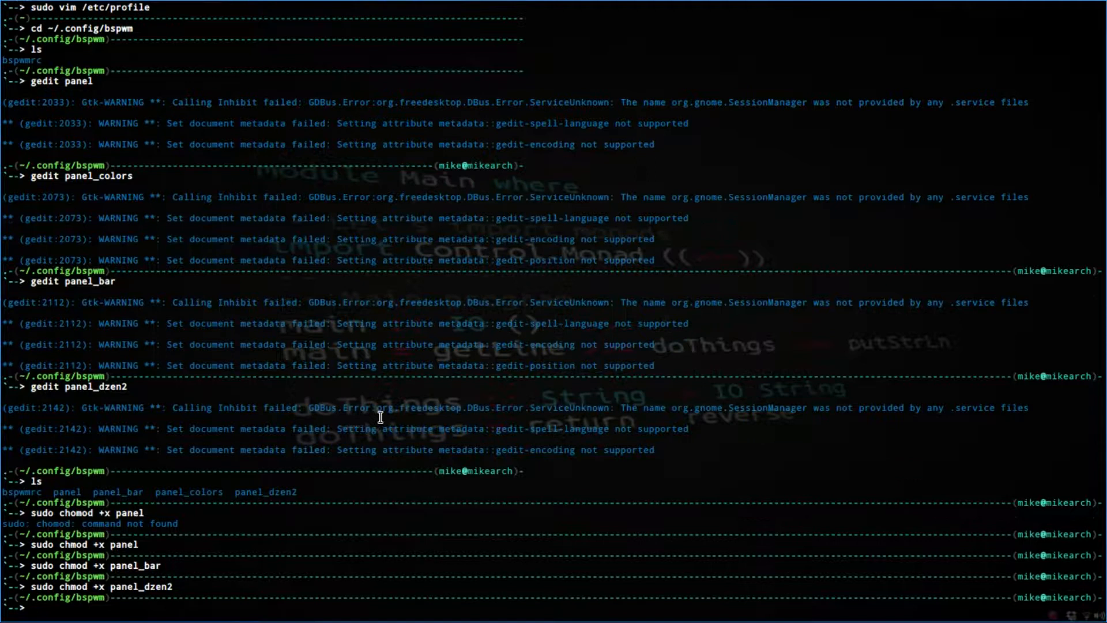
Step: List ~/.config/bspwm with ls -la to verify permissions, then begin a gedit bspwmrc command
{"action": "type", "text": "l"}
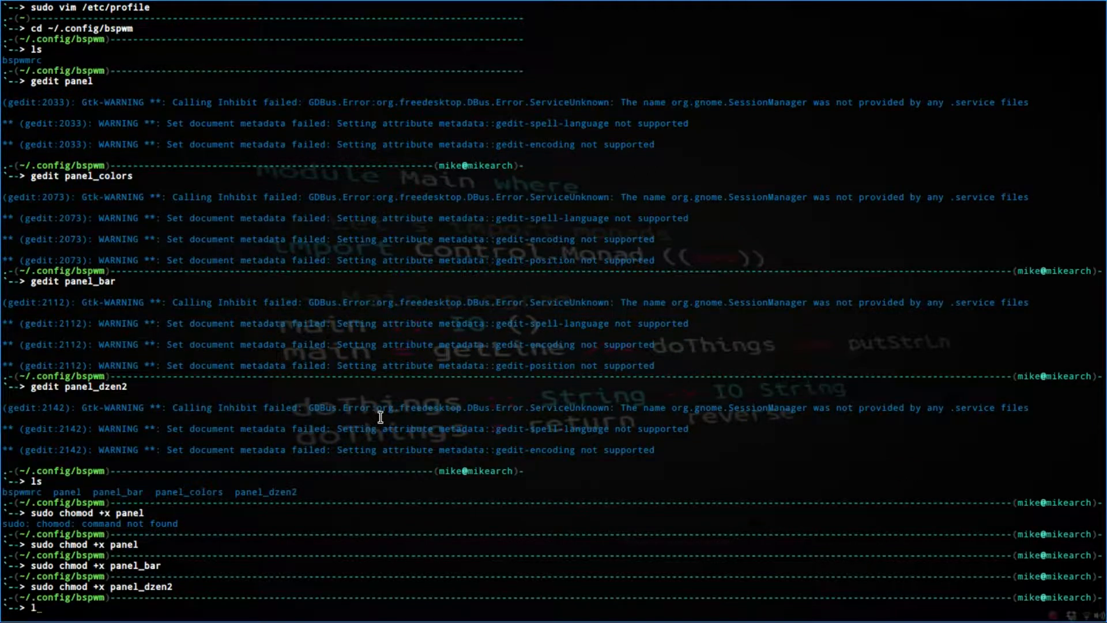
{"action": "type", "text": "s -la"}
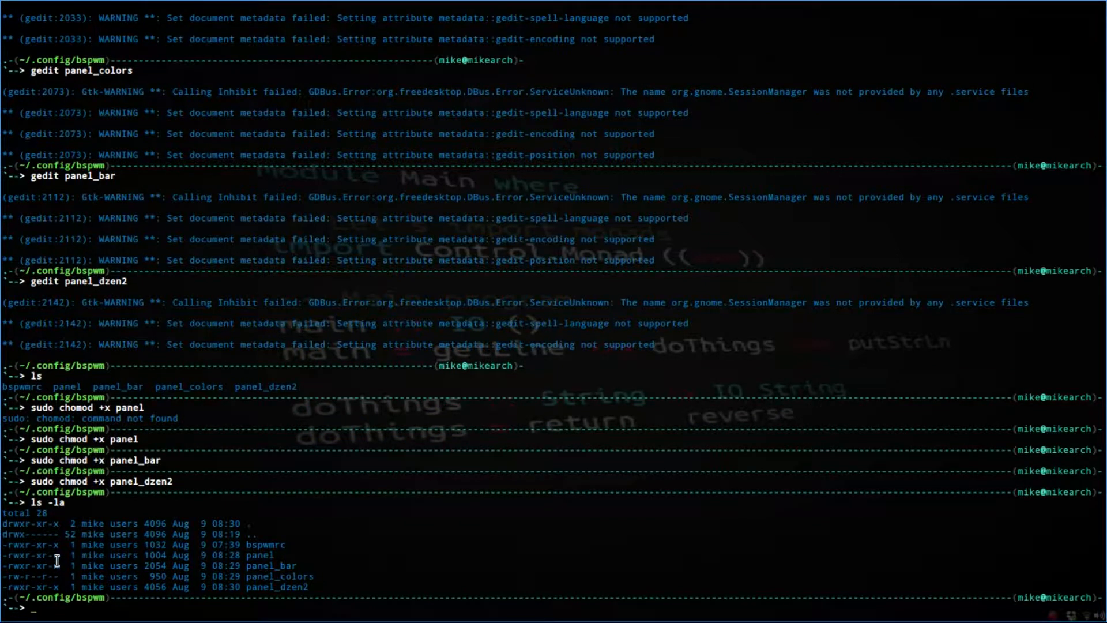
{"action": "mouse_move", "coordinate": [233, 591]}
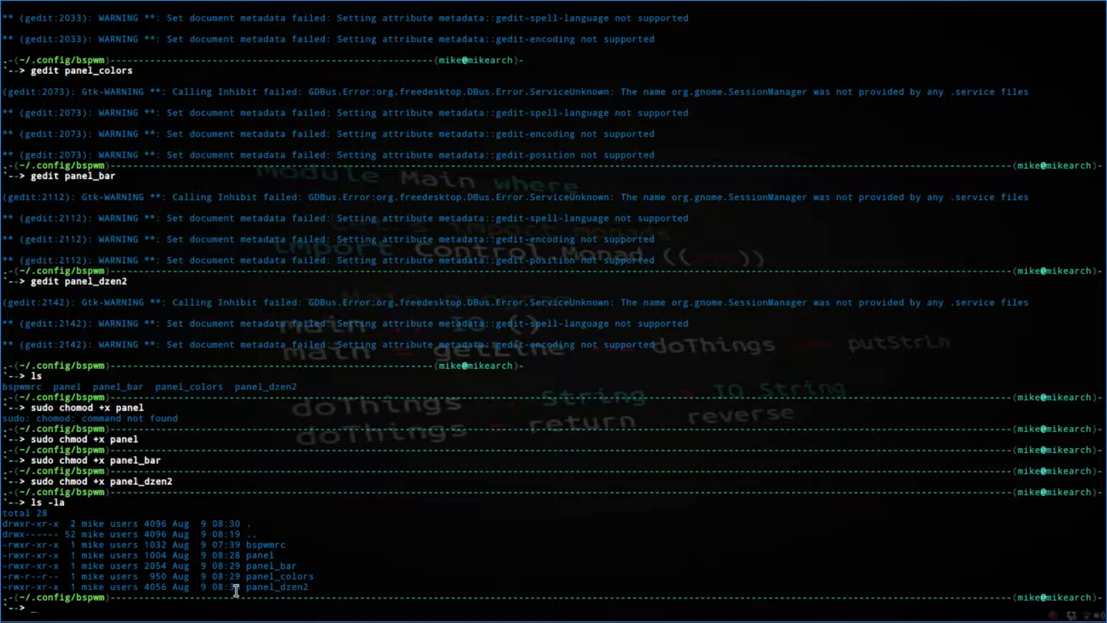
{"action": "type", "text": "g"}
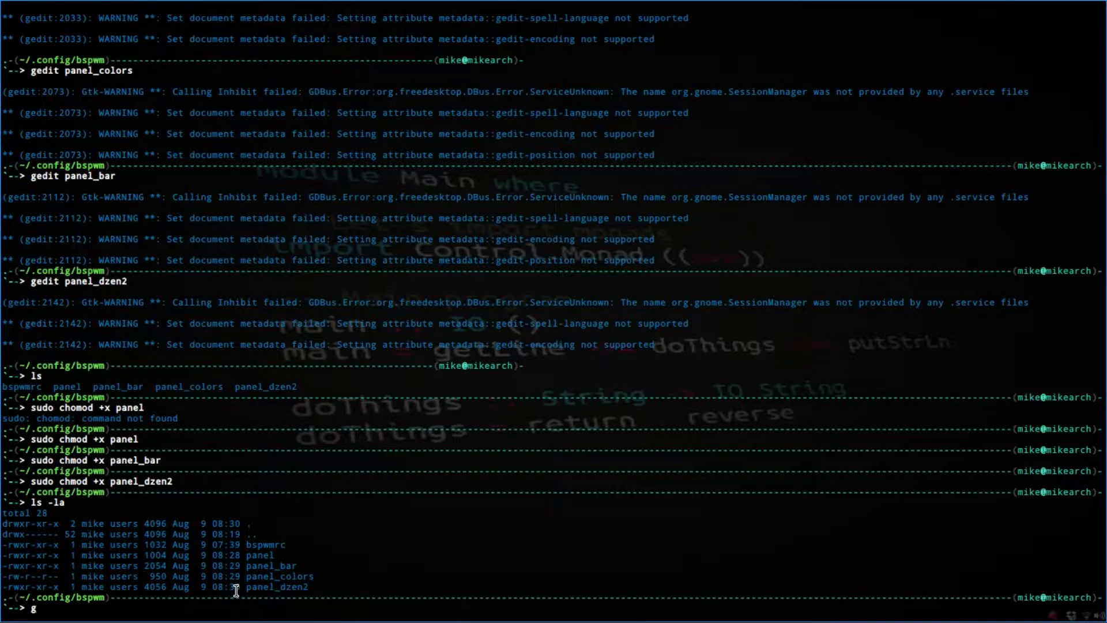
{"action": "type", "text": "edit bs"}
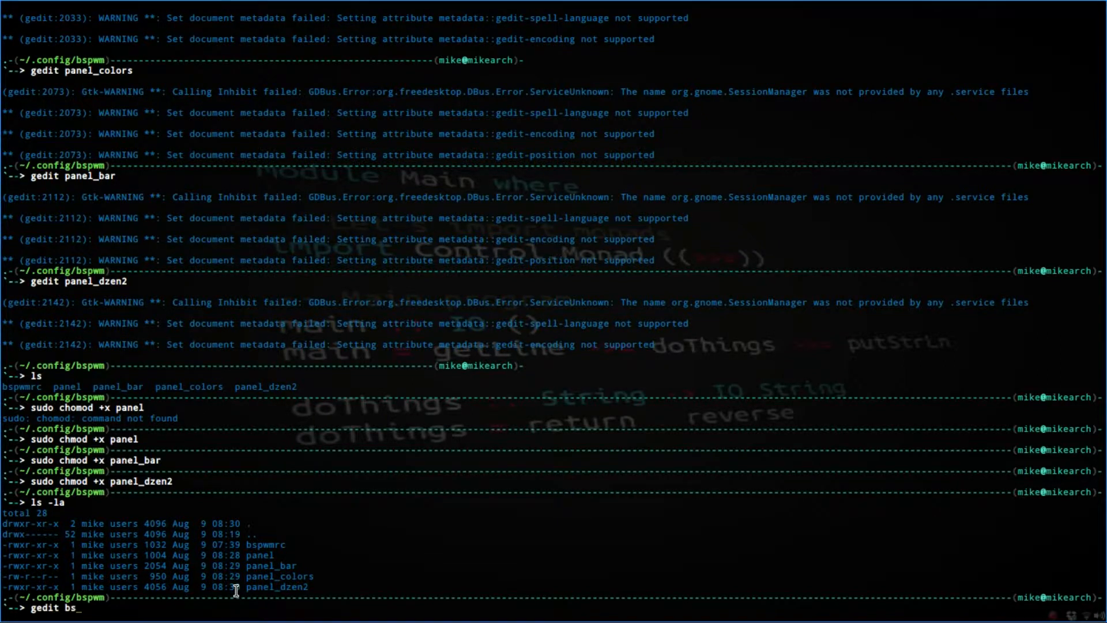
Step: View bspwmrc in gedit, checking the config ends with the panel & line
{"action": "key", "text": "Return"}
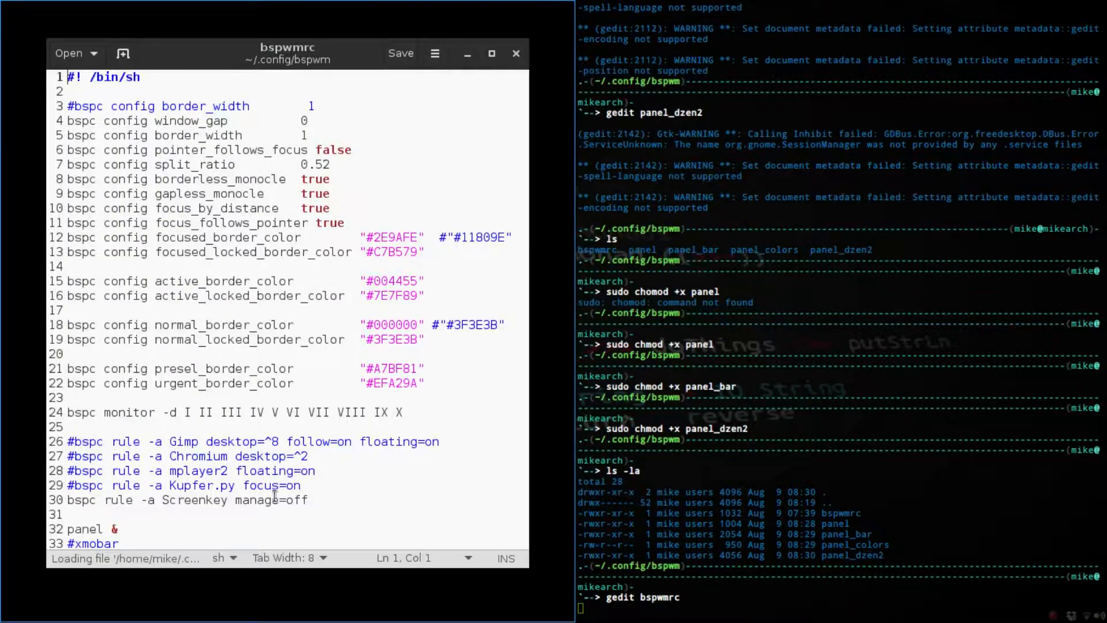
{"action": "scroll", "scroll_direction": "down", "scroll_amount": 3}
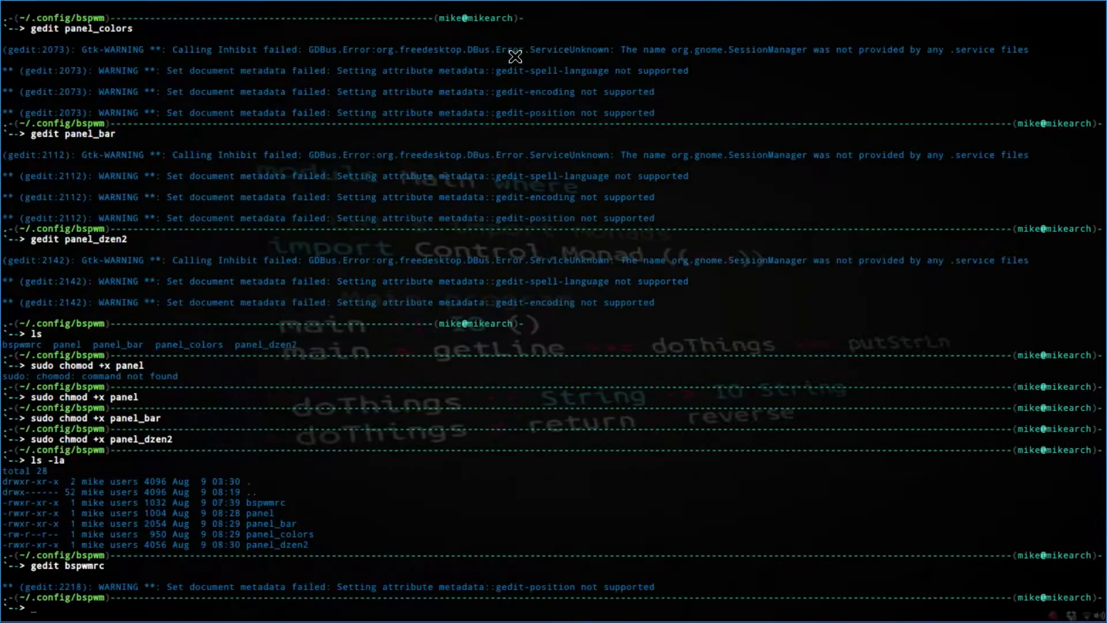
{"action": "mouse_move", "coordinate": [452, 326]}
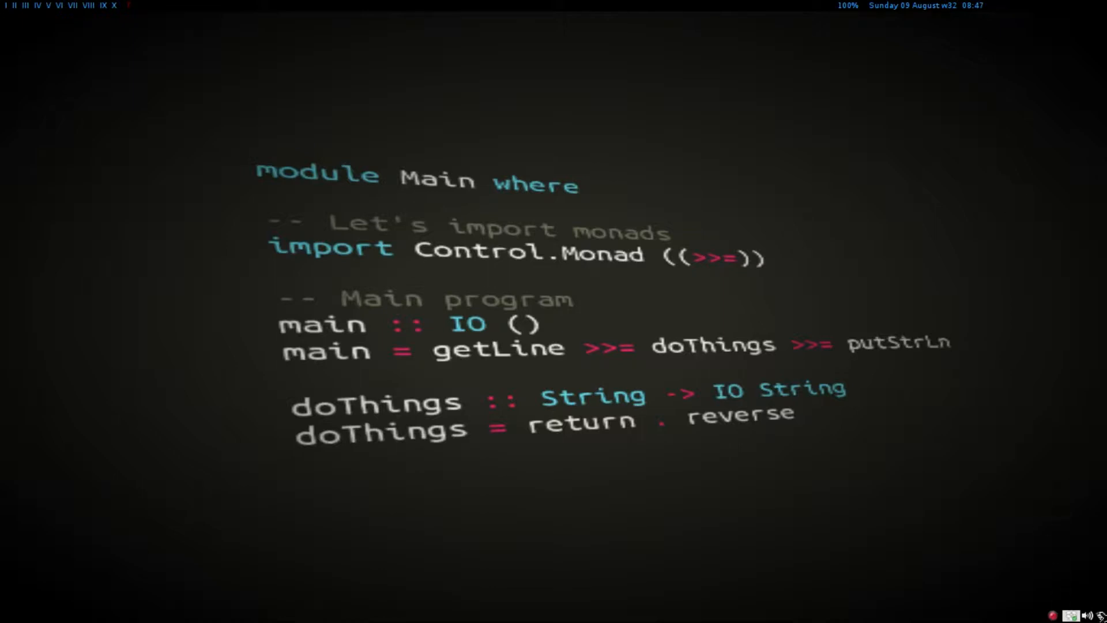
{"action": "mouse_move", "coordinate": [1017, 4]}
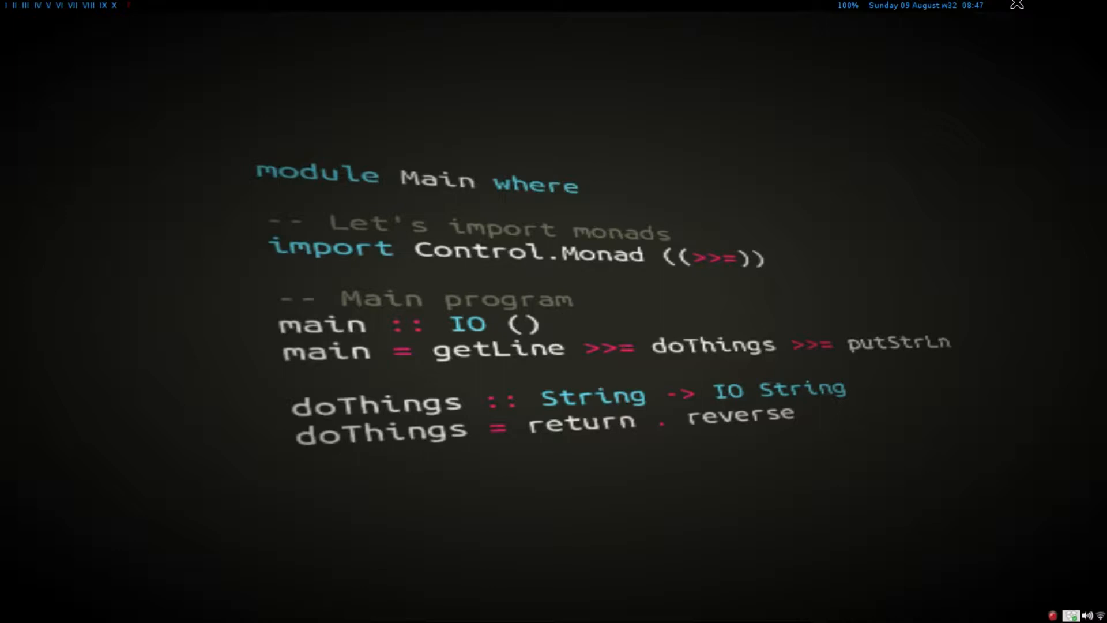
{"action": "mouse_move", "coordinate": [400, 208]}
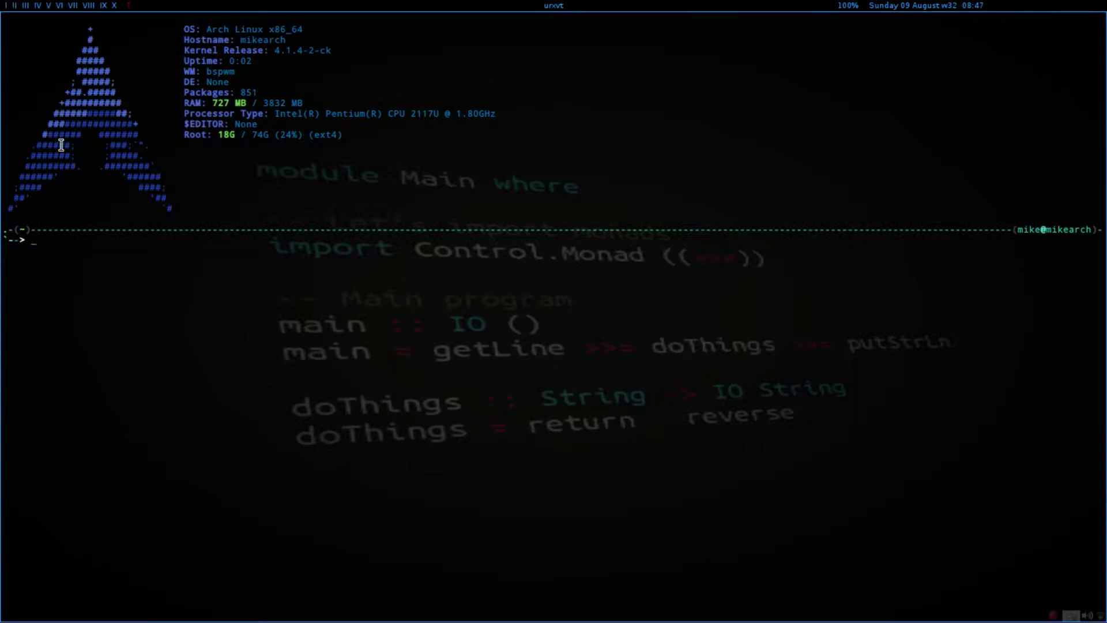
{"action": "mouse_move", "coordinate": [153, 256]}
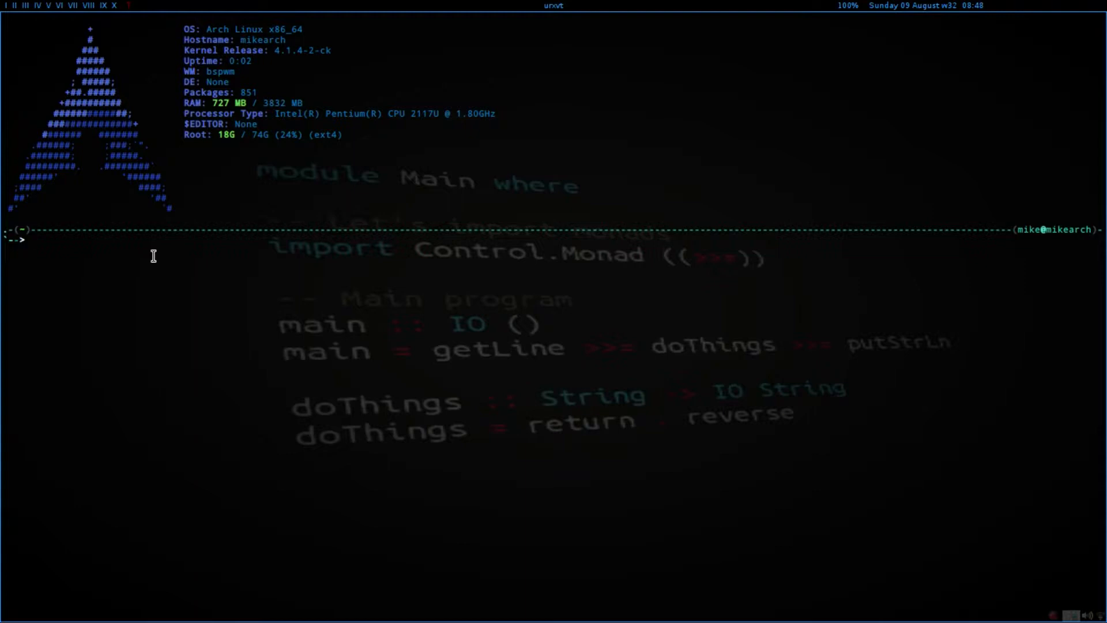
Step: Run gedit ~/.config/bspwm/bspwmrc to reopen the config in the text editor
{"action": "type", "text": "gedit ~"}
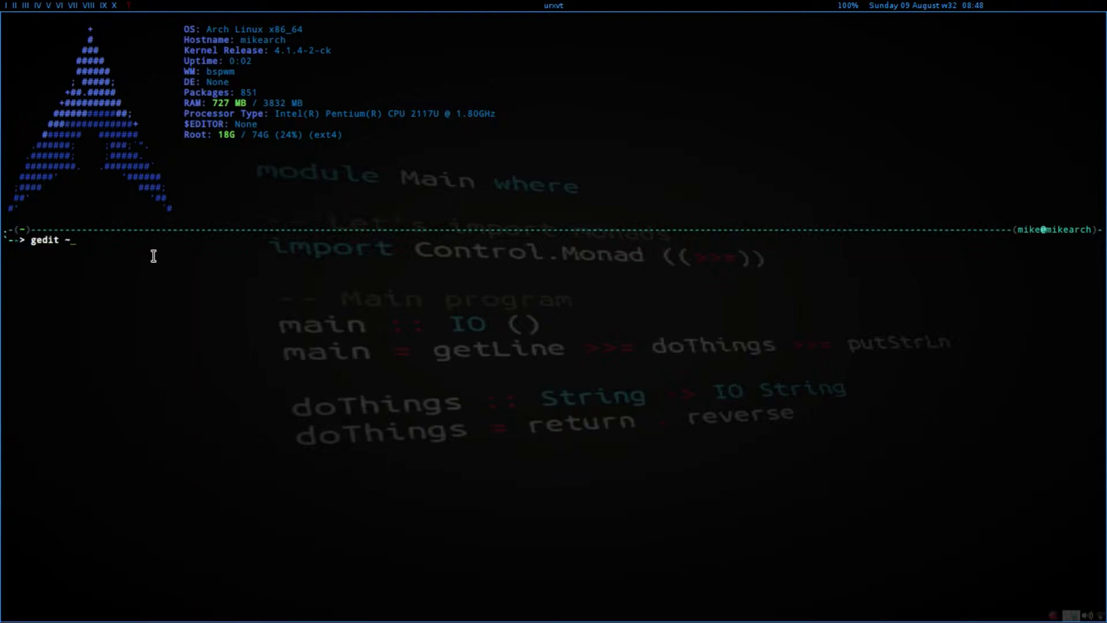
{"action": "type", "text": "/.con"}
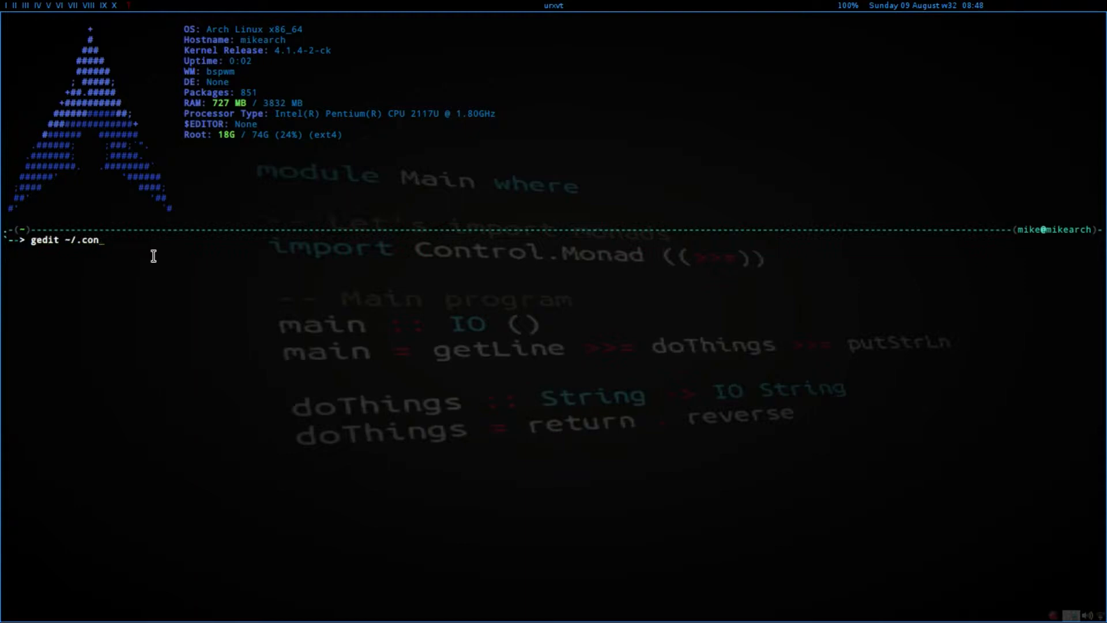
{"action": "type", "text": "fig/"}
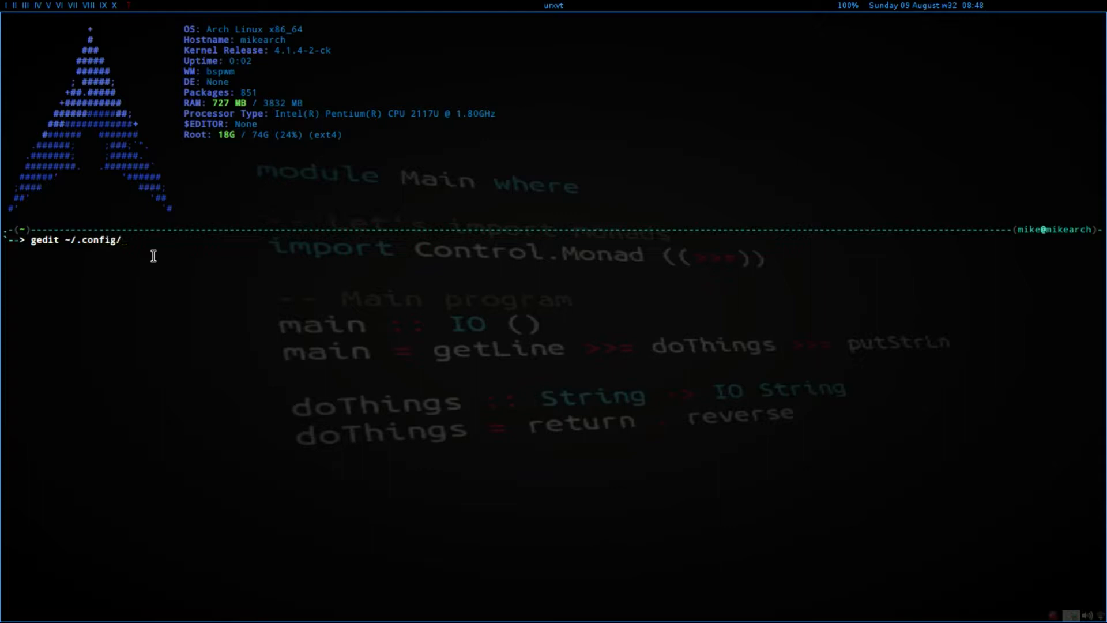
{"action": "type", "text": "bspwm/bspwmrc"}
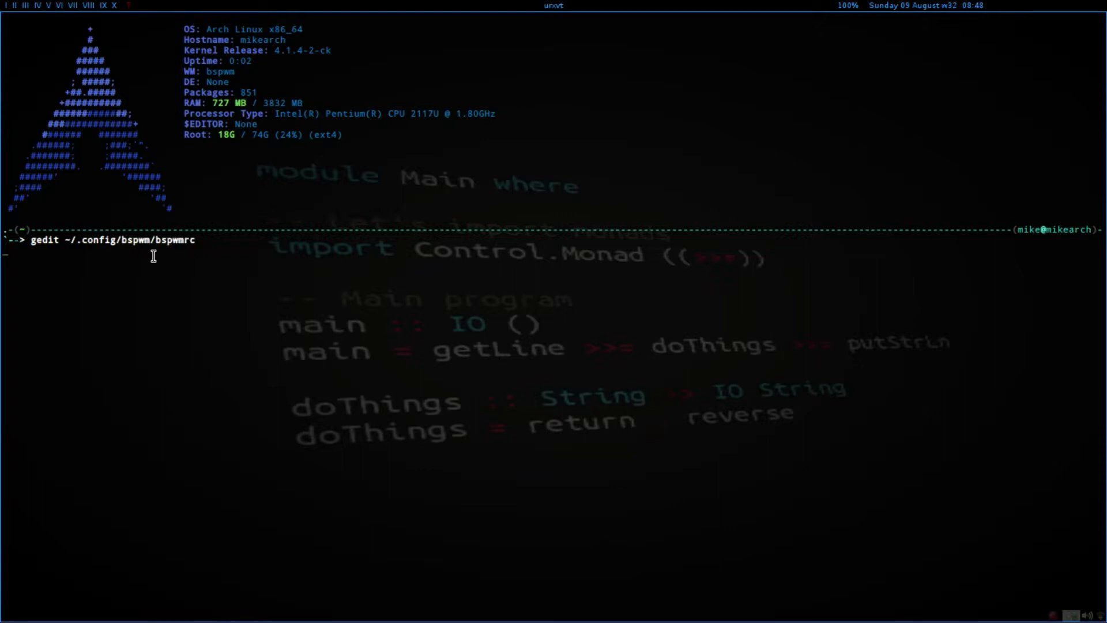
{"action": "key", "text": "Return"}
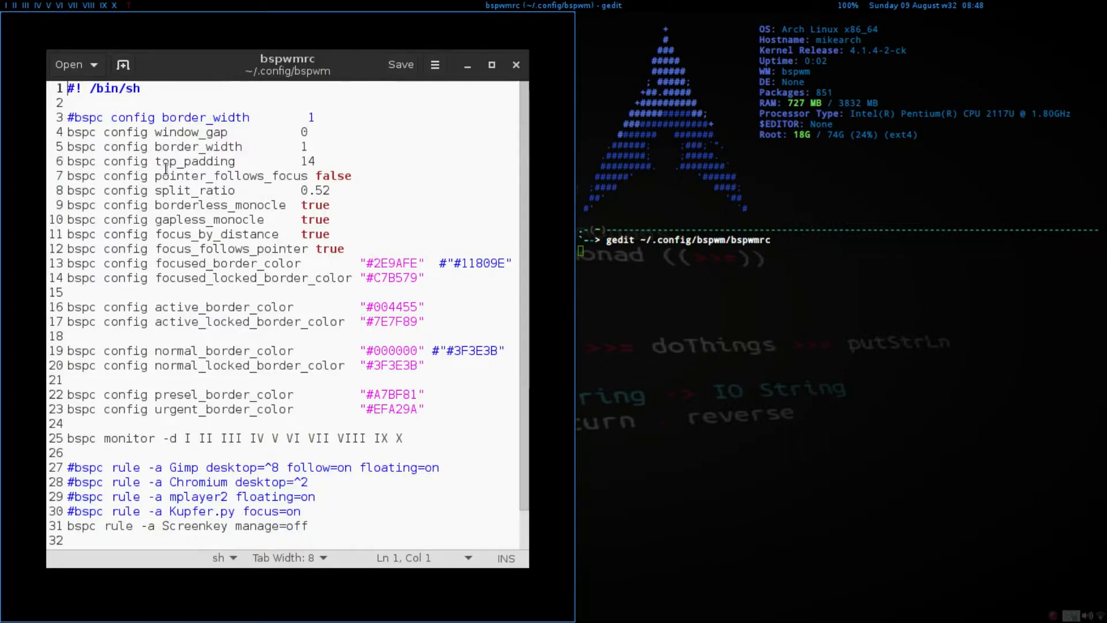
{"action": "mouse_move", "coordinate": [325, 175]}
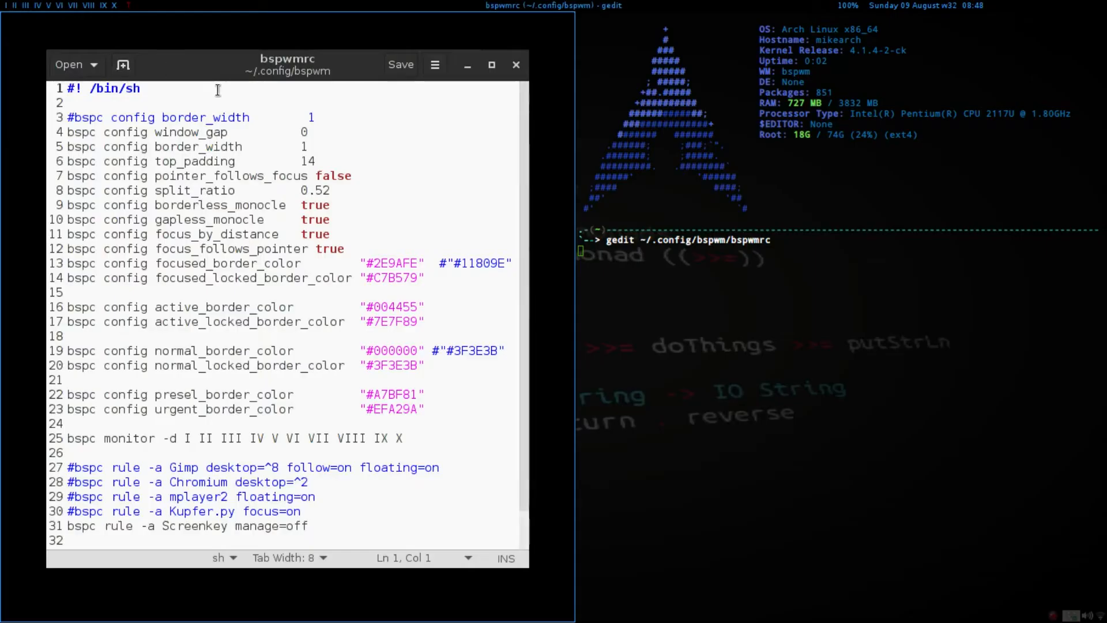
{"action": "mouse_move", "coordinate": [467, 108]}
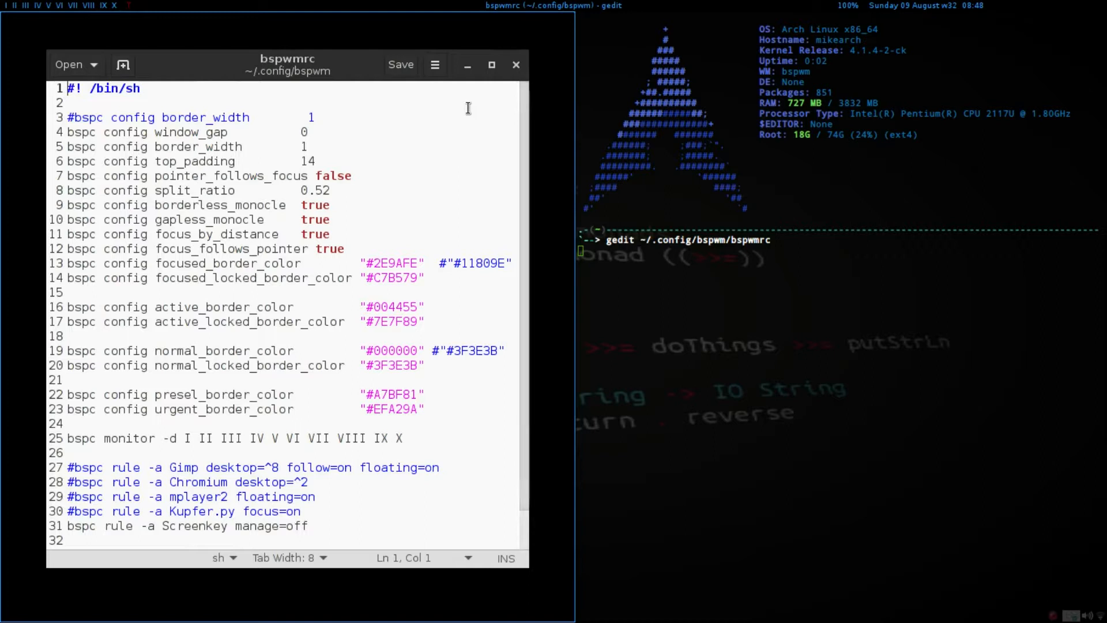